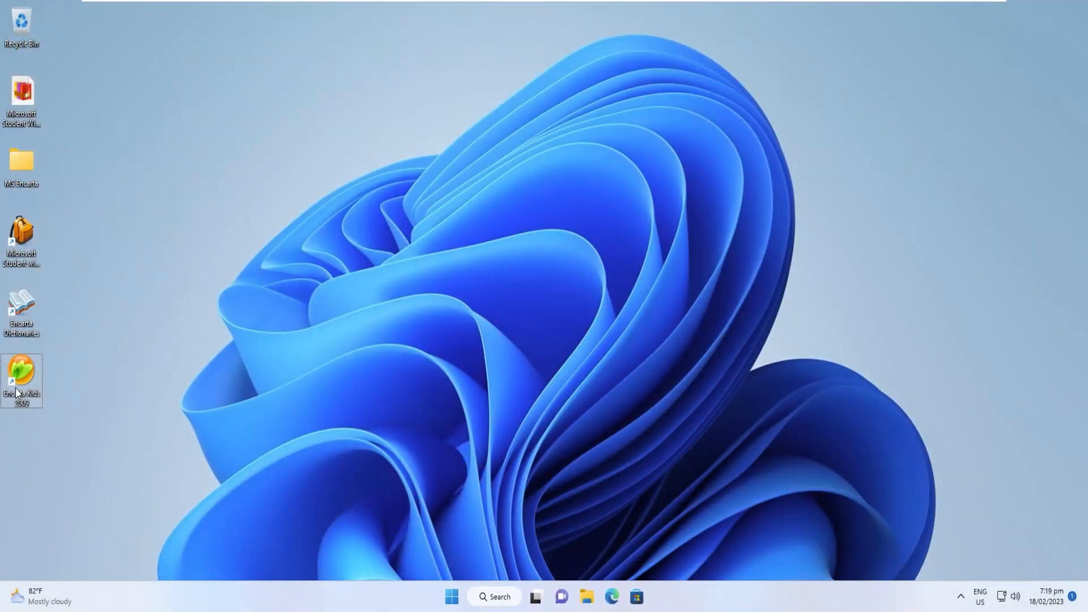
# - Launch Encarta Kids 2009 and open the Animals article from the Animals section
pyautogui.doubleClick(21, 378)
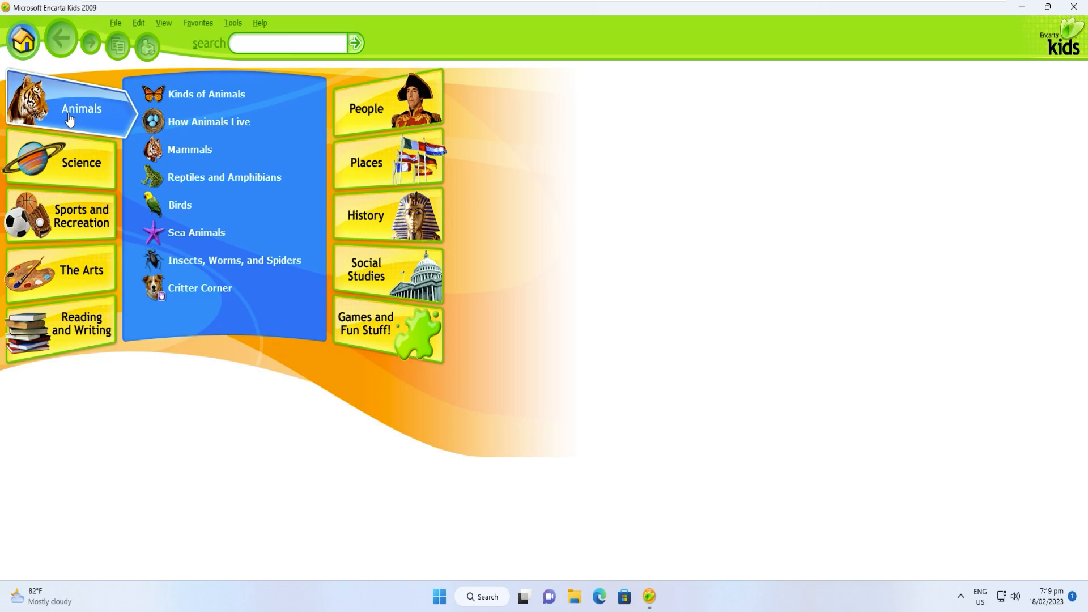
pyautogui.click(205, 94)
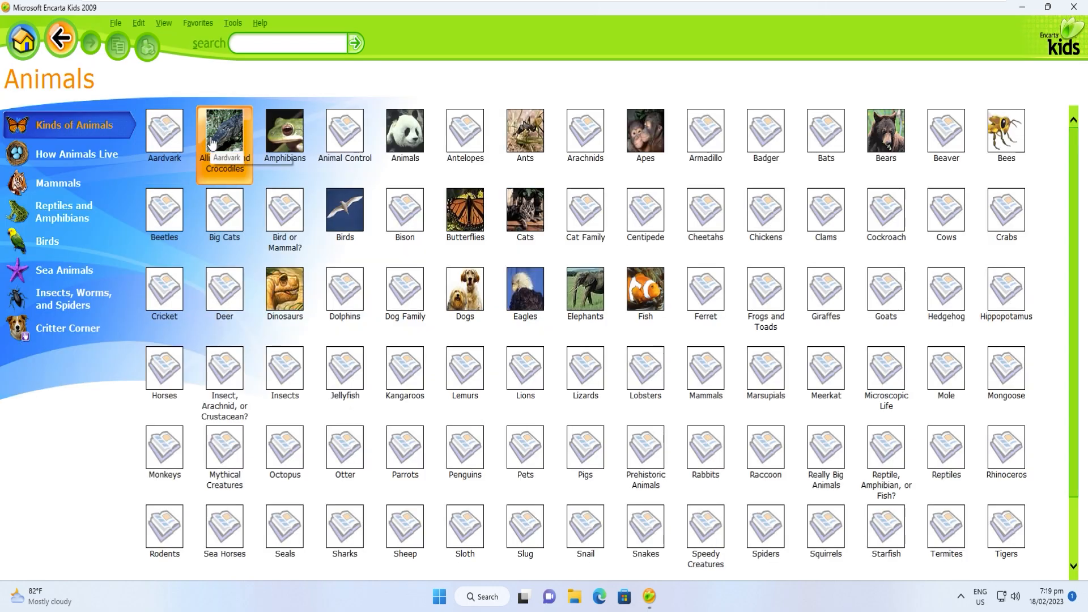
pyautogui.click(404, 132)
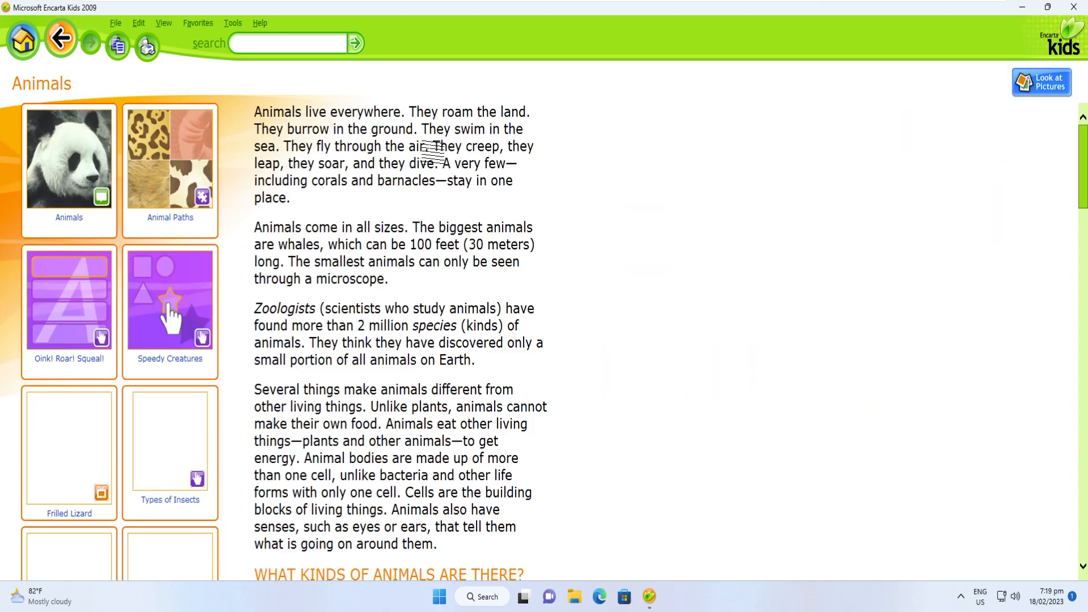
pyautogui.scroll(-3)
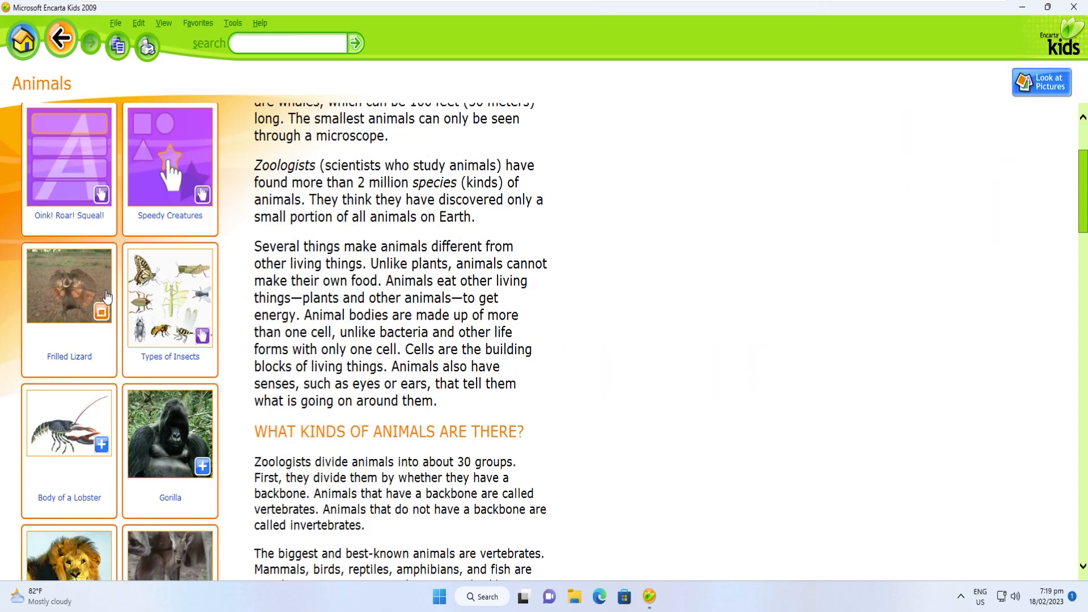
# - Start the Types of Insects interactive picture and view the praying mantis close-up
pyautogui.click(170, 299)
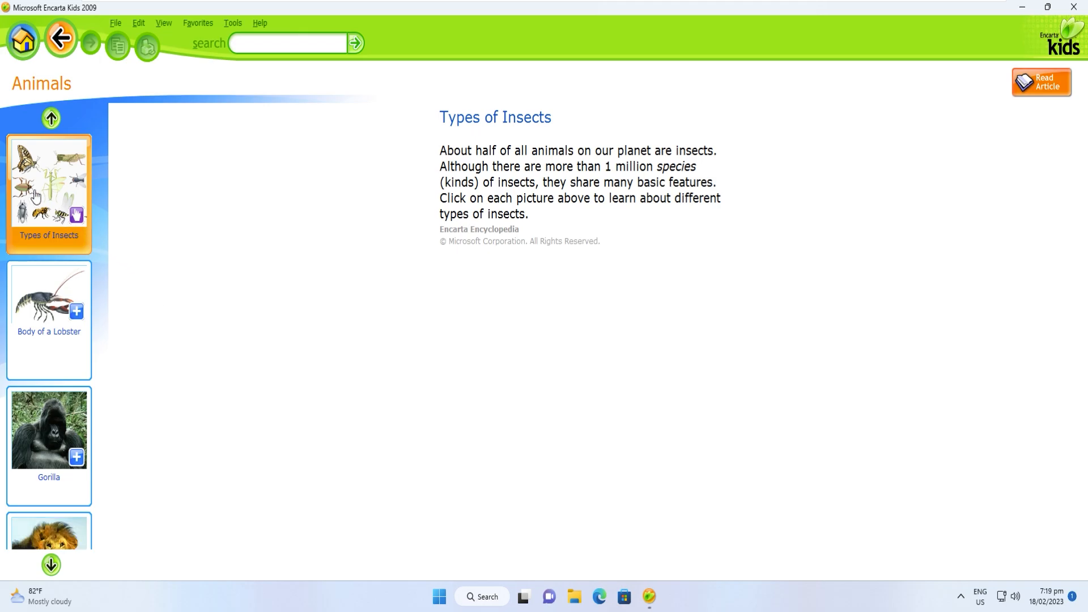
pyautogui.click(49, 182)
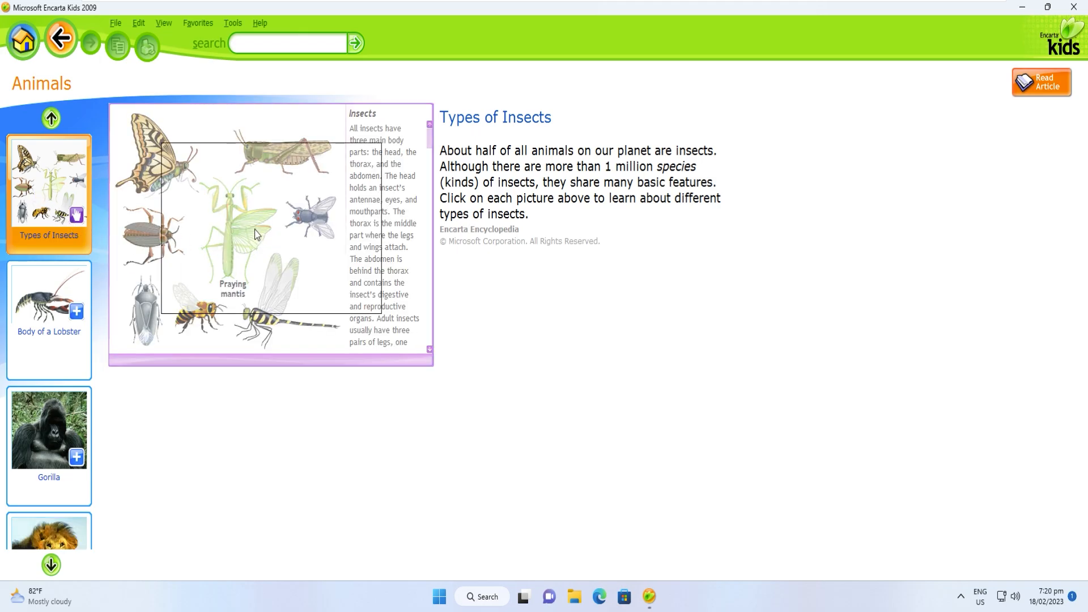
pyautogui.click(236, 223)
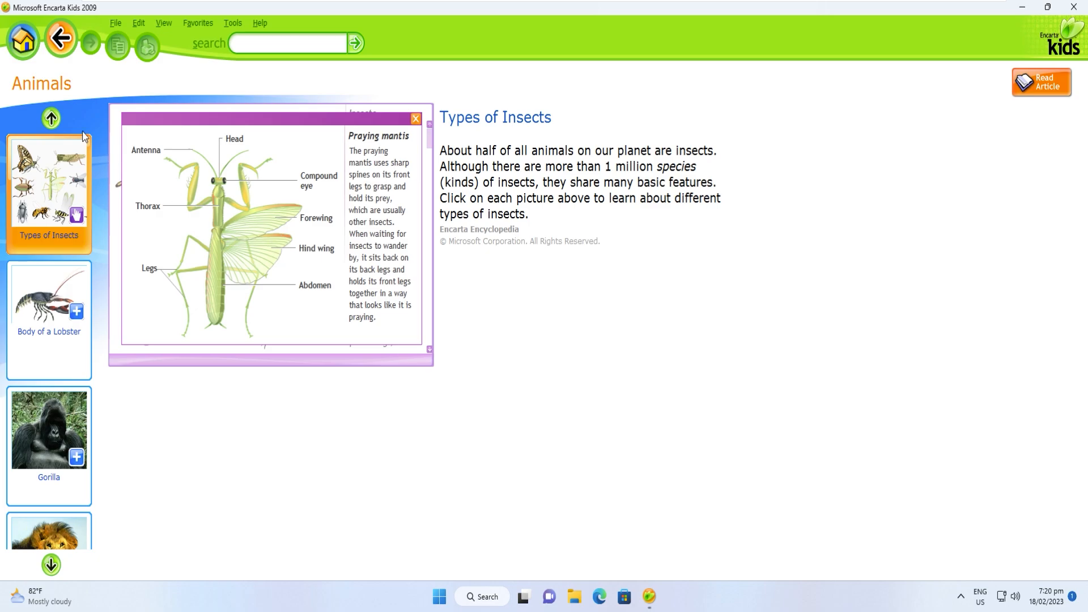
pyautogui.moveTo(60, 40)
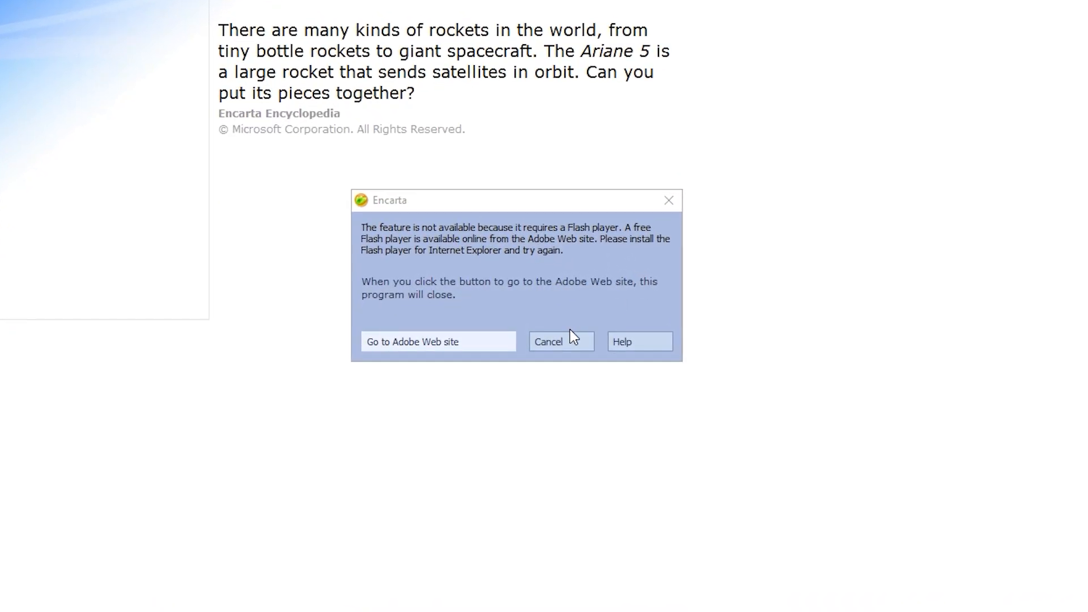
# - Cancel the warning that the Ariane 5 rocket activity needs a Flash player
pyautogui.click(548, 341)
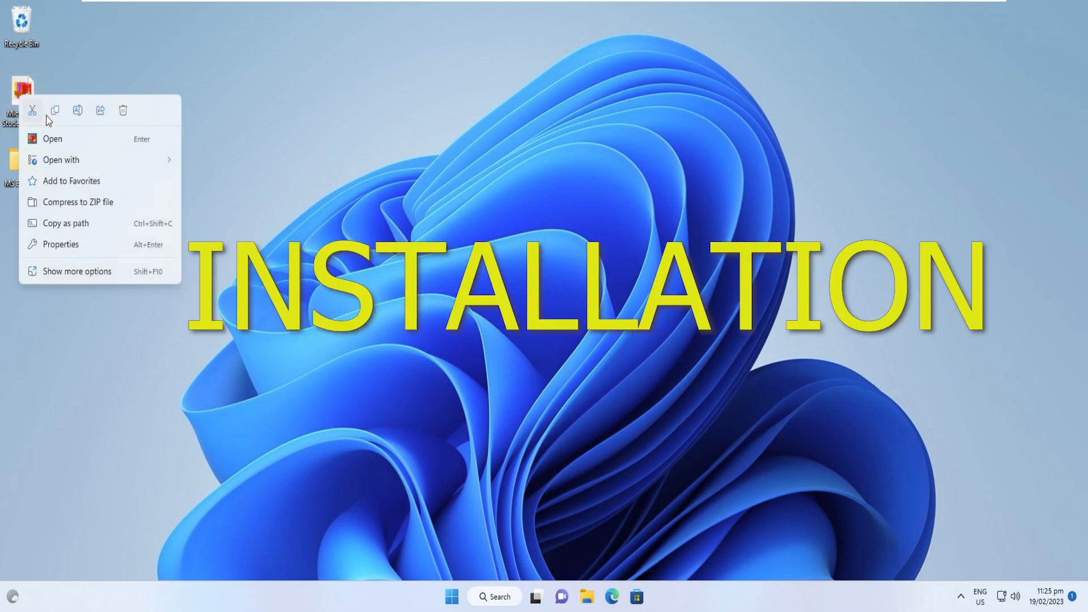
pyautogui.click(645, 451)
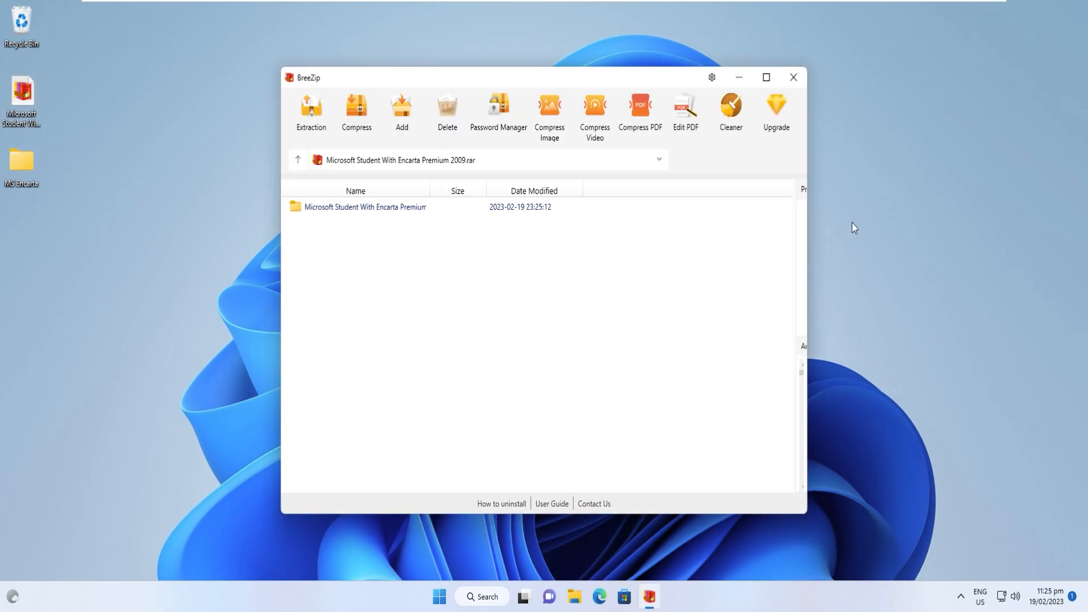
pyautogui.click(366, 207)
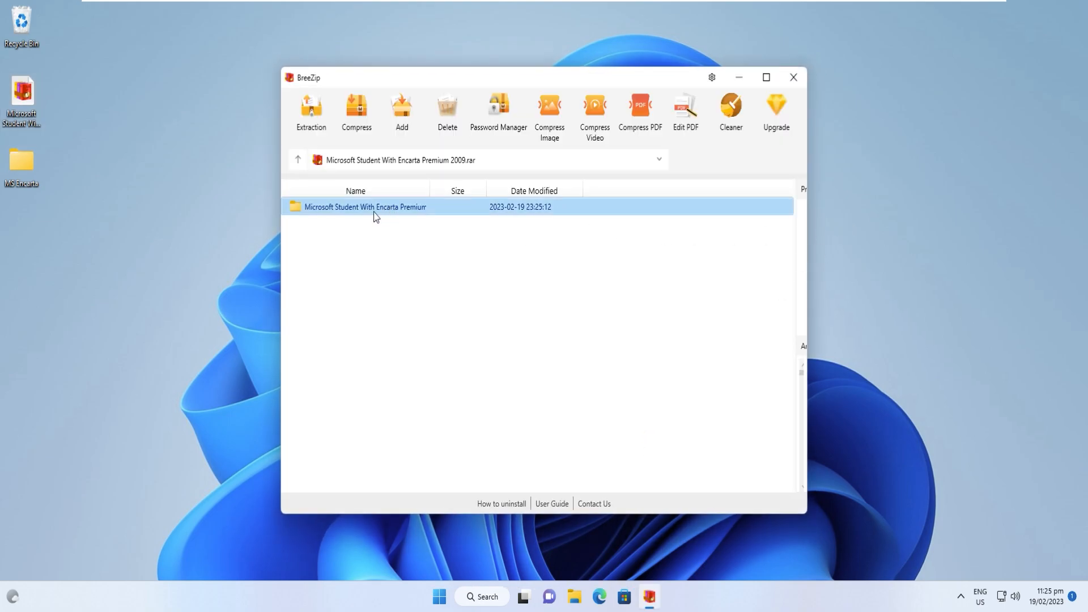
pyautogui.click(311, 112)
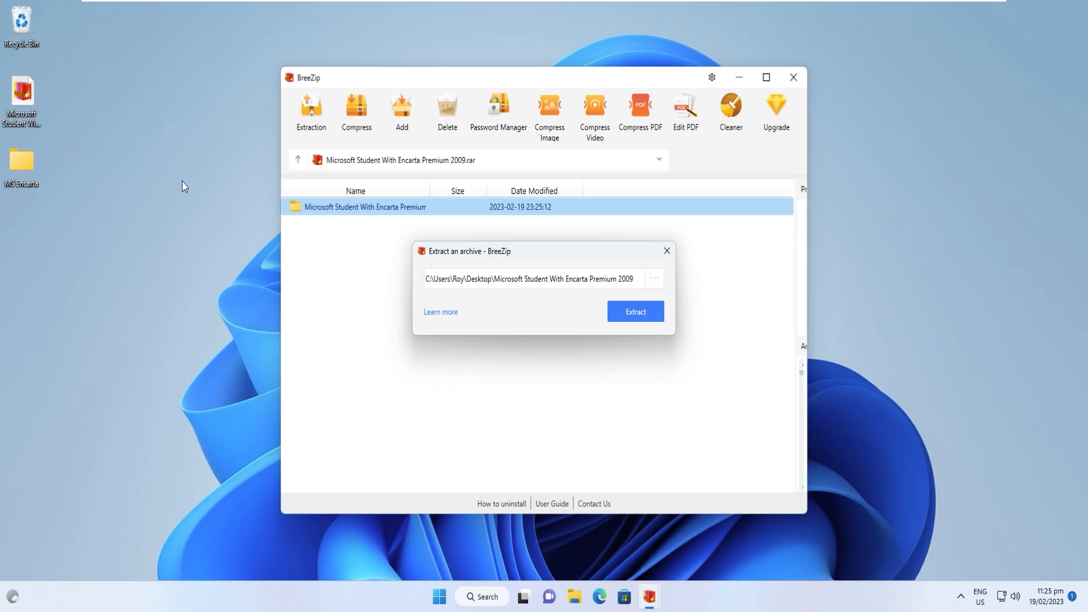
pyautogui.moveTo(665, 251)
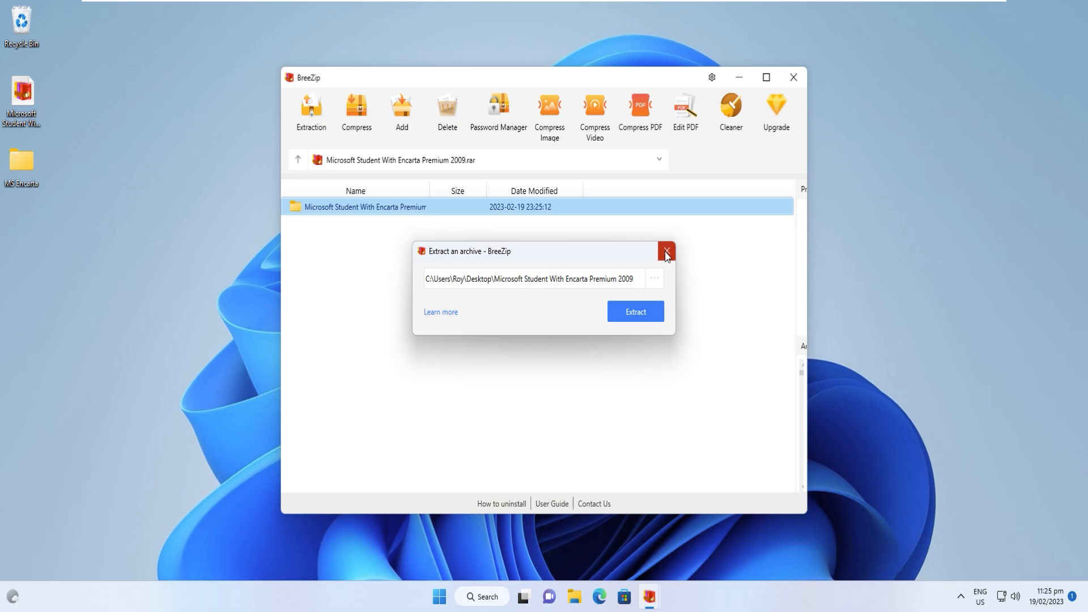
pyautogui.click(664, 251)
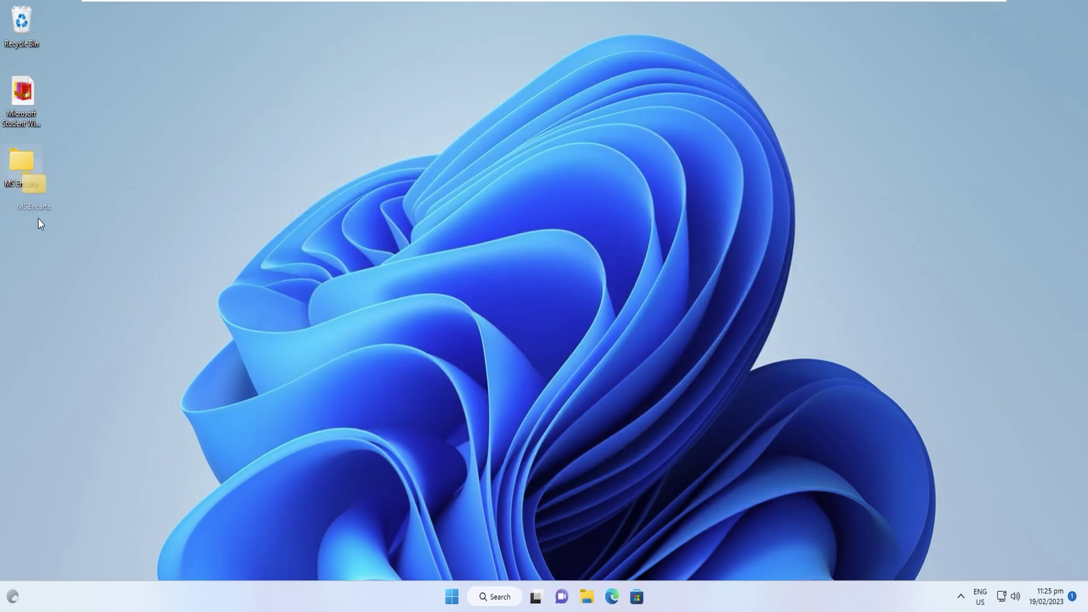
# - Move MS Encarta onto the desktop and open the Microsoft Student With Encarta Premium 2009 folder maximized
pyautogui.moveTo(24, 166); pyautogui.dragTo(192, 235)
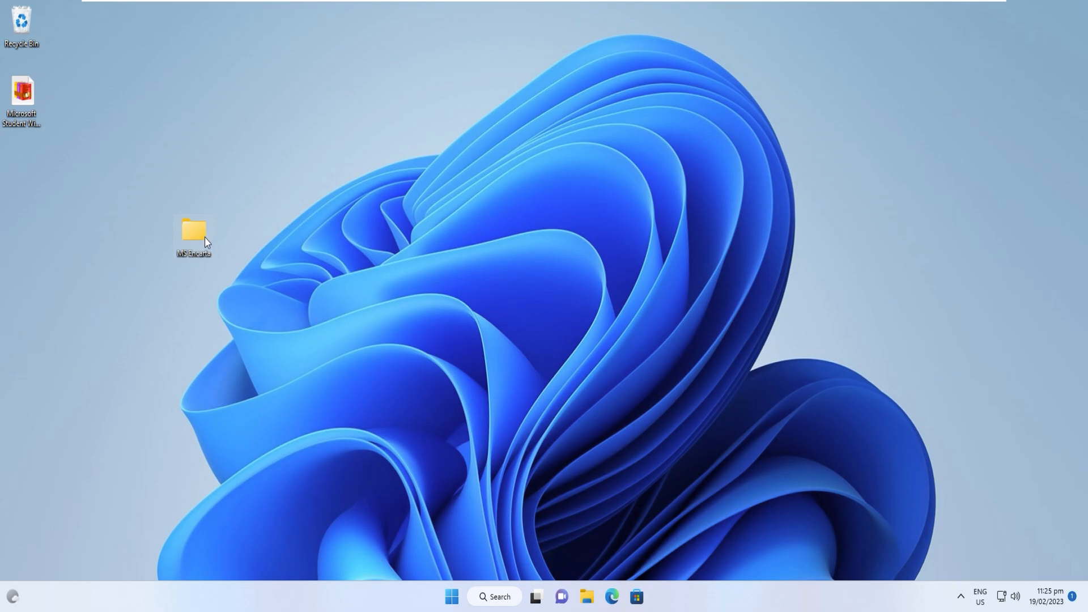
pyautogui.moveTo(230, 256)
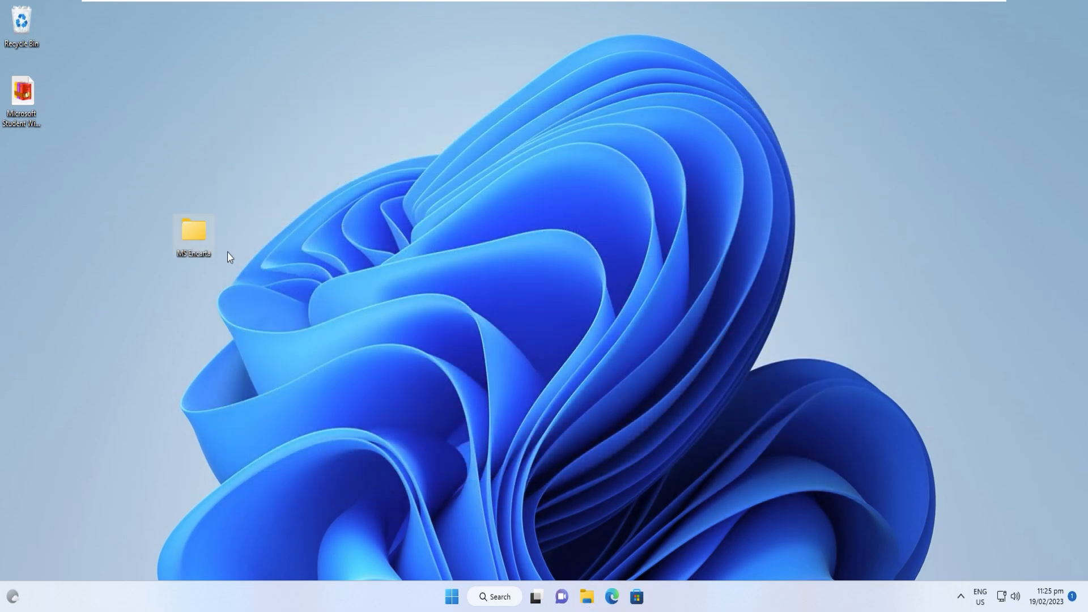
pyautogui.doubleClick(193, 232)
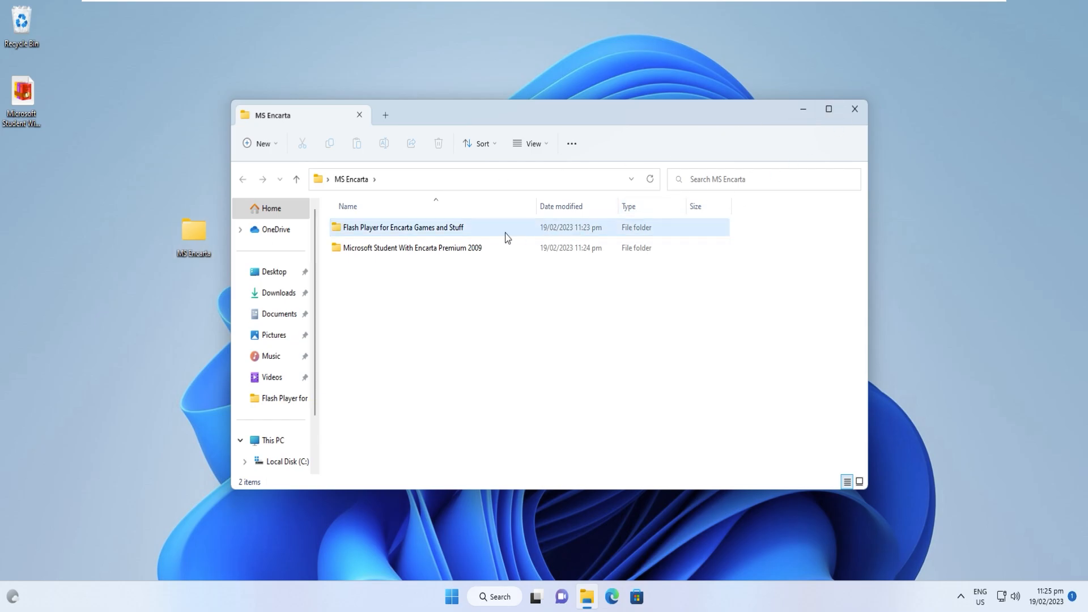
pyautogui.moveTo(465, 253)
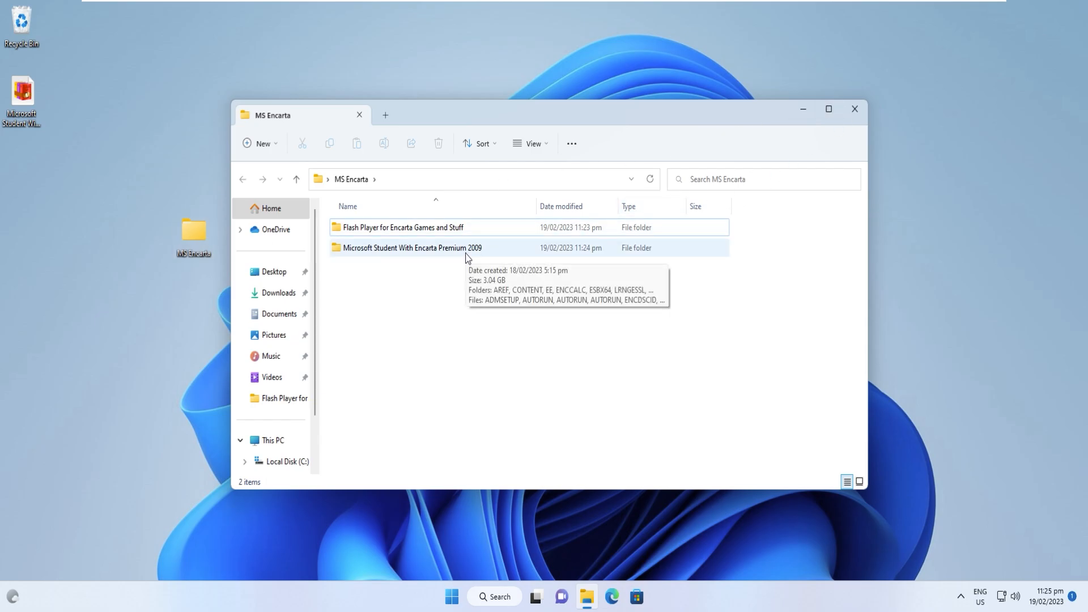
pyautogui.doubleClick(413, 248)
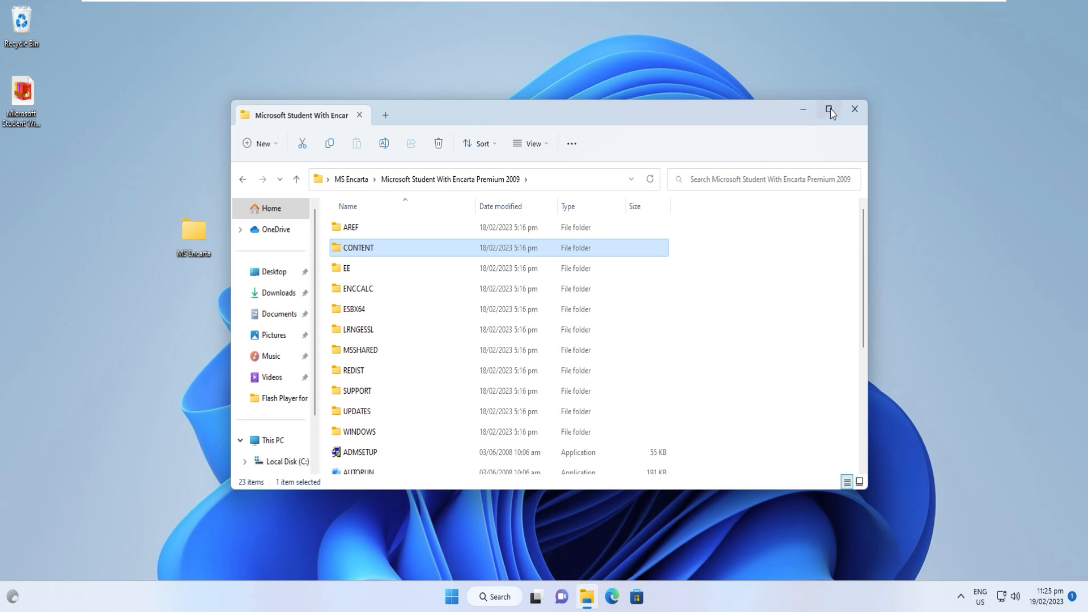
pyautogui.click(829, 109)
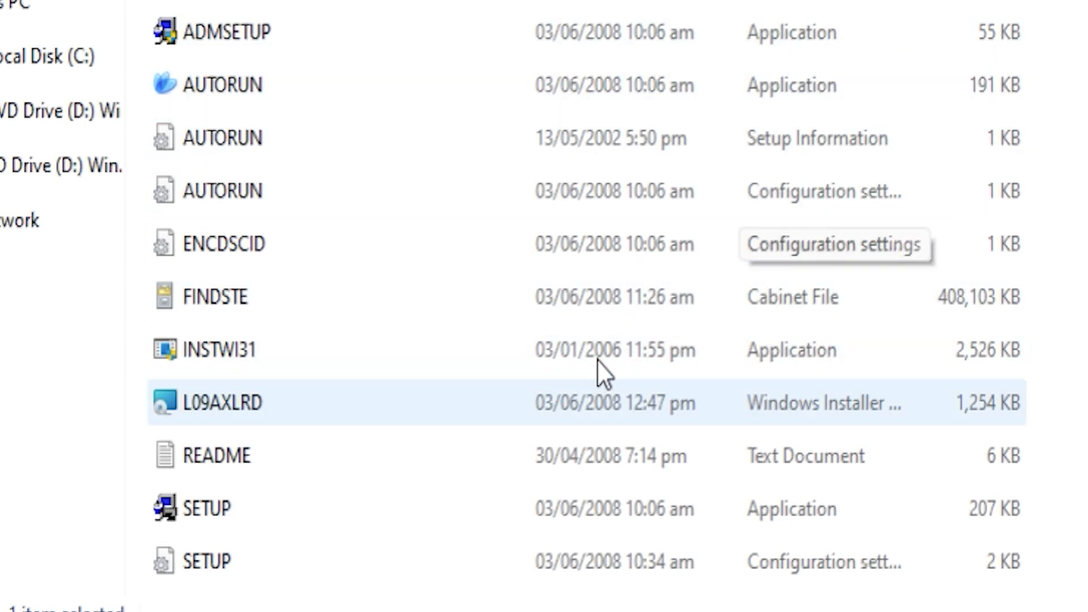
# - Run the SETUP application to start the Microsoft Student 2009 Setup Wizard
pyautogui.rightClick(201, 508)
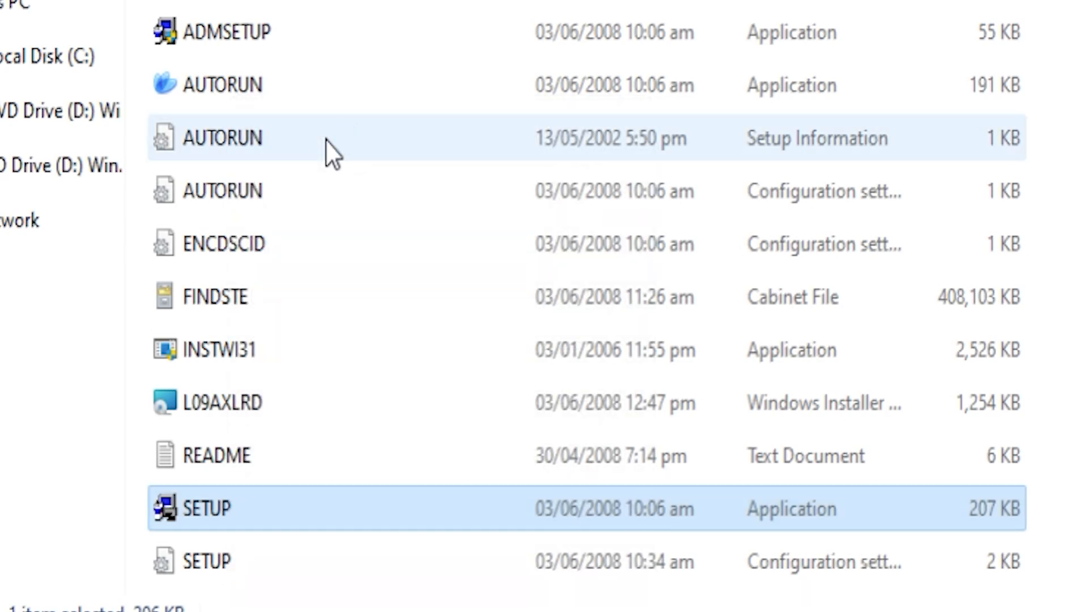
pyautogui.doubleClick(197, 507)
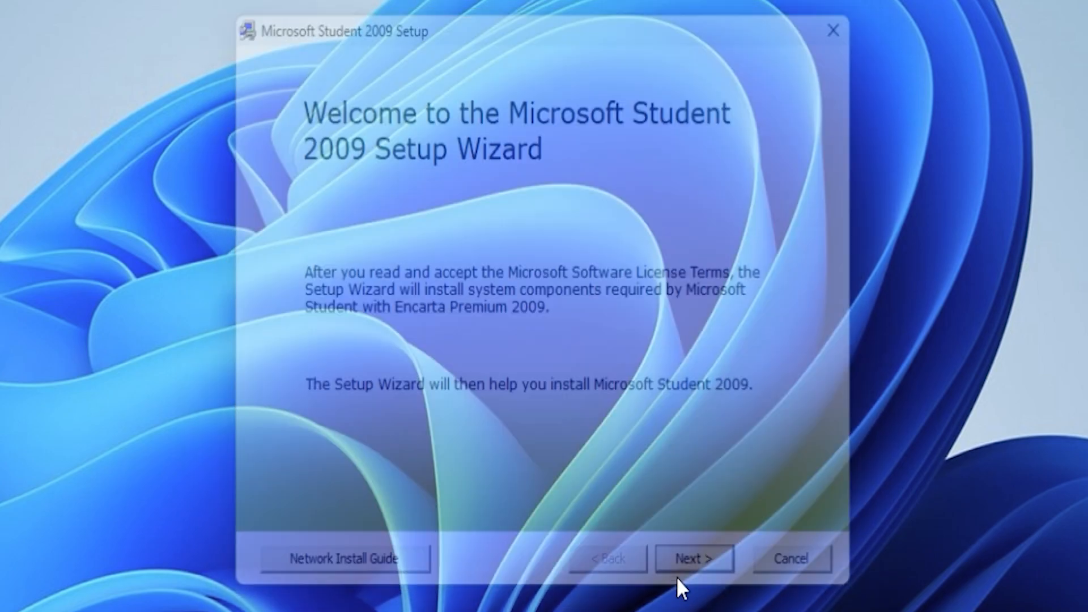
# - Accept the license terms, install required components, acknowledge the Office notice and allow UAC changes
pyautogui.click(693, 558)
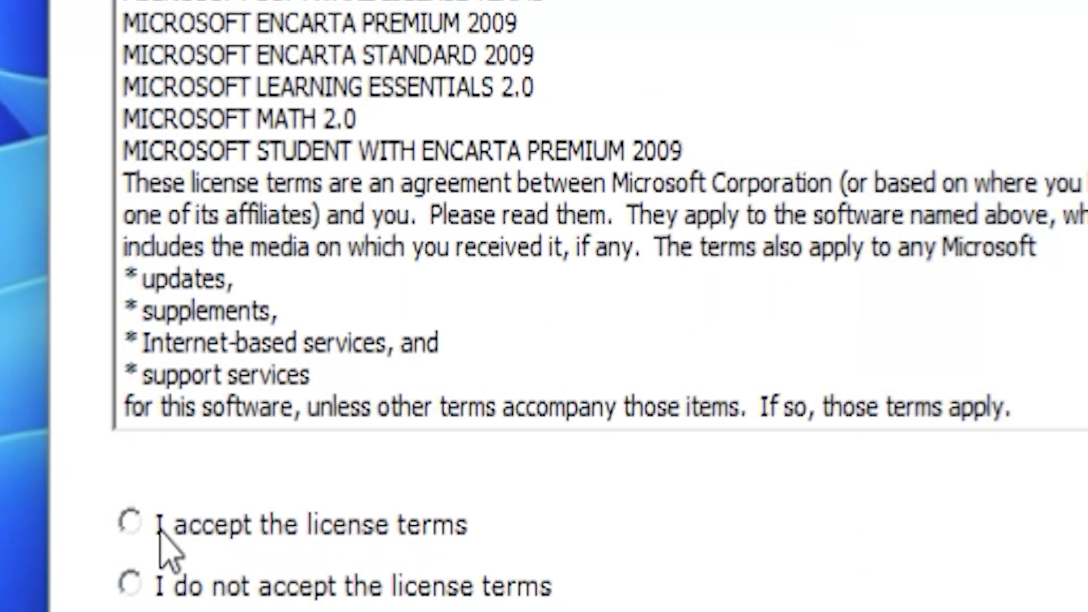
pyautogui.click(132, 522)
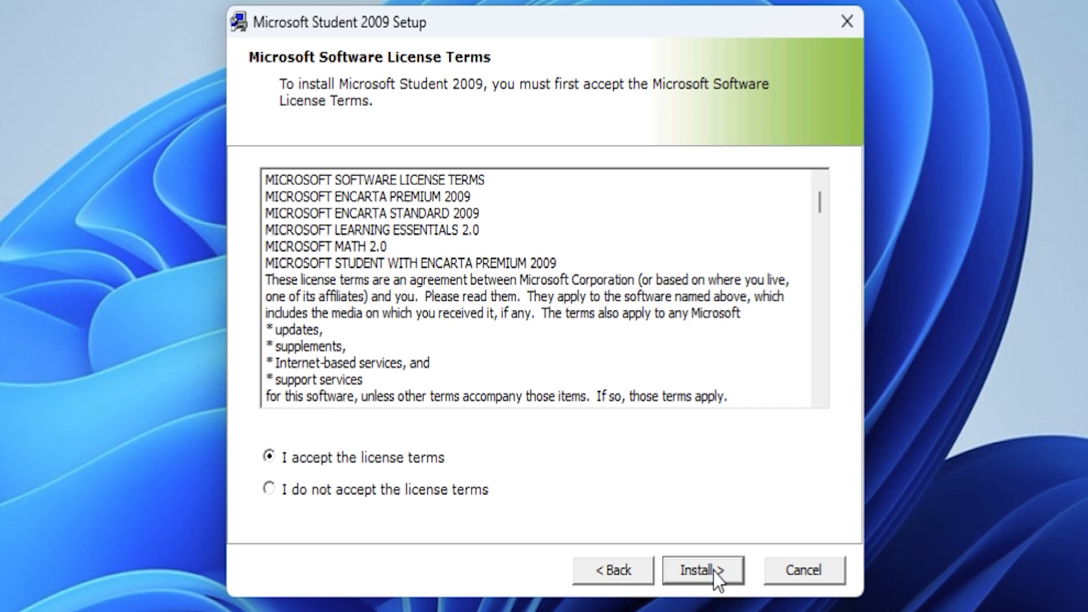
pyautogui.click(702, 571)
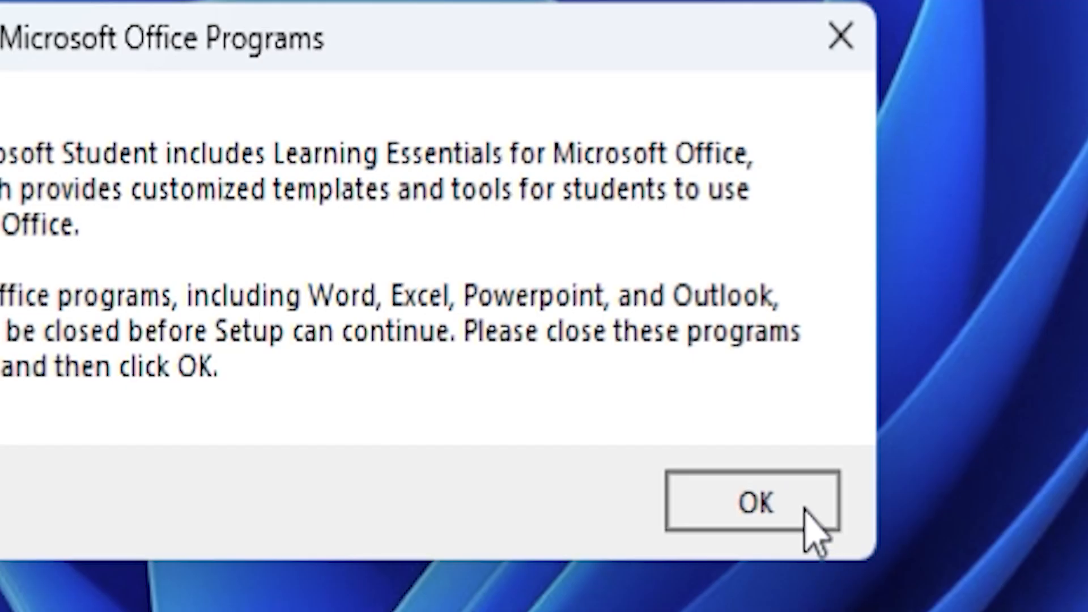
pyautogui.click(753, 504)
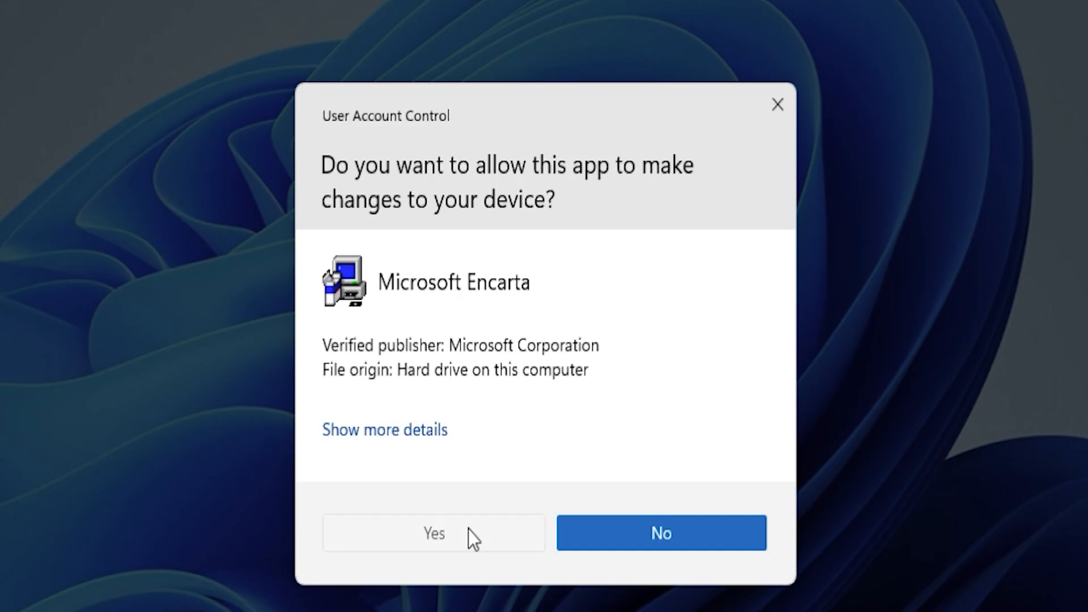
pyautogui.click(433, 533)
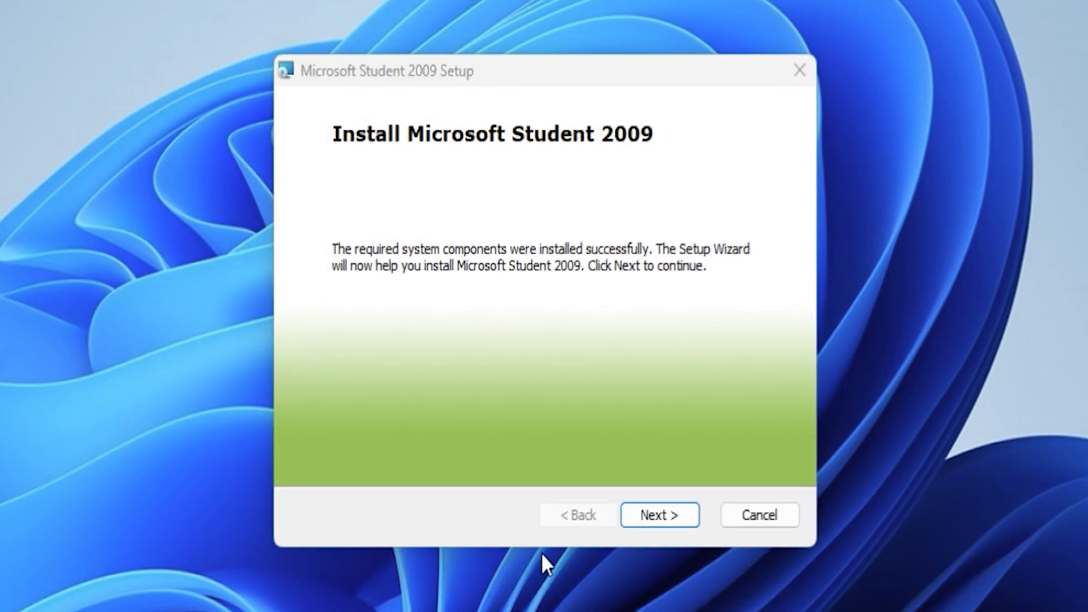
# - Continue with copying to the hard drive so Setup begins installing Encarta Premium 2009 files
pyautogui.click(659, 515)
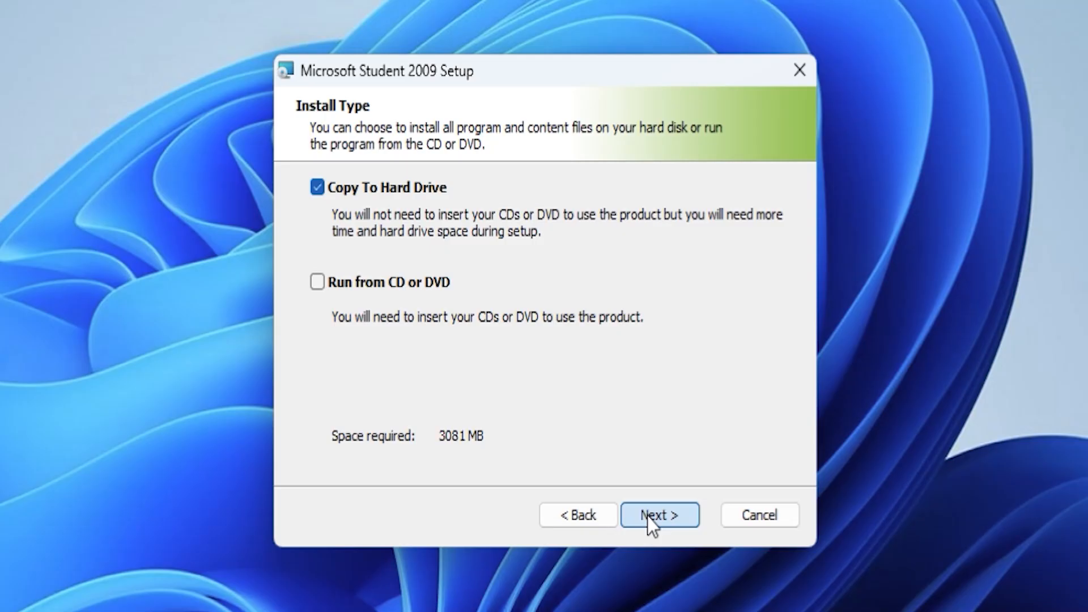
pyautogui.click(659, 516)
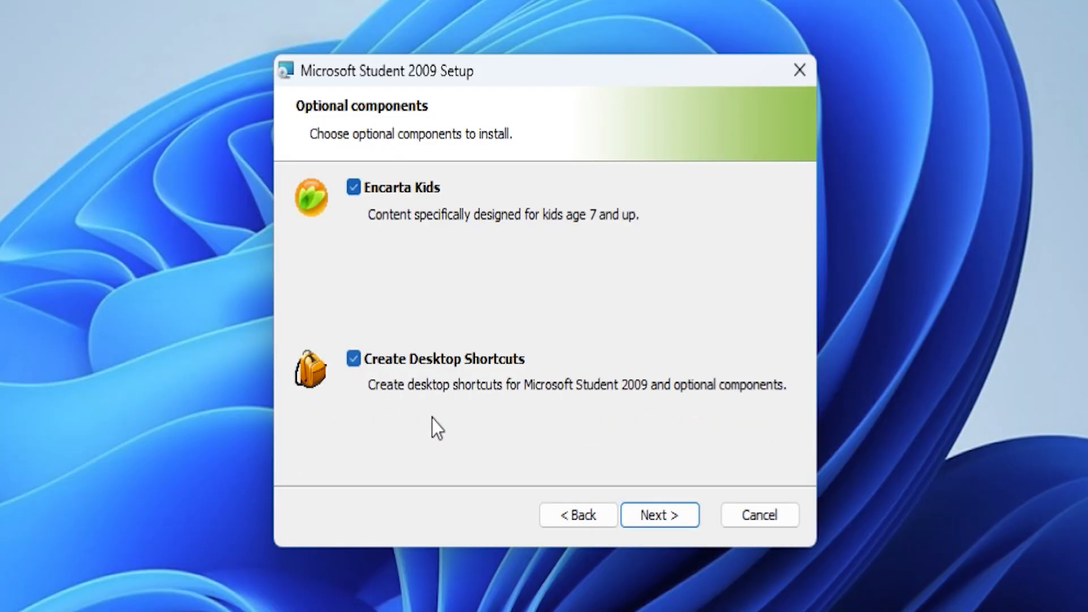
pyautogui.click(659, 515)
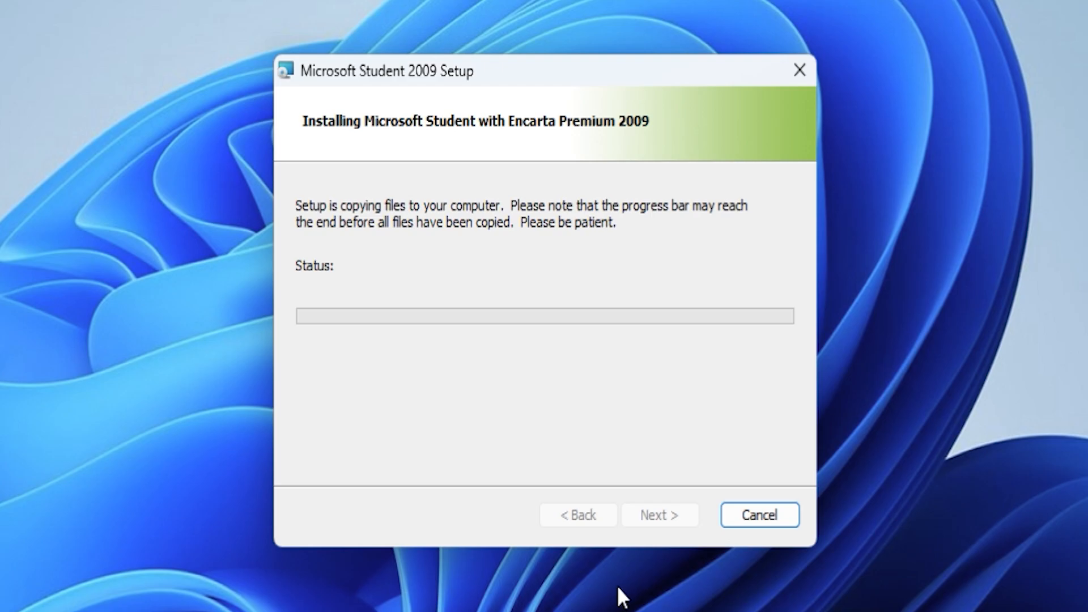
pyautogui.moveTo(1026, 113)
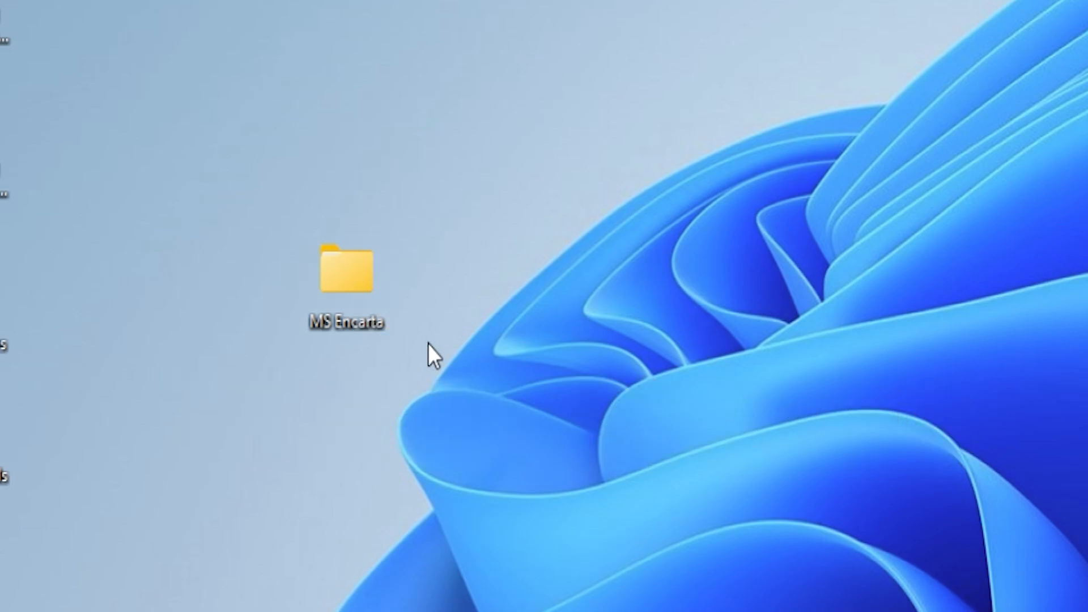
# - Open Flash Player for Encarta Games and Stuff, run the first installer and quit its error
pyautogui.doubleClick(347, 269)
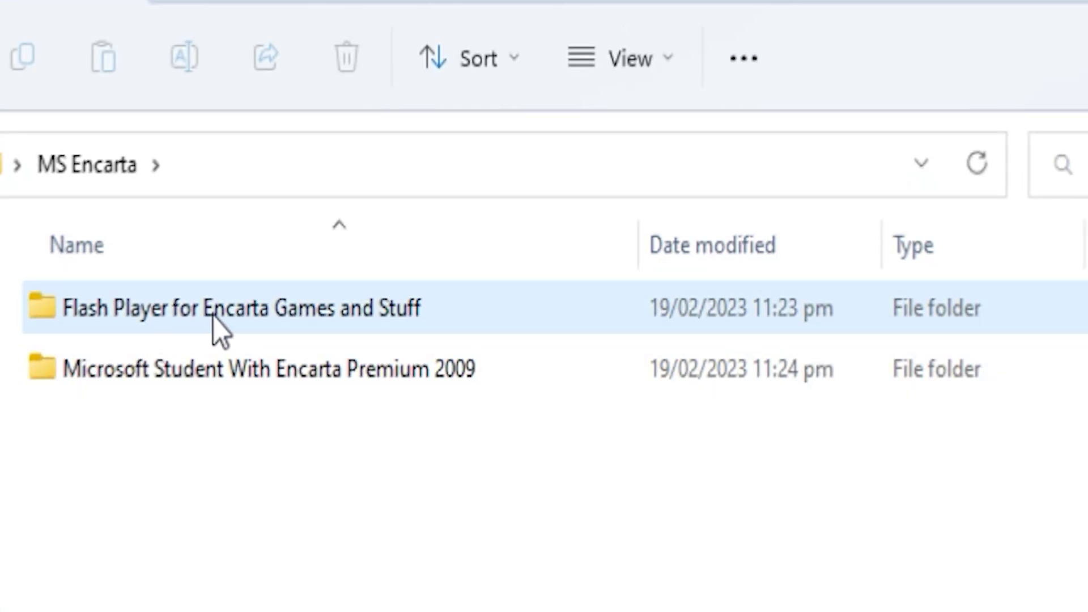
pyautogui.doubleClick(240, 309)
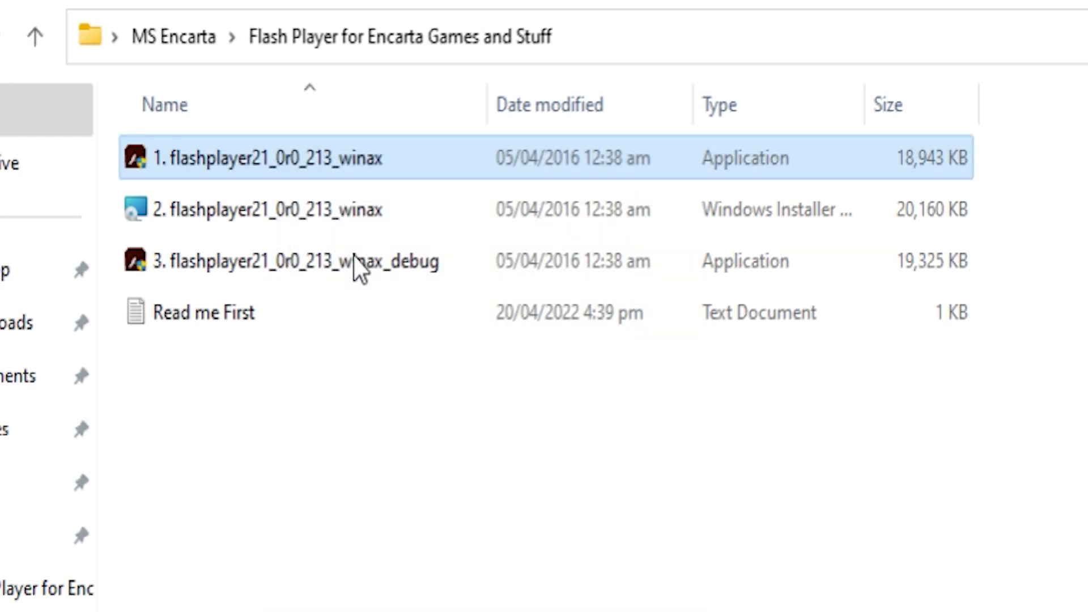
pyautogui.doubleClick(260, 158)
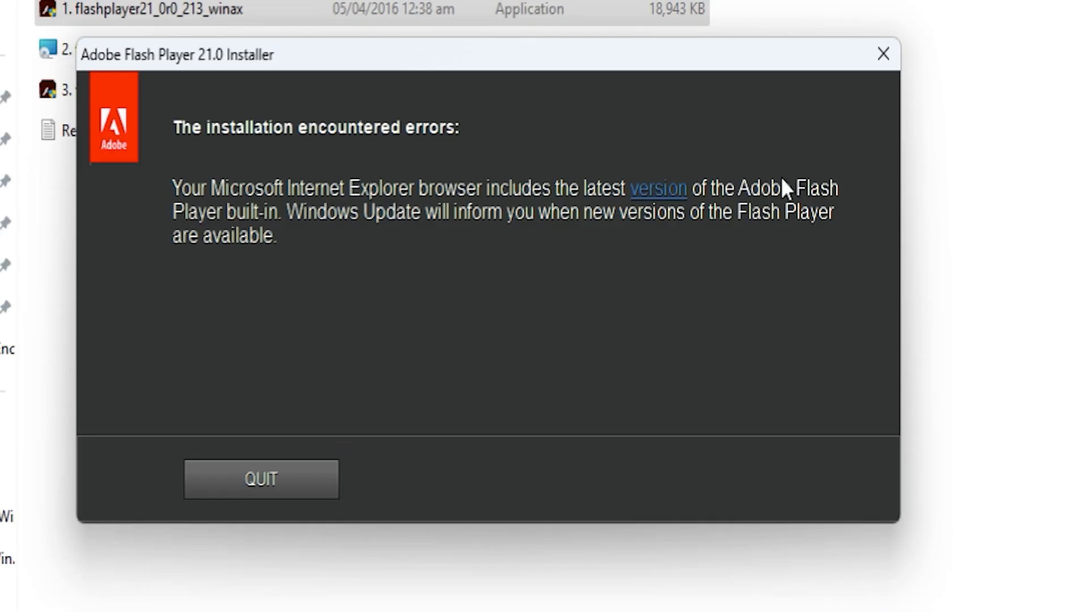
pyautogui.click(261, 479)
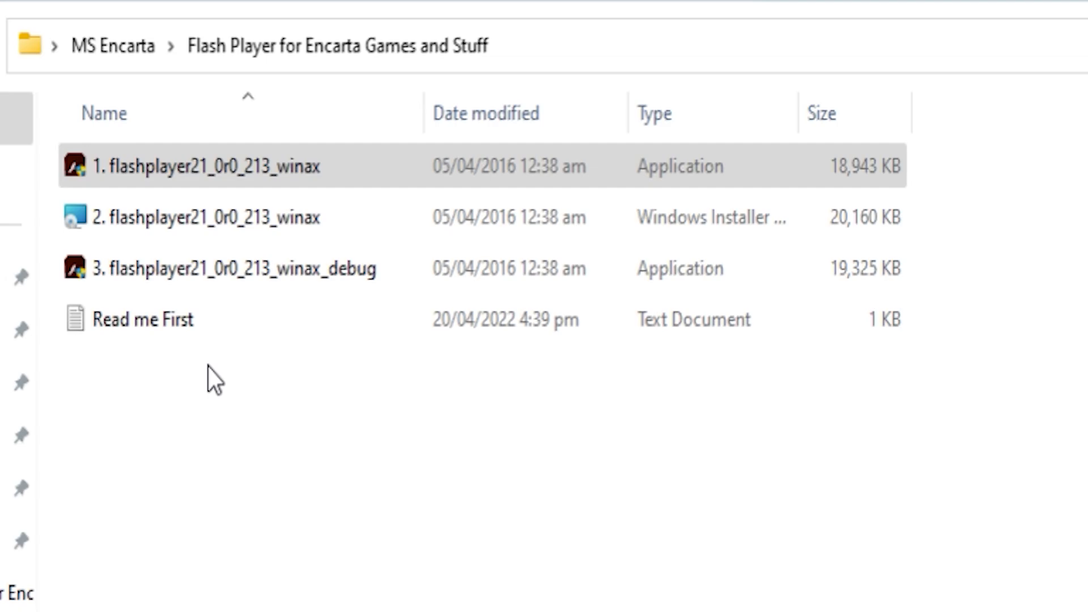
# - Launch the Flash Player 21 Windows Installer package (file 2) via its Open action
pyautogui.click(208, 216)
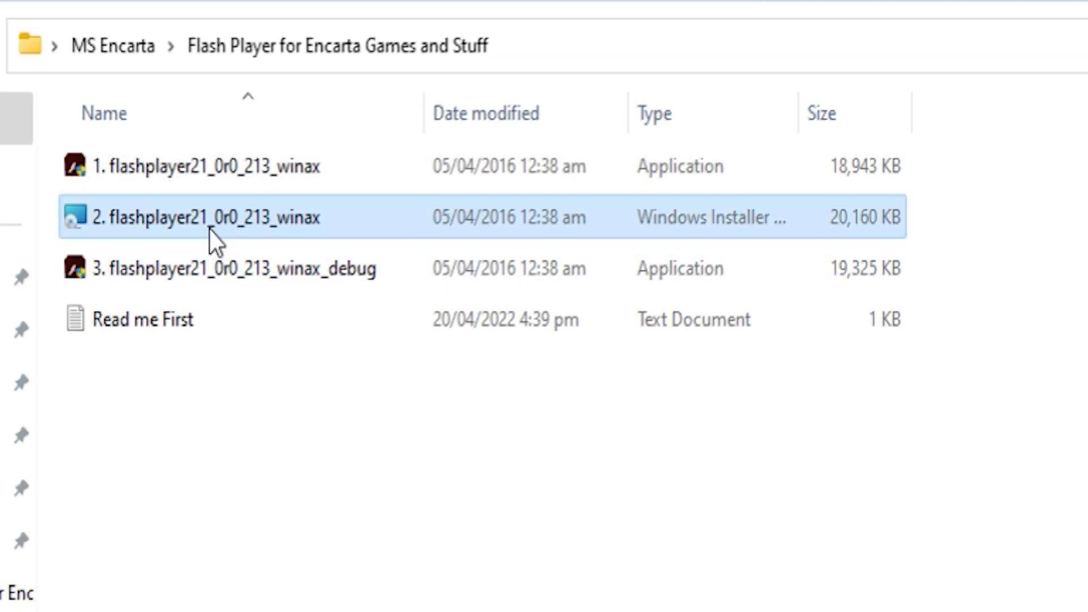
pyautogui.rightClick(215, 217)
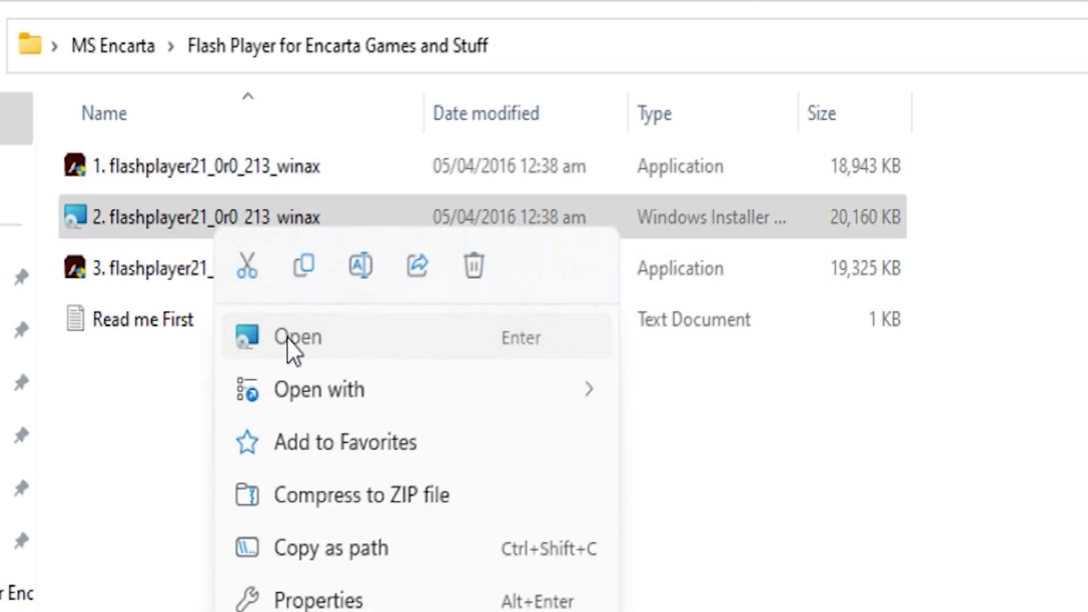
pyautogui.click(296, 336)
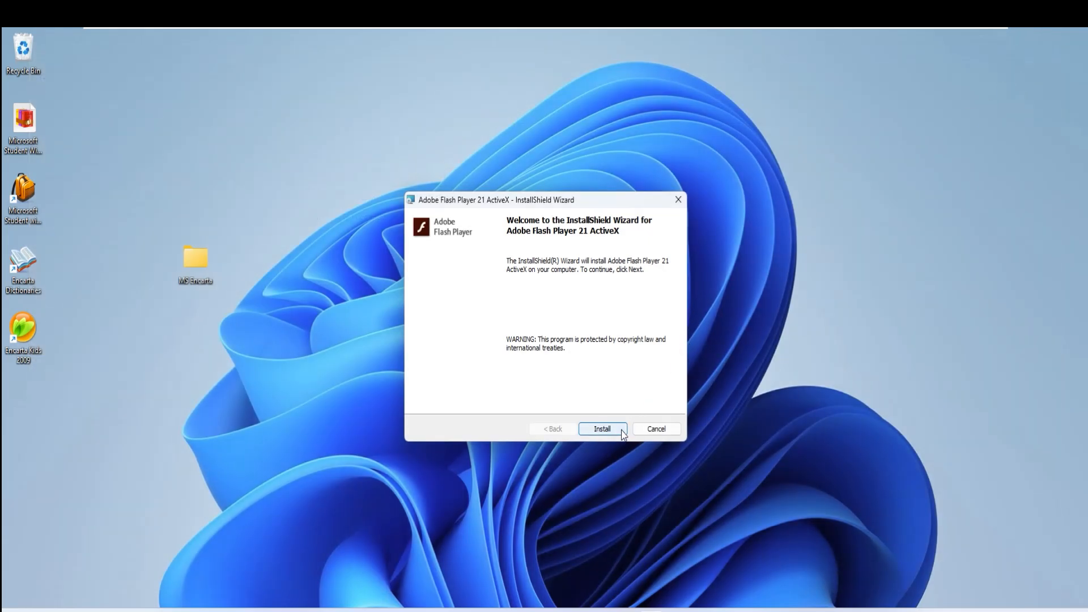
# - Install Flash Player 21 ActiveX, allow UAC changes, and finish the completed wizard
pyautogui.click(600, 428)
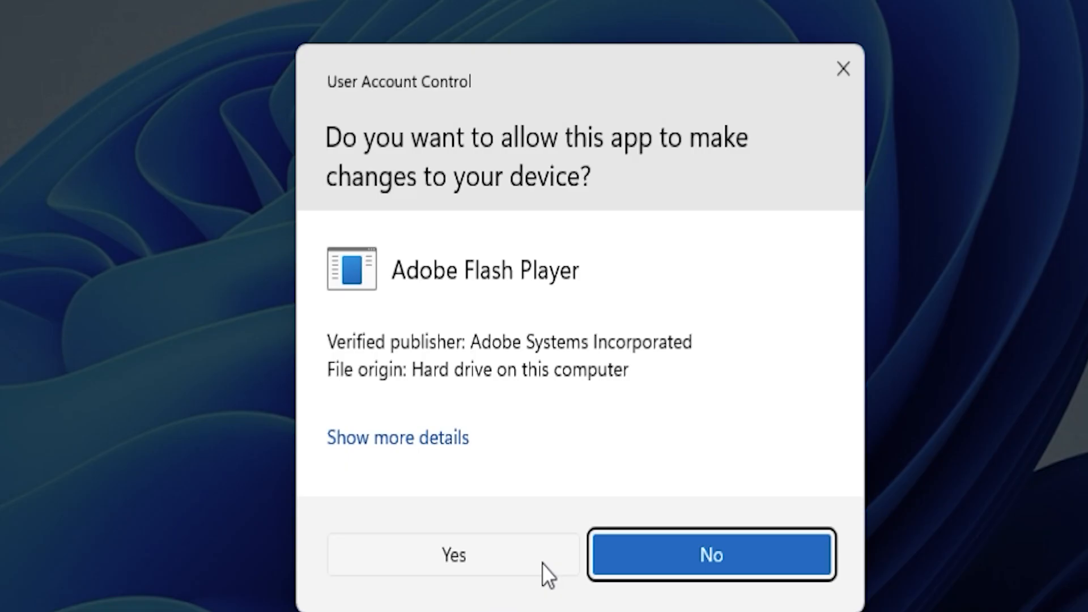
pyautogui.click(451, 554)
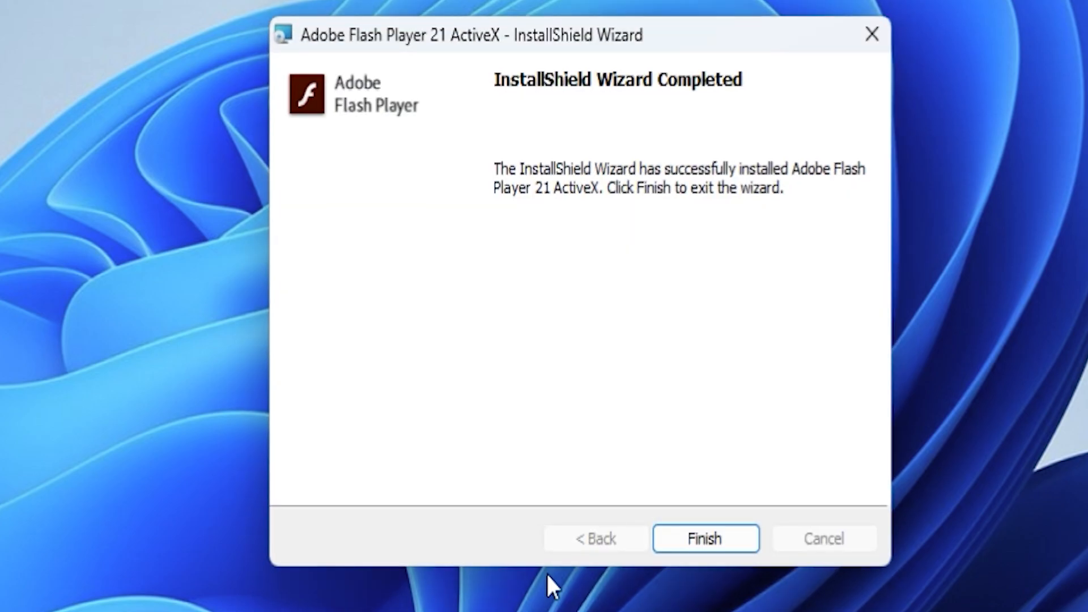
pyautogui.click(705, 538)
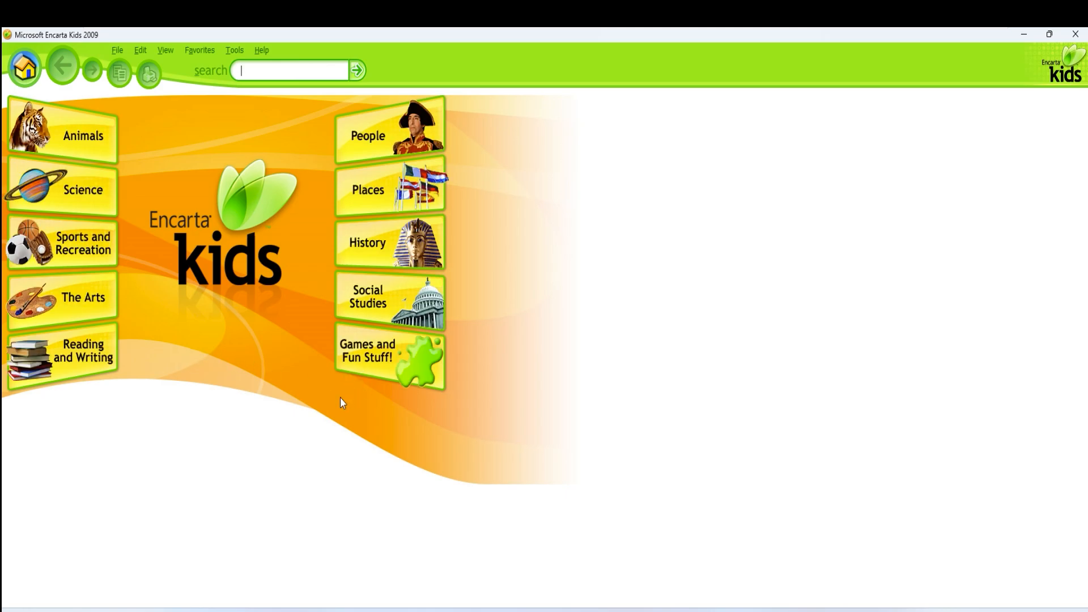
# - Browse the Animals, Sports and Recreation, People and History categories, then land on the Games and Fun Stuff page
pyautogui.click(378, 358)
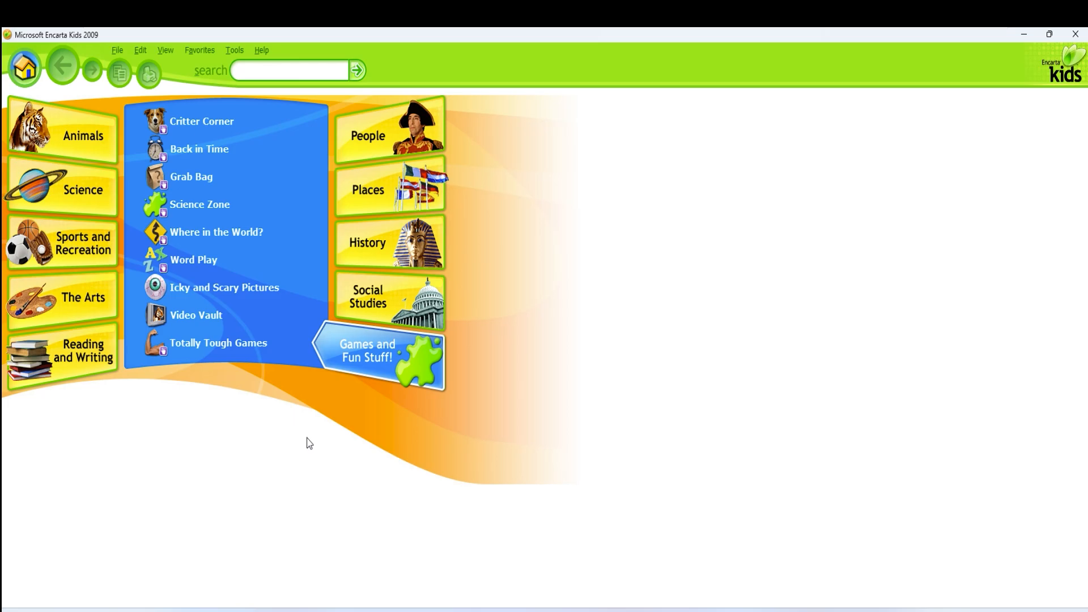
pyautogui.click(83, 135)
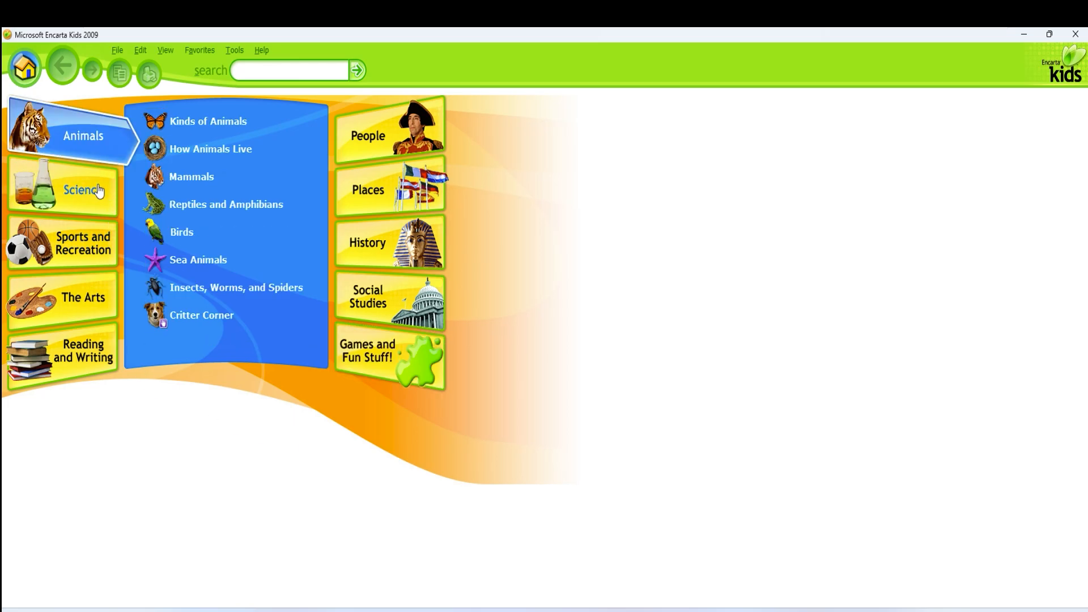
pyautogui.click(72, 244)
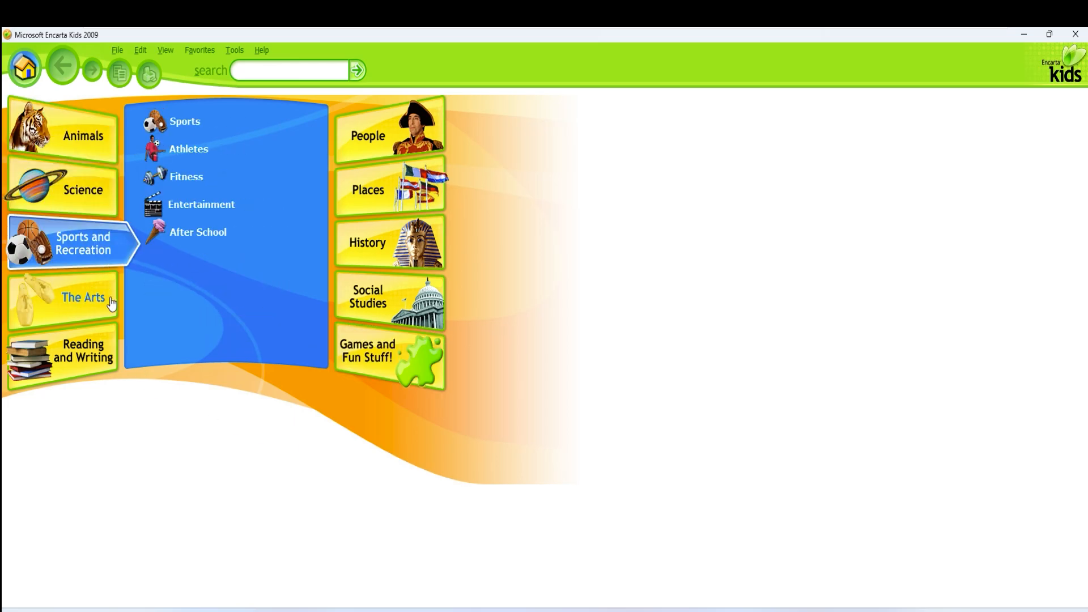
pyautogui.click(389, 135)
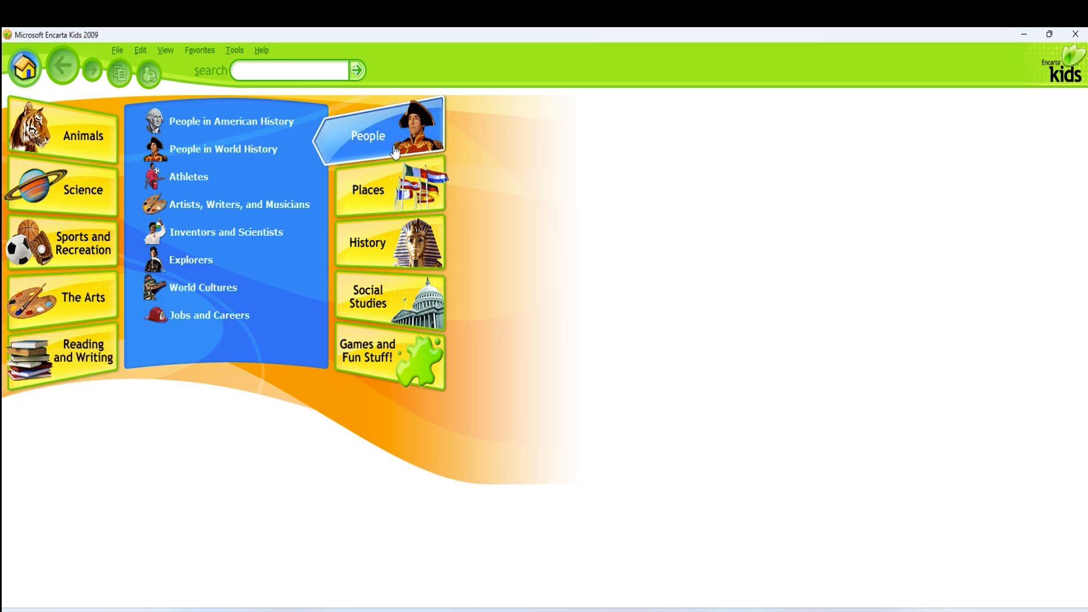
pyautogui.click(368, 242)
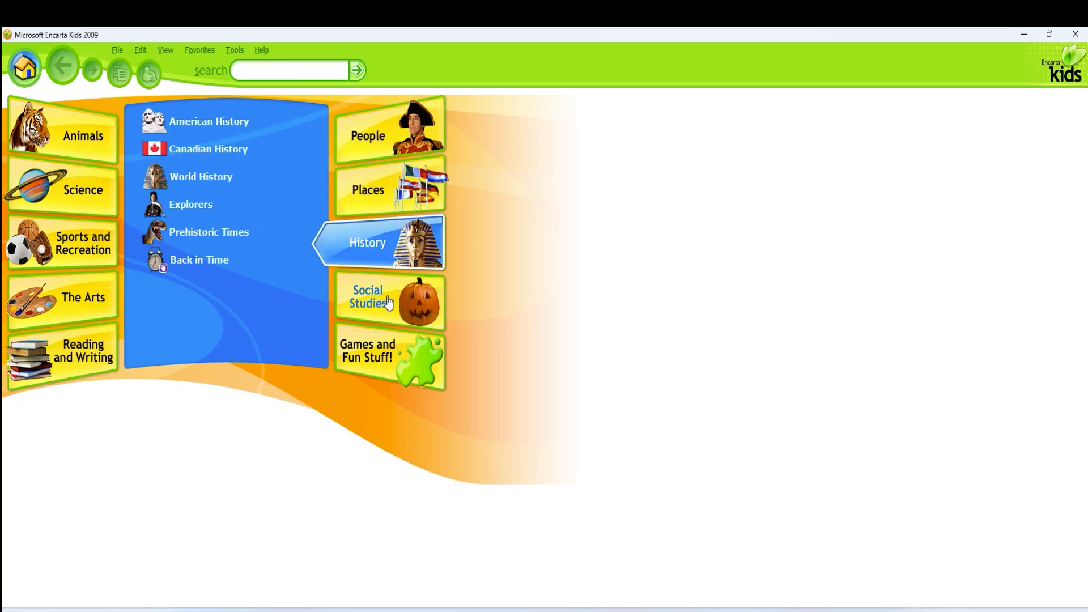
pyautogui.click(368, 350)
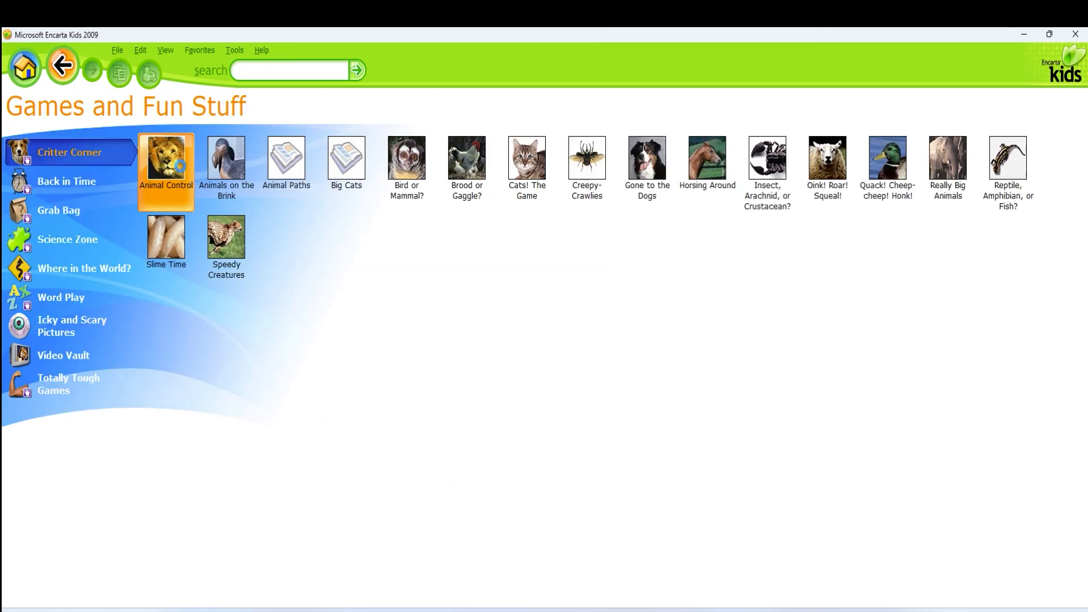
# - Play Animal Control, matching the chipmunk and sea otter to their names, then return to the games list
pyautogui.click(165, 158)
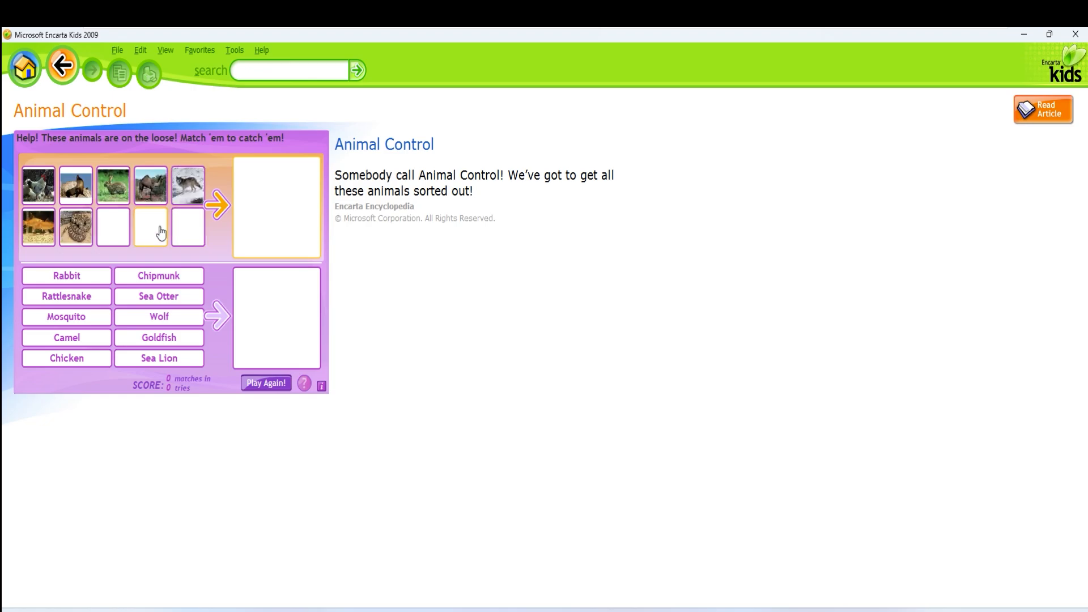
pyautogui.click(112, 226)
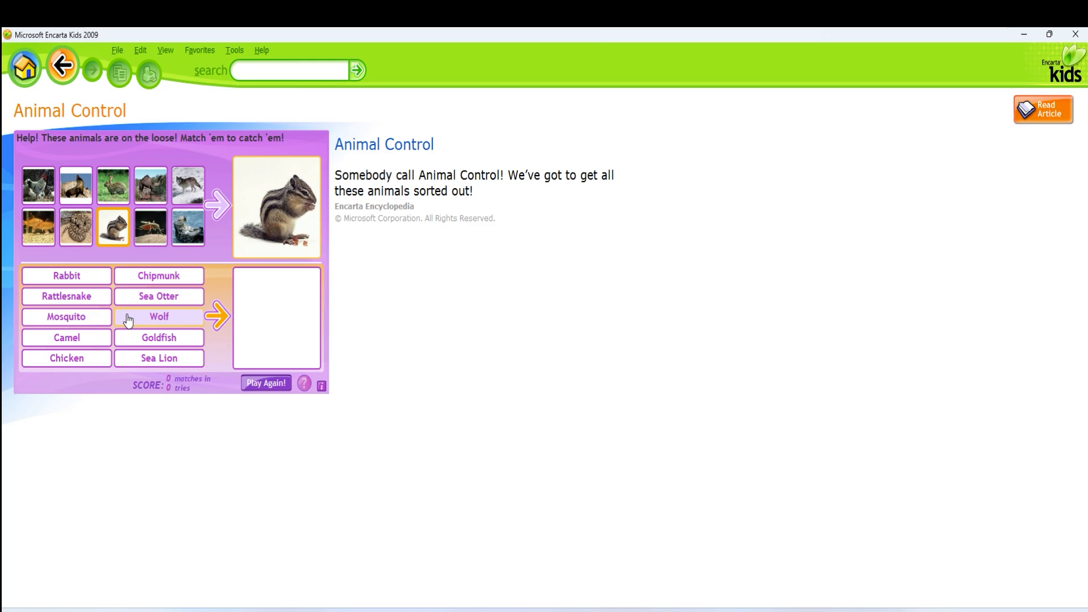
pyautogui.click(157, 275)
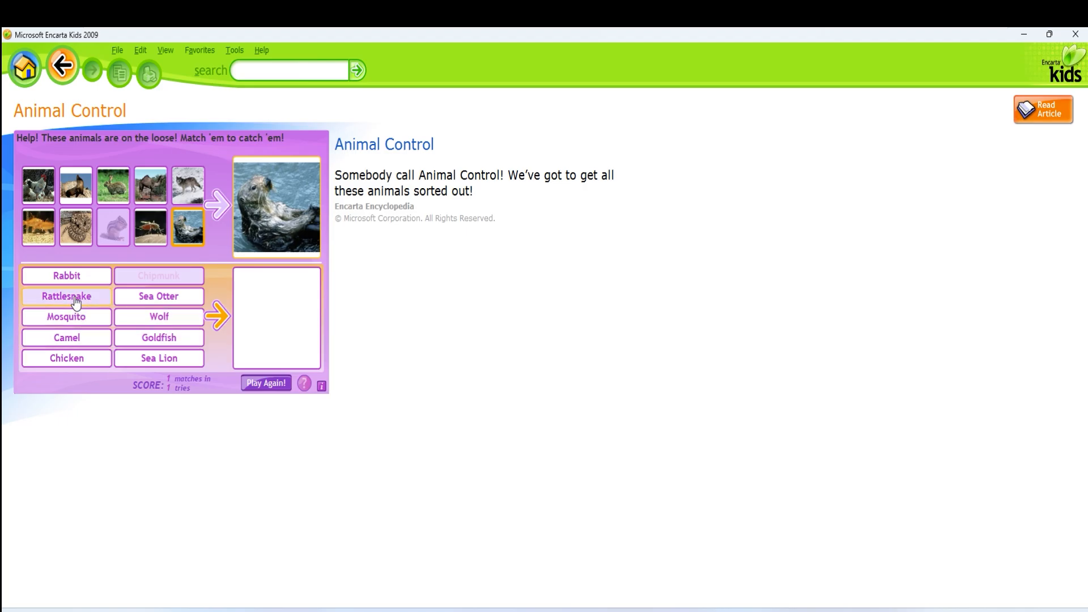
pyautogui.click(158, 297)
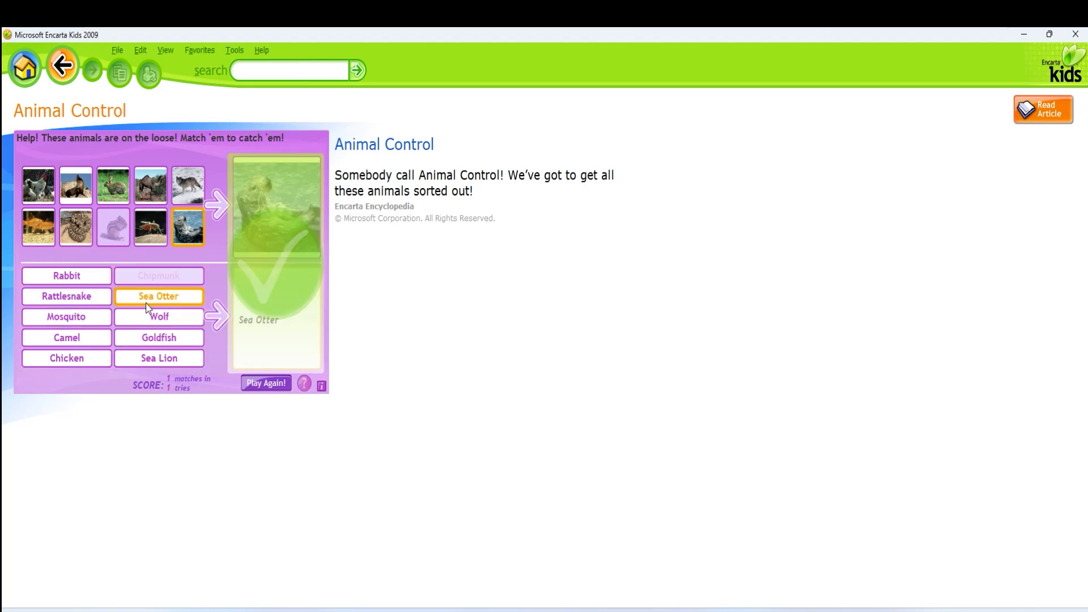
pyautogui.click(61, 67)
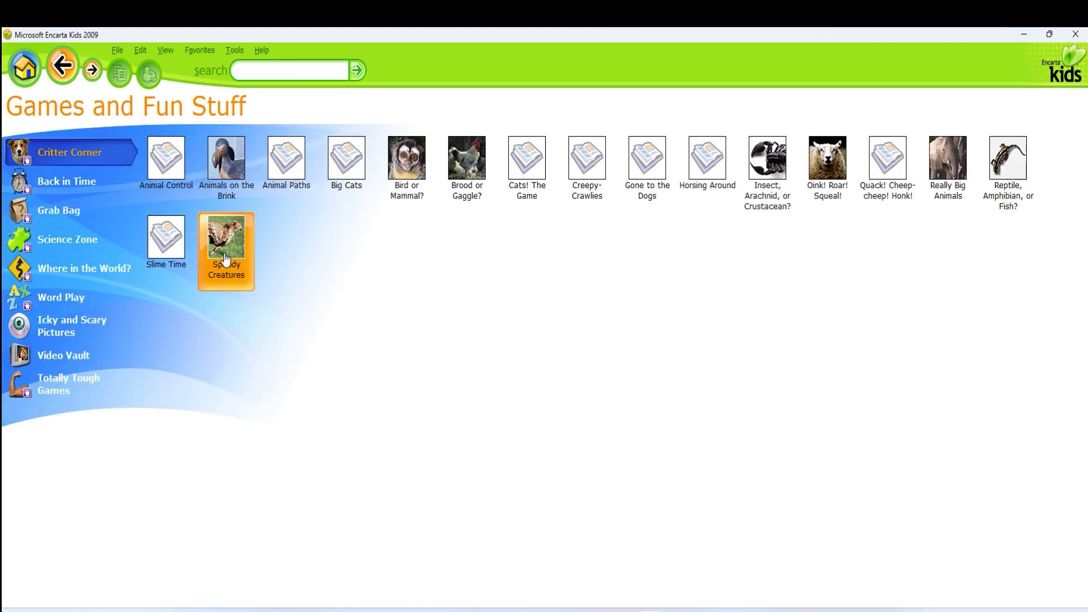
# - Play Speedy Creatures, attempting cheetah and other creature-to-speed matches, then return to the games list
pyautogui.click(225, 250)
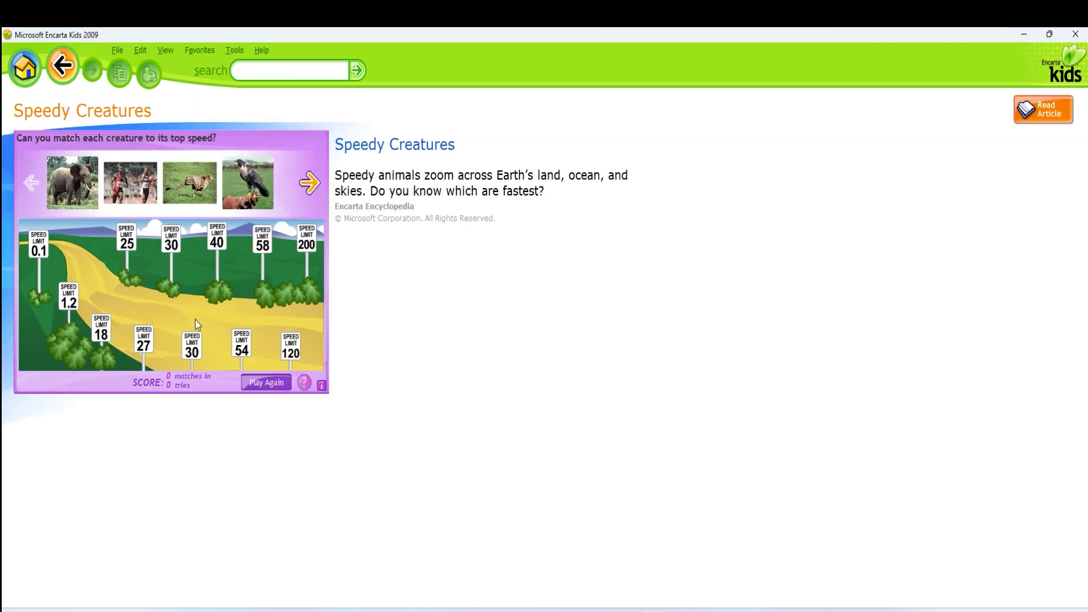
pyautogui.click(308, 182)
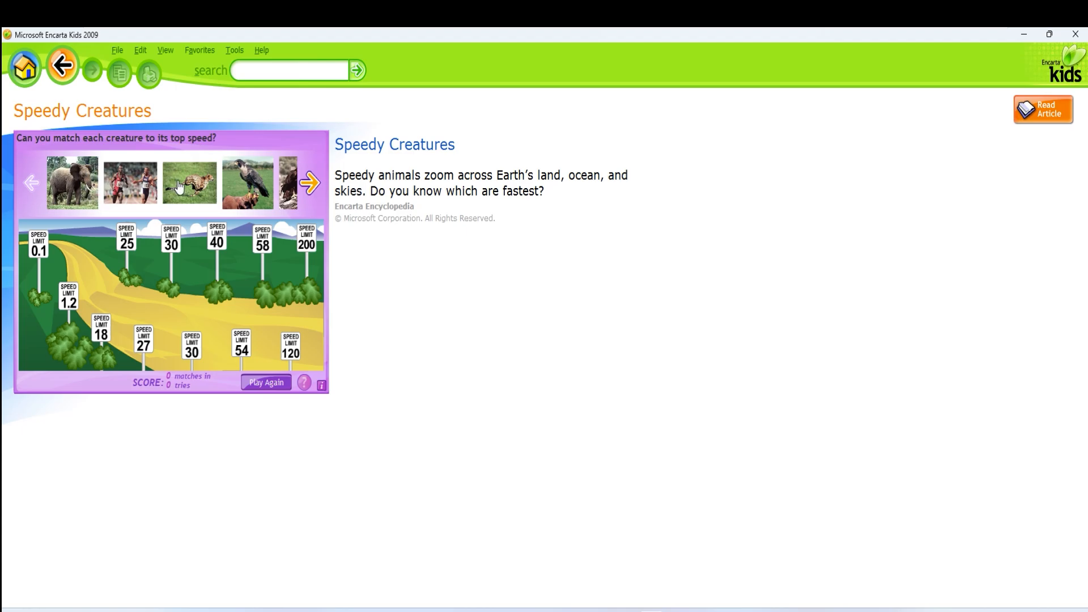
pyautogui.click(189, 183)
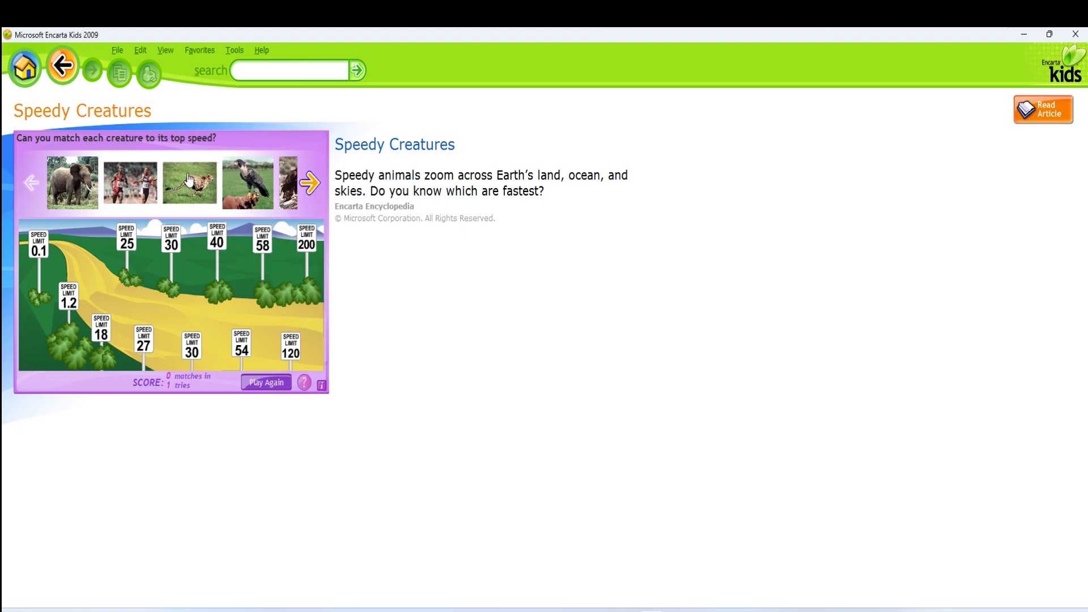
pyautogui.click(308, 183)
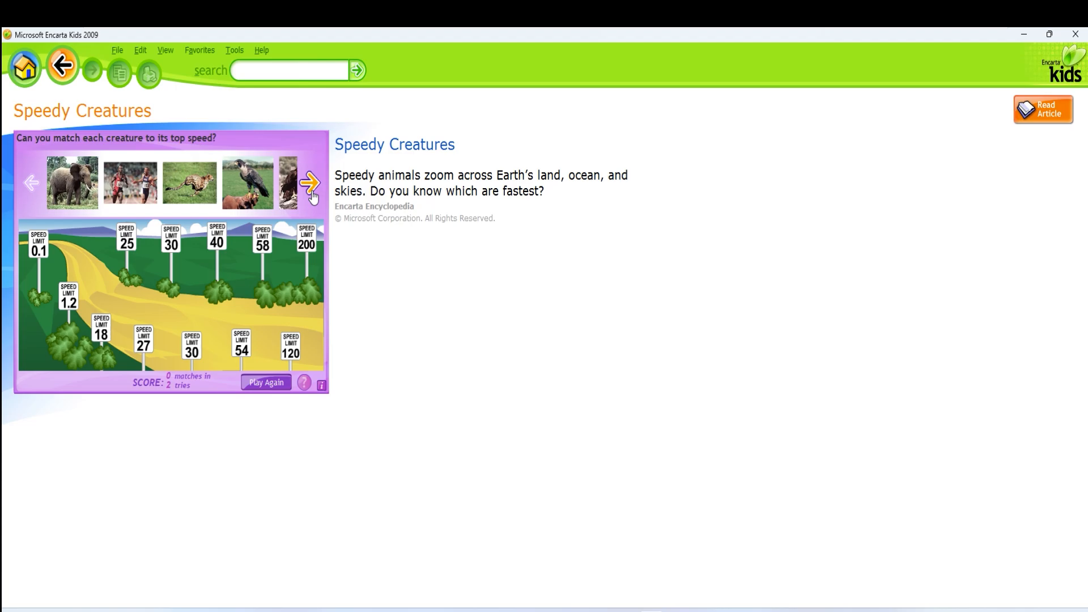
pyautogui.click(310, 183)
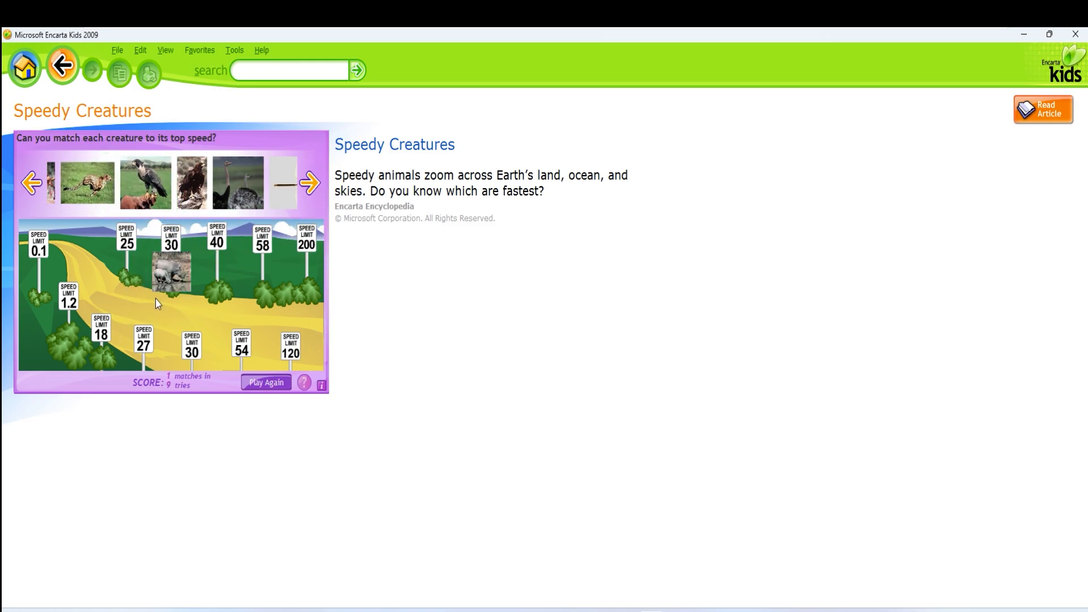
pyautogui.click(32, 183)
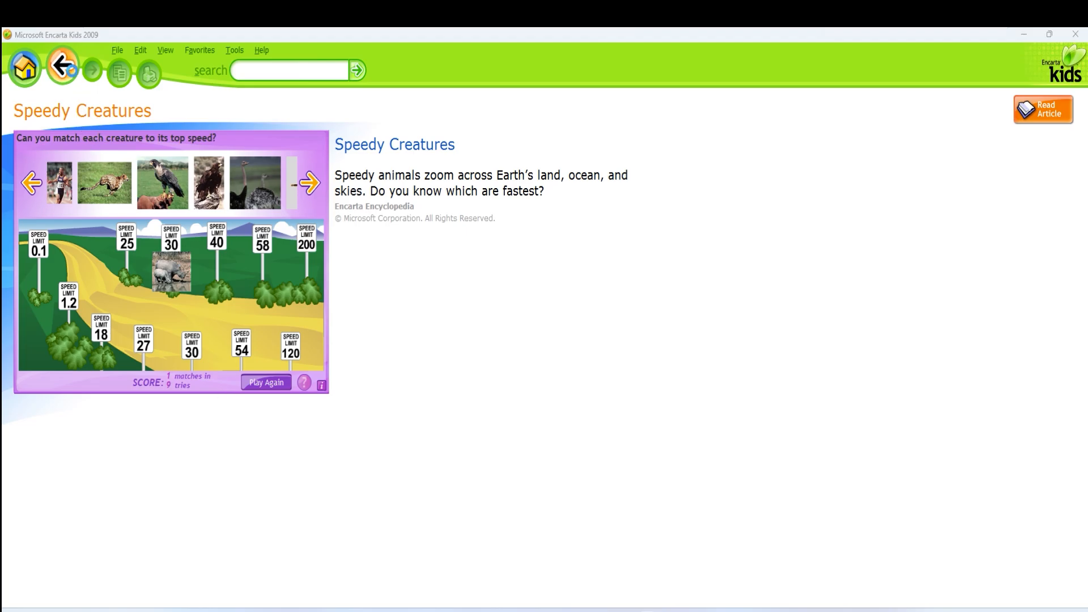
pyautogui.click(62, 67)
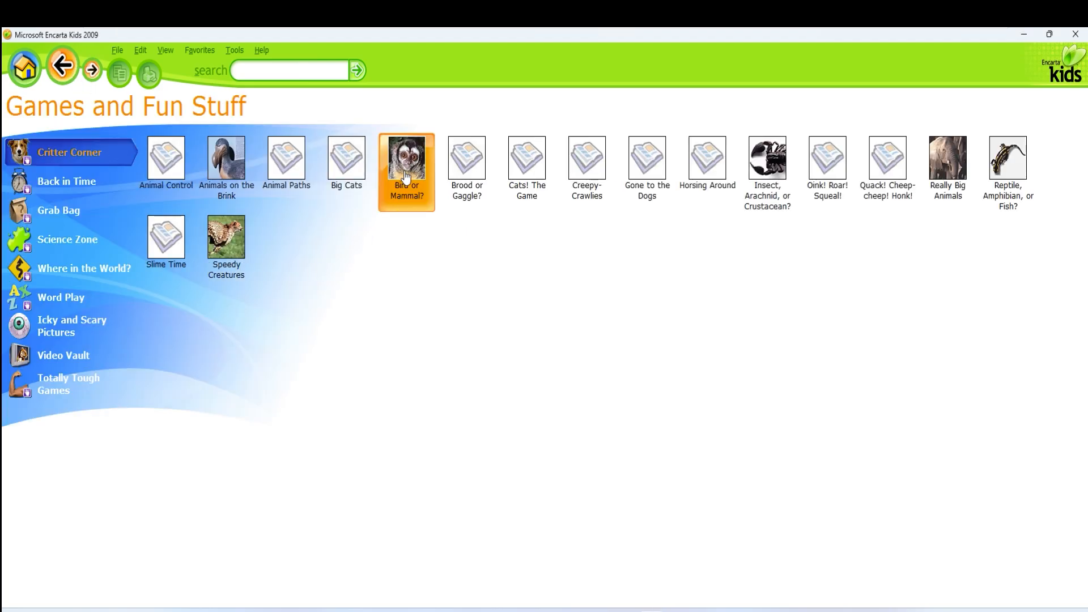
# - Drag the wood duck into the Mammal area twice, scoring 0 matches in 2 tries
pyautogui.click(405, 157)
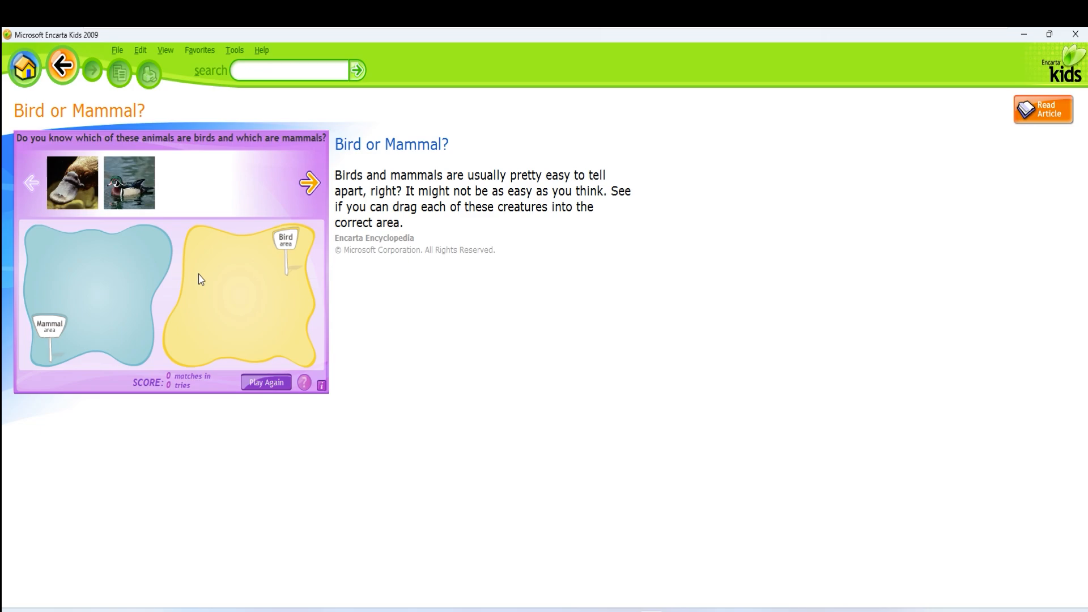
pyautogui.moveTo(129, 183); pyautogui.dragTo(108, 256)
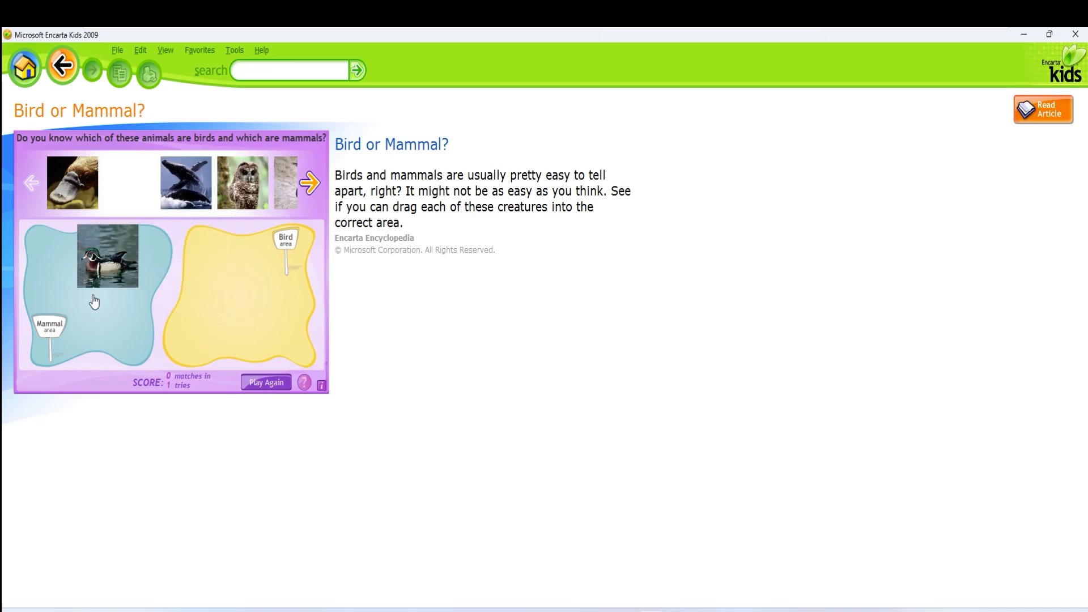
pyautogui.moveTo(107, 256); pyautogui.dragTo(128, 183)
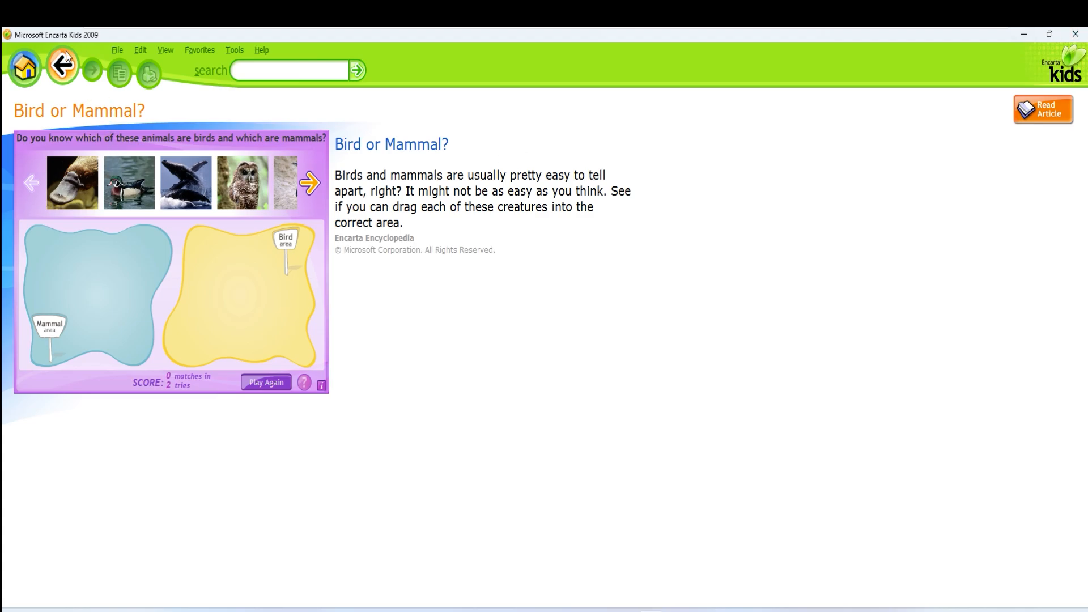
pyautogui.click(24, 66)
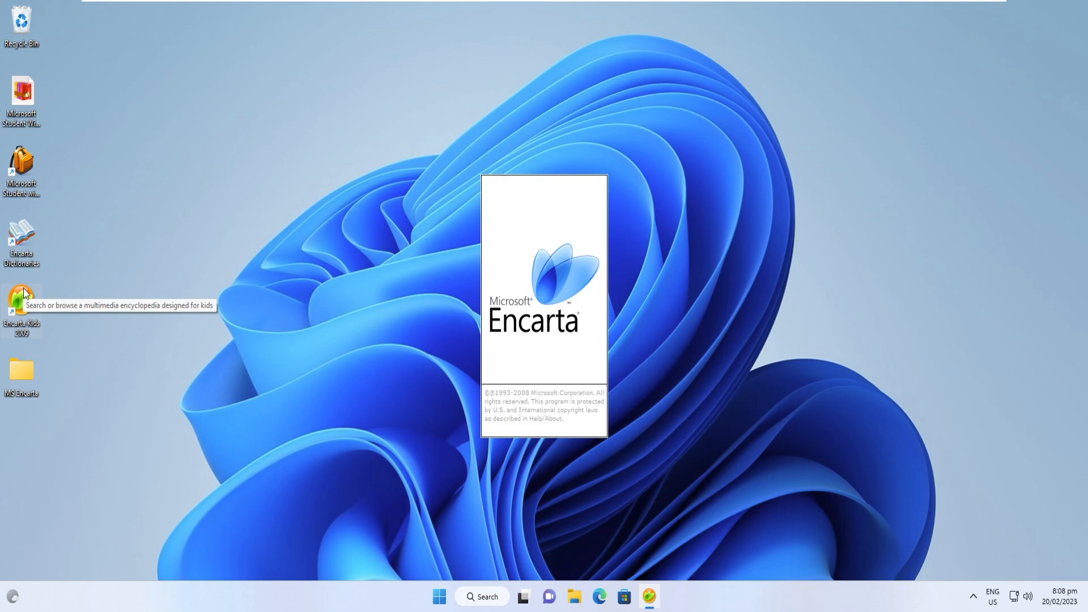
pyautogui.moveTo(27, 293)
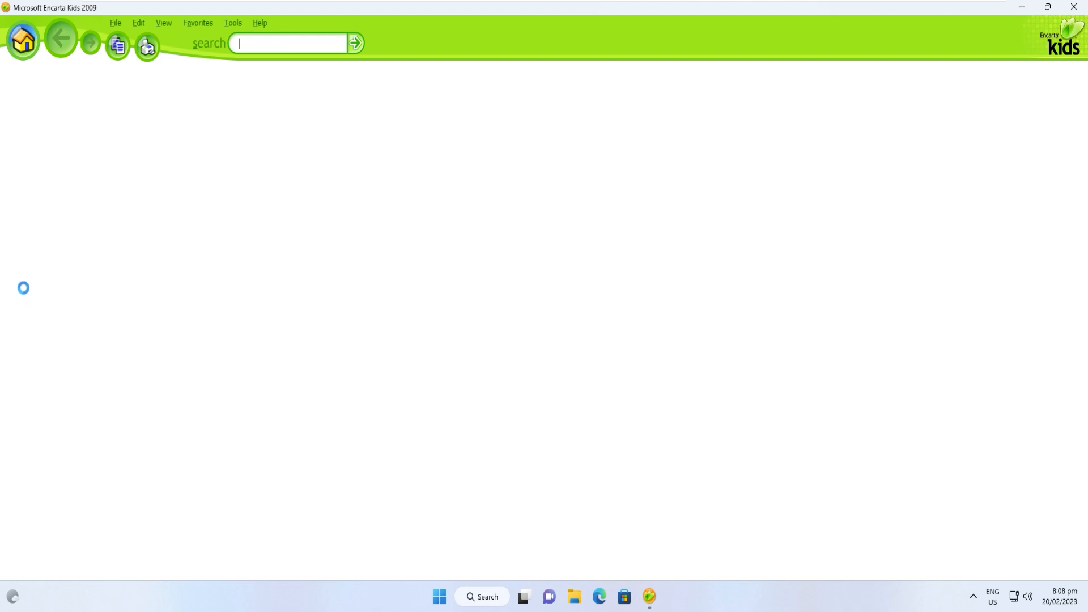
# - Relaunch Encarta Kids 2009 and show the Mammals article list under Animals
pyautogui.click(23, 40)
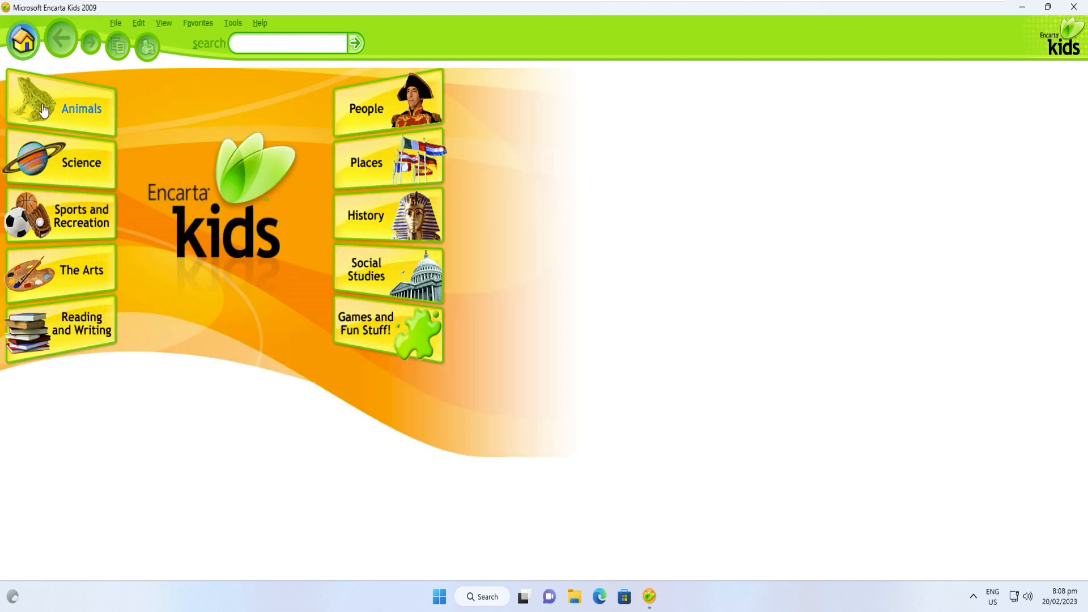
pyautogui.click(81, 108)
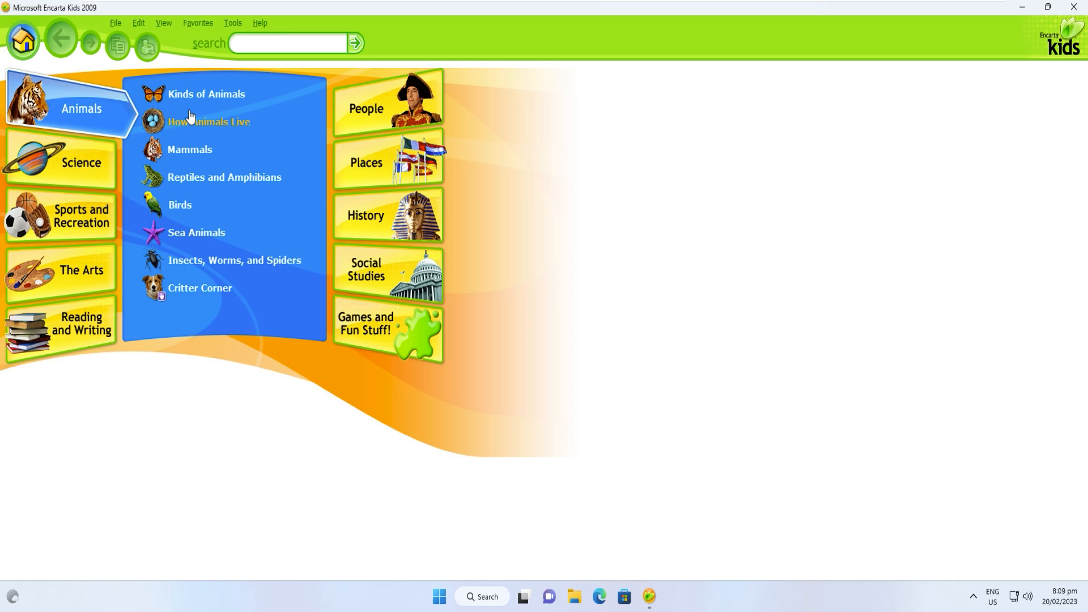
pyautogui.moveTo(189, 149)
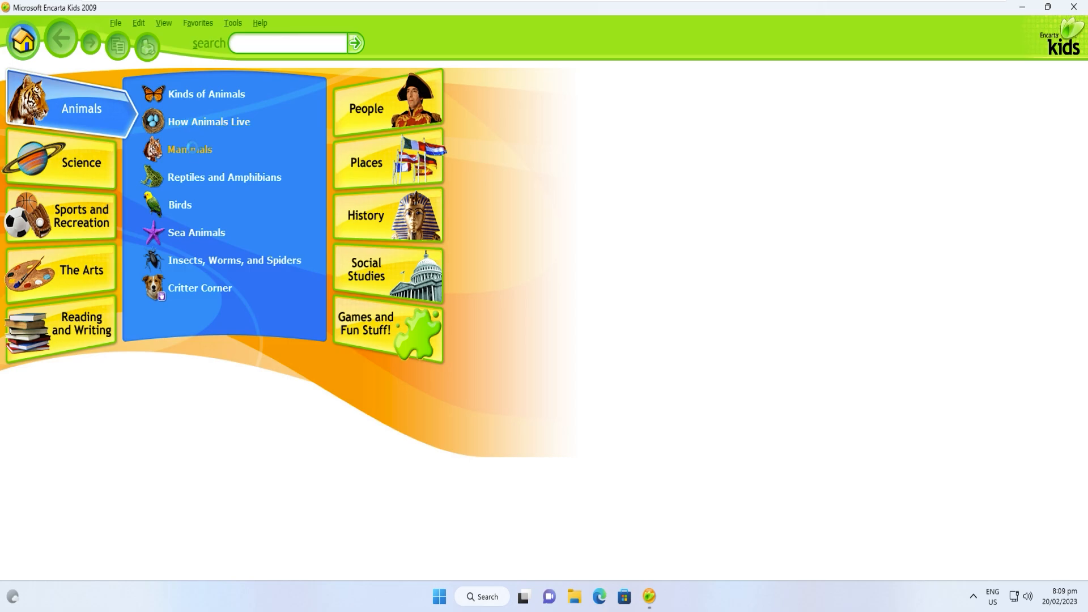
pyautogui.click(189, 149)
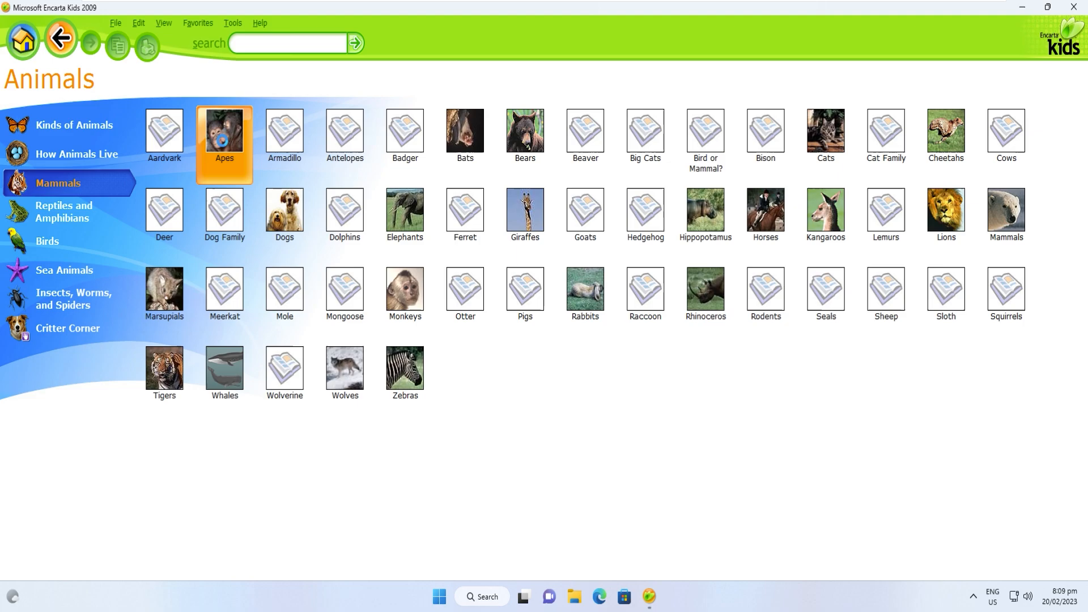
# - Open the Apes article from the Mammals grid and view its Apes picture with sound
pyautogui.click(224, 134)
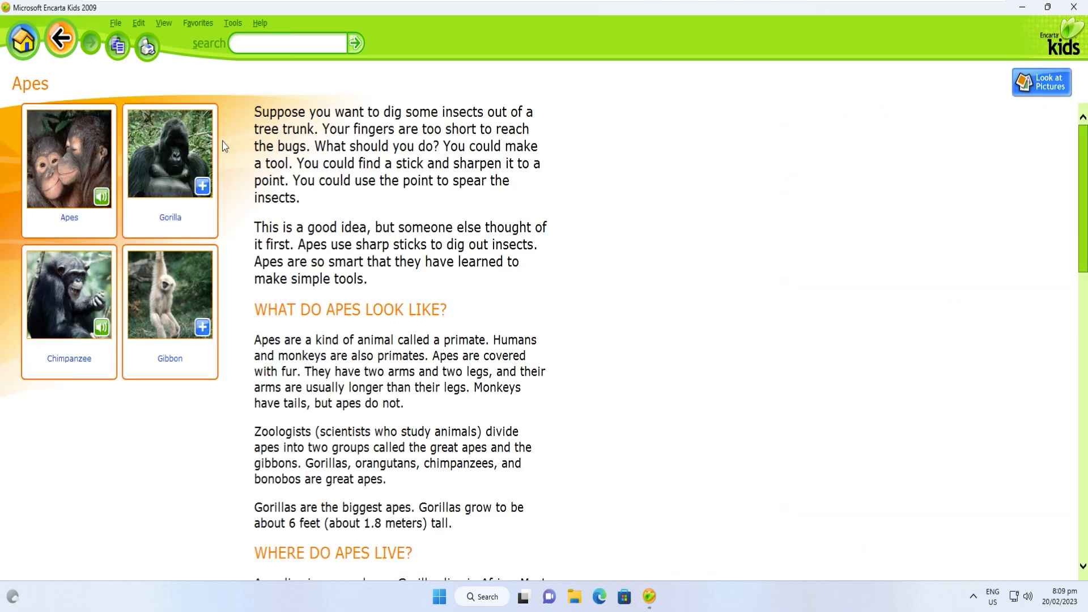
pyautogui.click(68, 158)
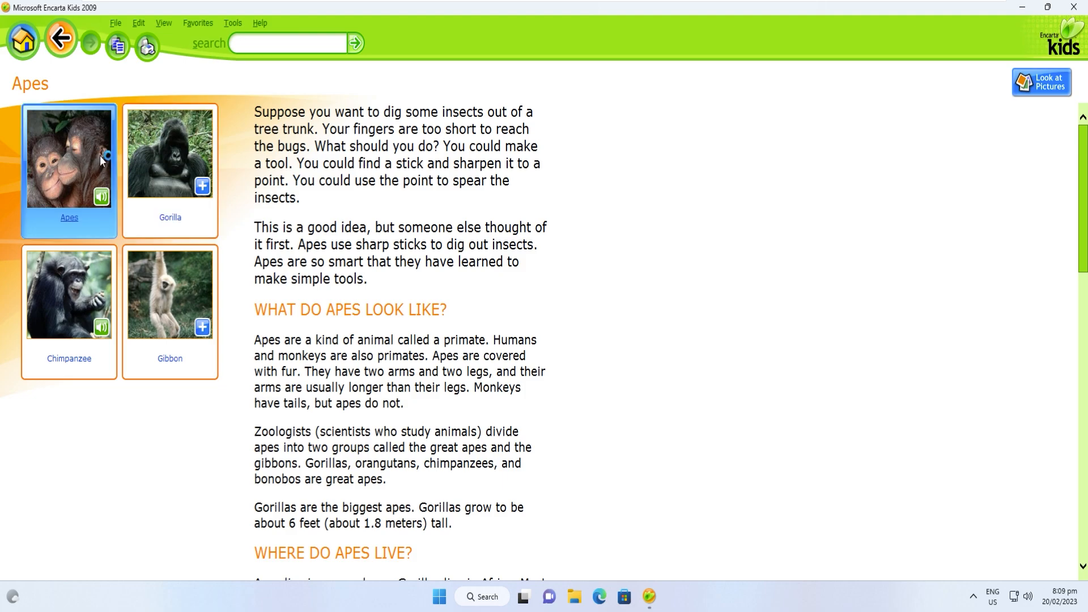
pyautogui.click(1041, 81)
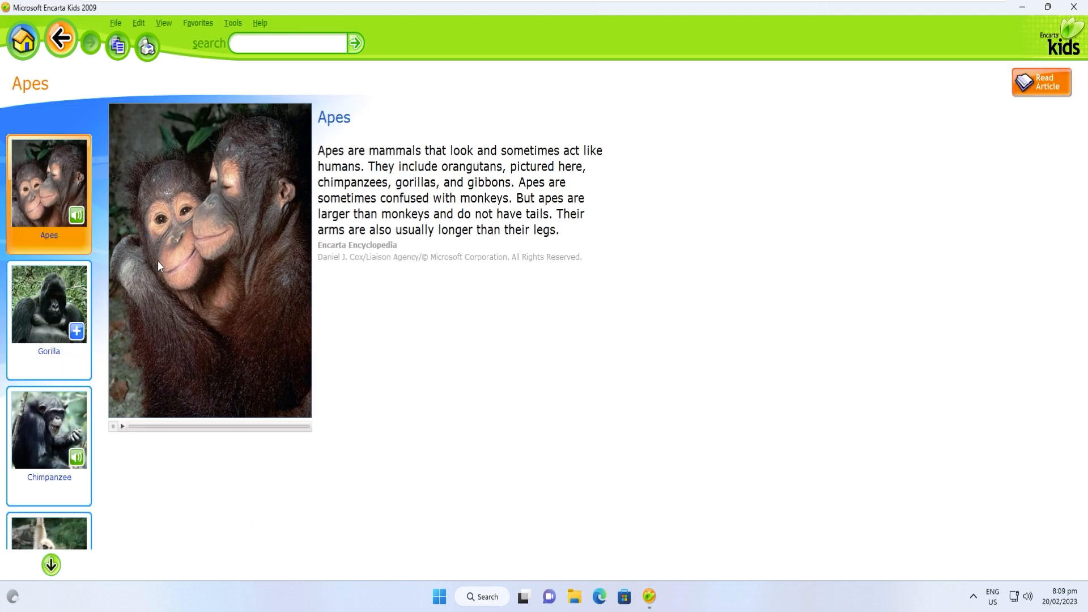
pyautogui.moveTo(123, 430)
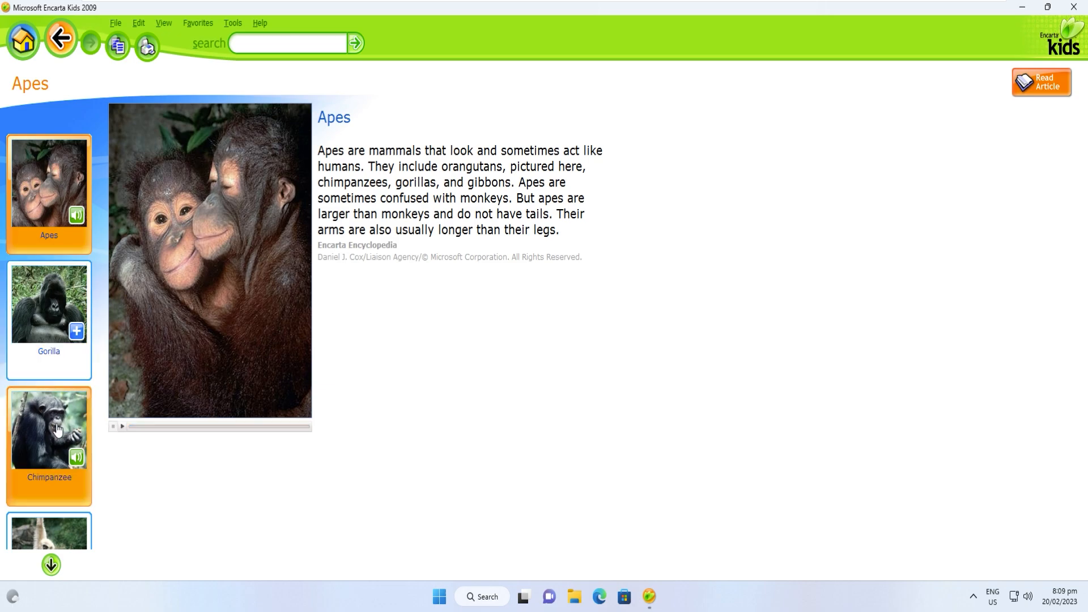
# - View the Chimpanzee picture and sound, then return to the Apes article text
pyautogui.click(49, 427)
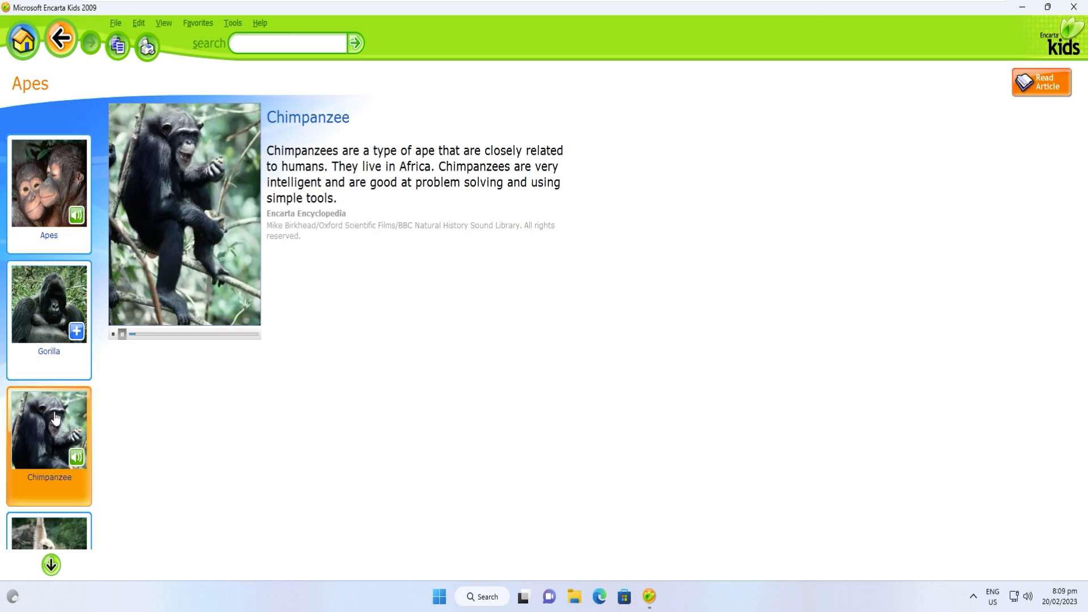
pyautogui.click(122, 333)
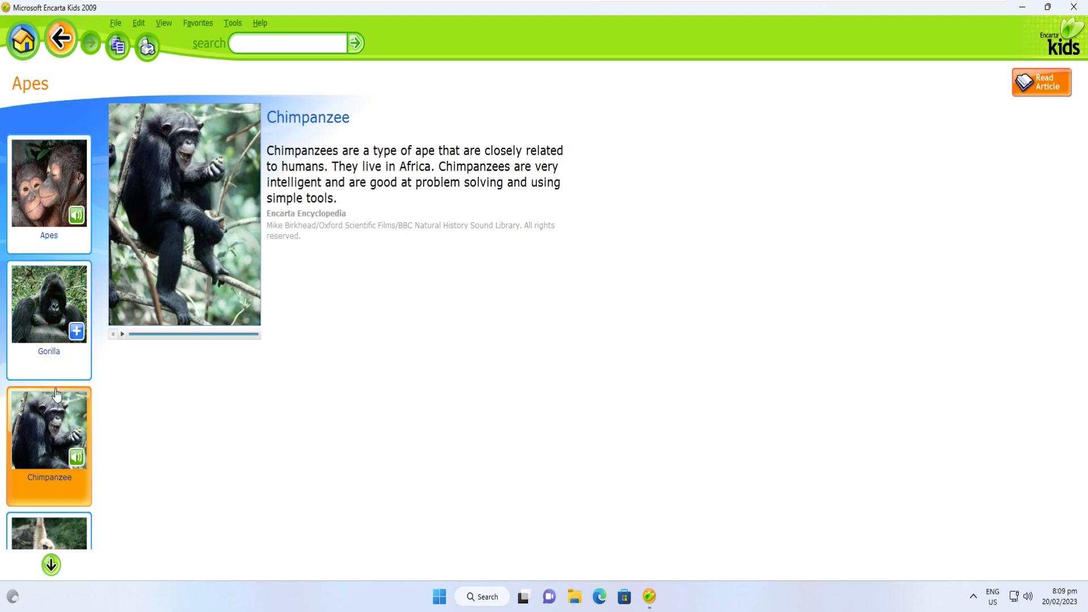
pyautogui.click(1041, 81)
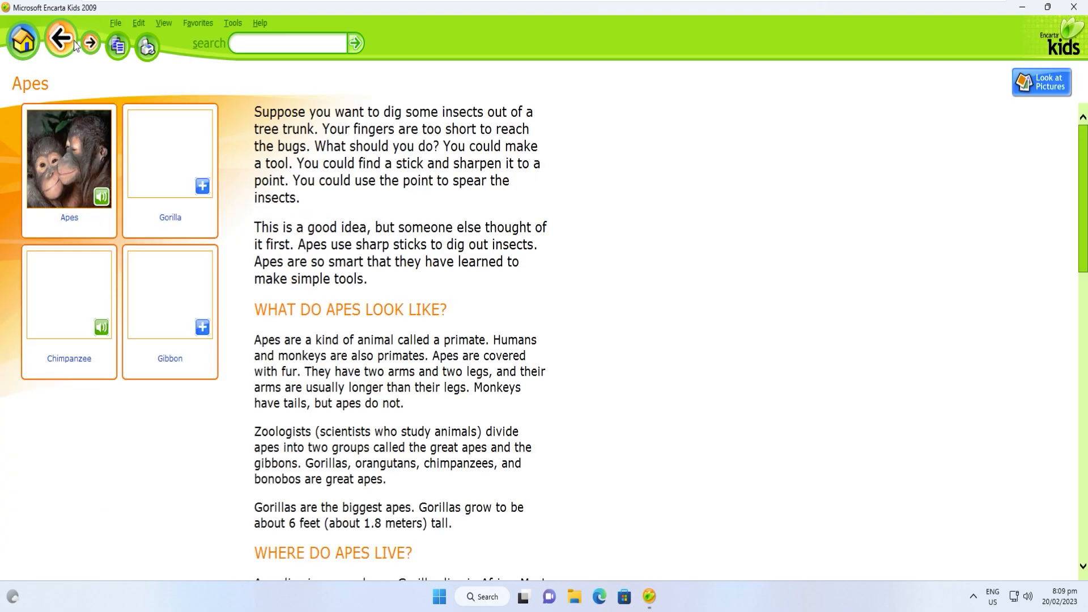
# - Go back from the Apes article through the Mammals list to the home page topics
pyautogui.click(61, 43)
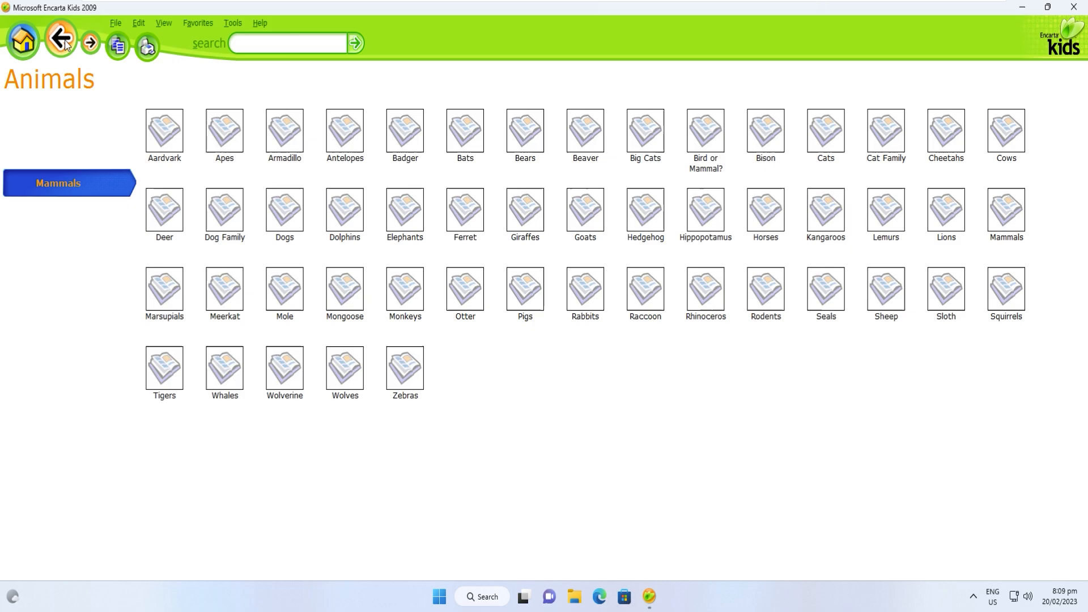
pyautogui.click(61, 43)
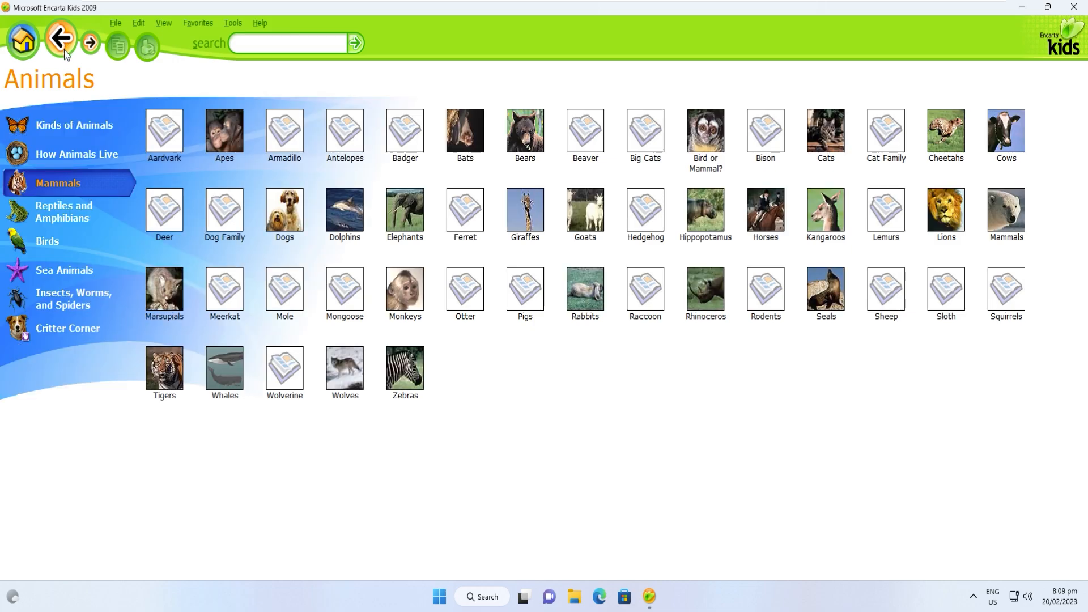
pyautogui.click(60, 39)
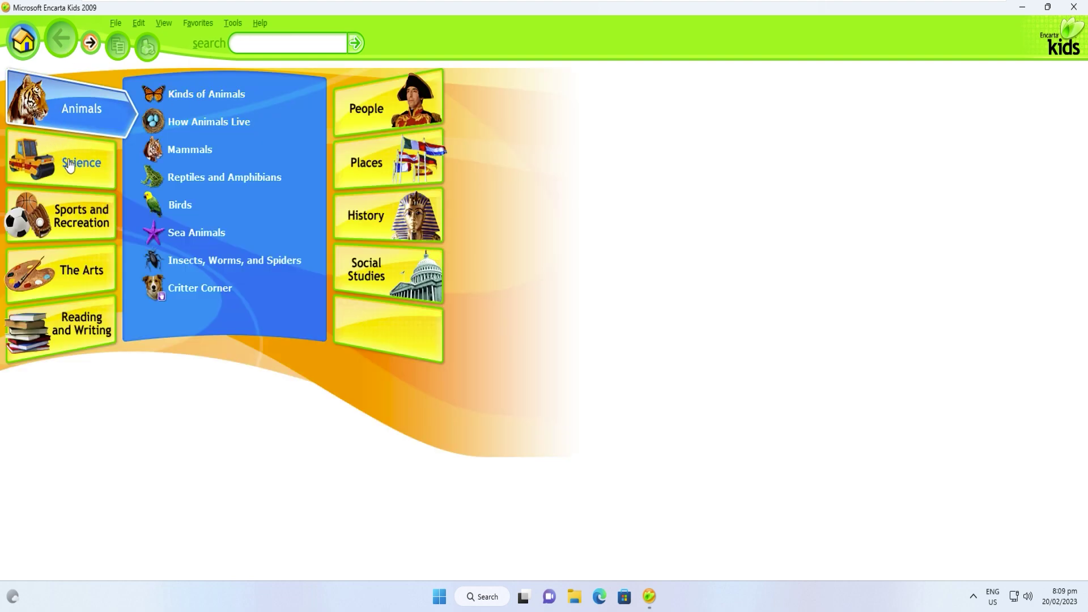
# - Navigate Science > Space and open the Atmosphere article with its Earth's Atmosphere diagram
pyautogui.click(81, 163)
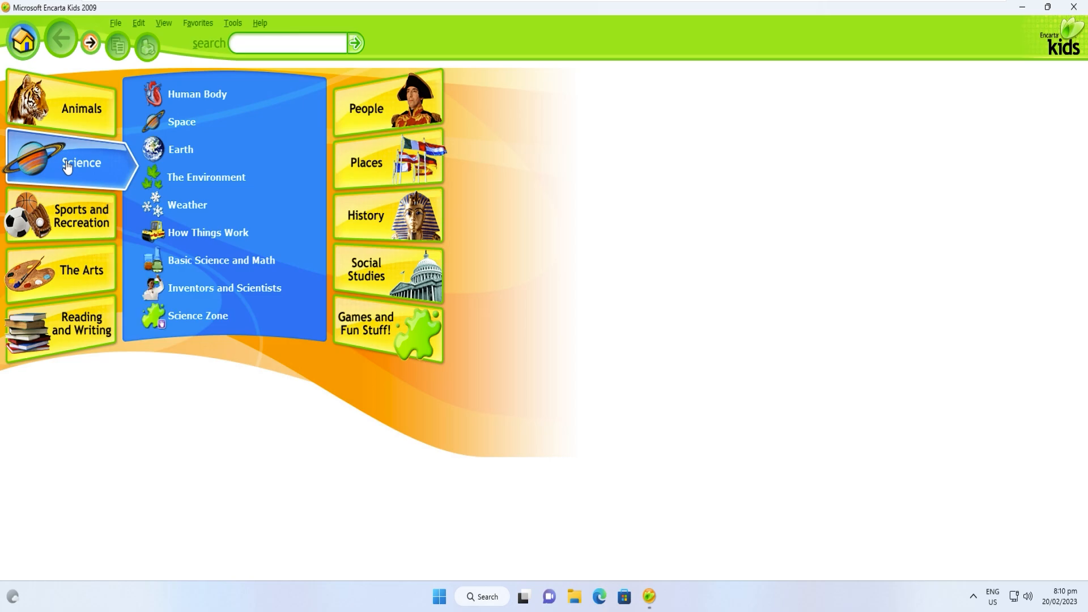
pyautogui.moveTo(182, 122)
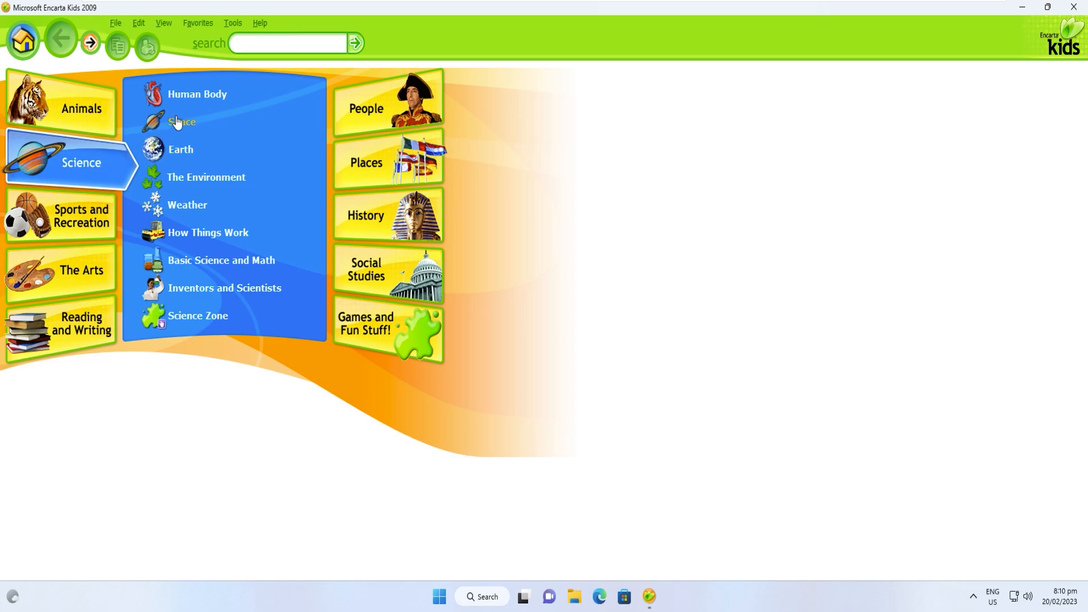
pyautogui.click(182, 121)
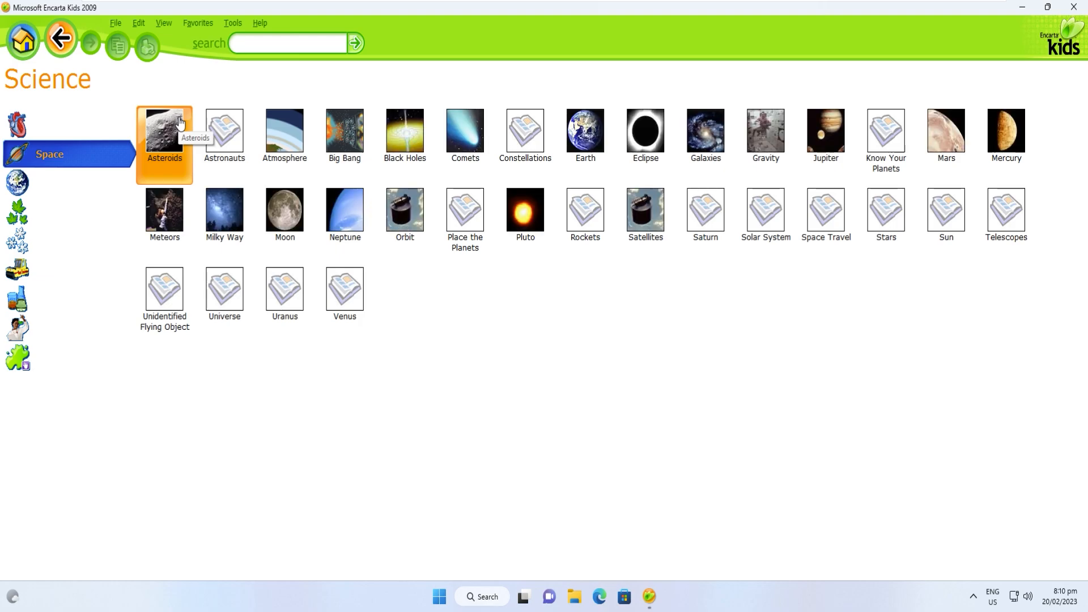
pyautogui.click(284, 132)
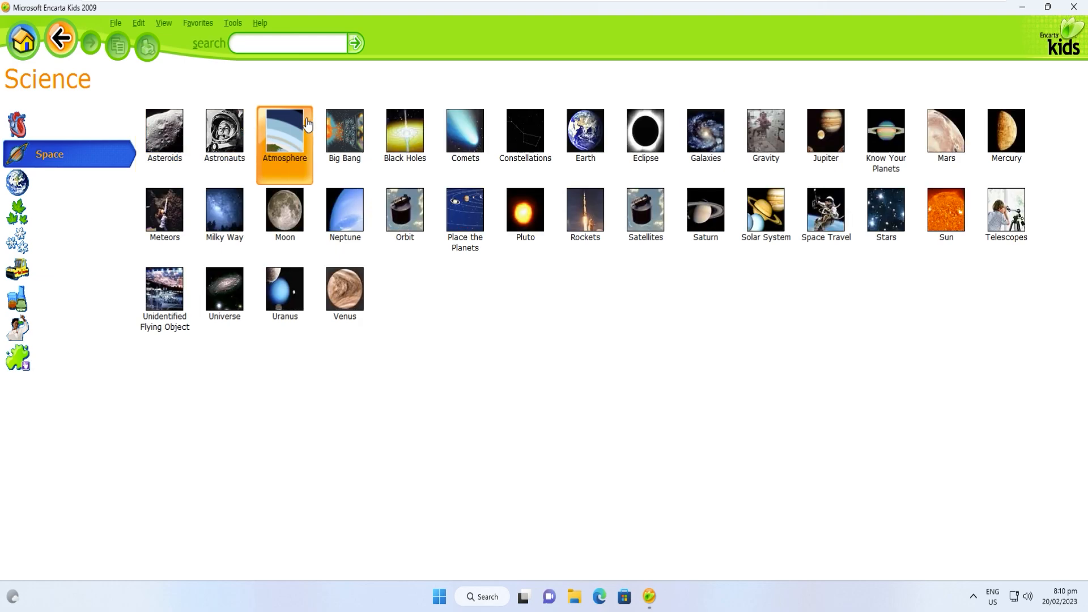
pyautogui.click(284, 131)
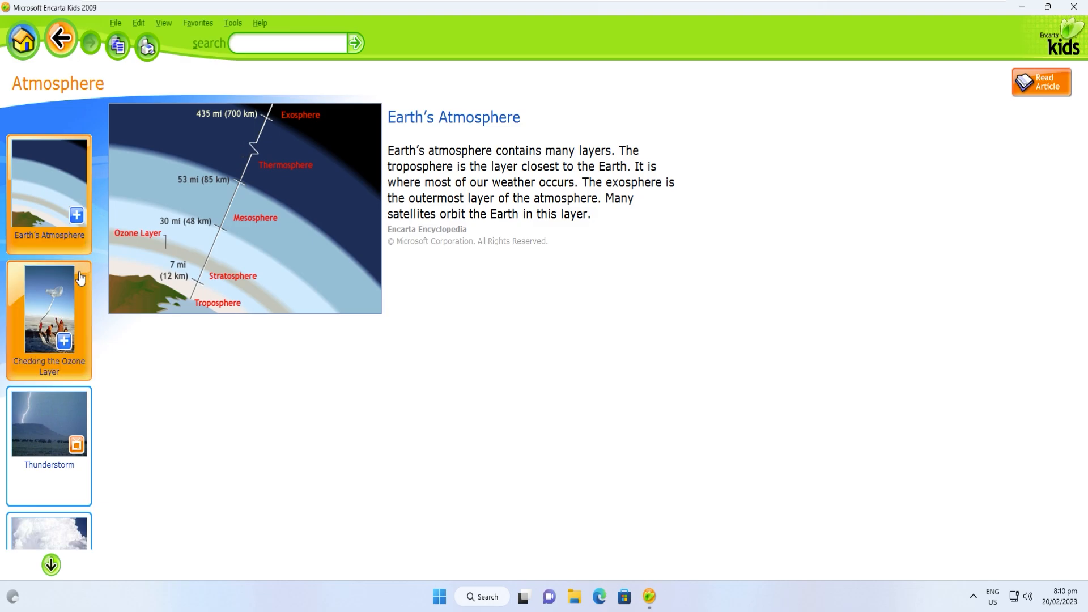
# - View the Checking the Ozone Layer picture, play the Thunderstorm video, and return to the Atmosphere text
pyautogui.click(49, 309)
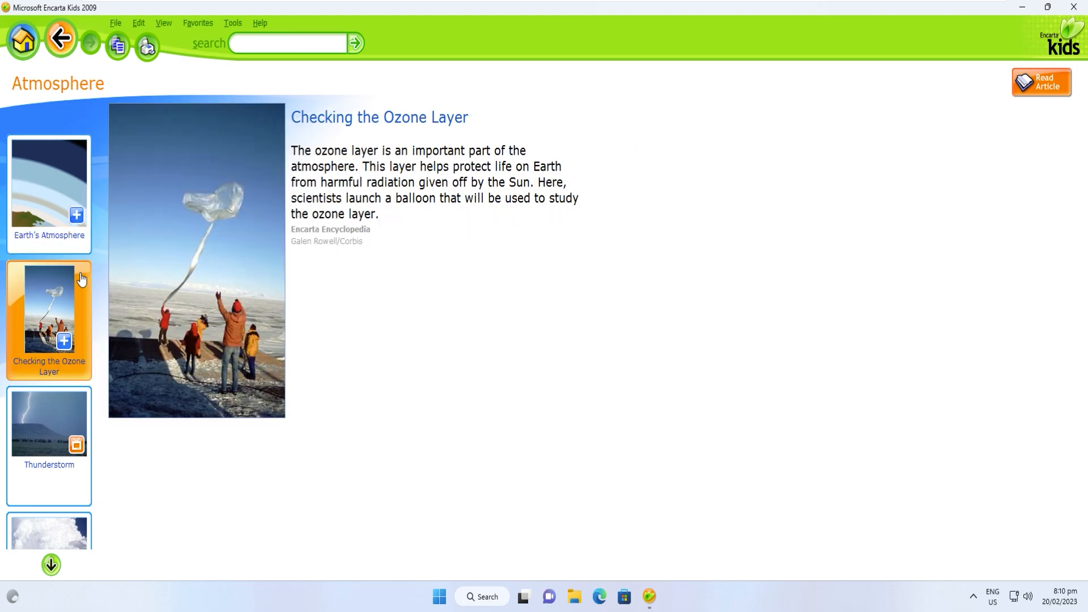
pyautogui.moveTo(80, 357)
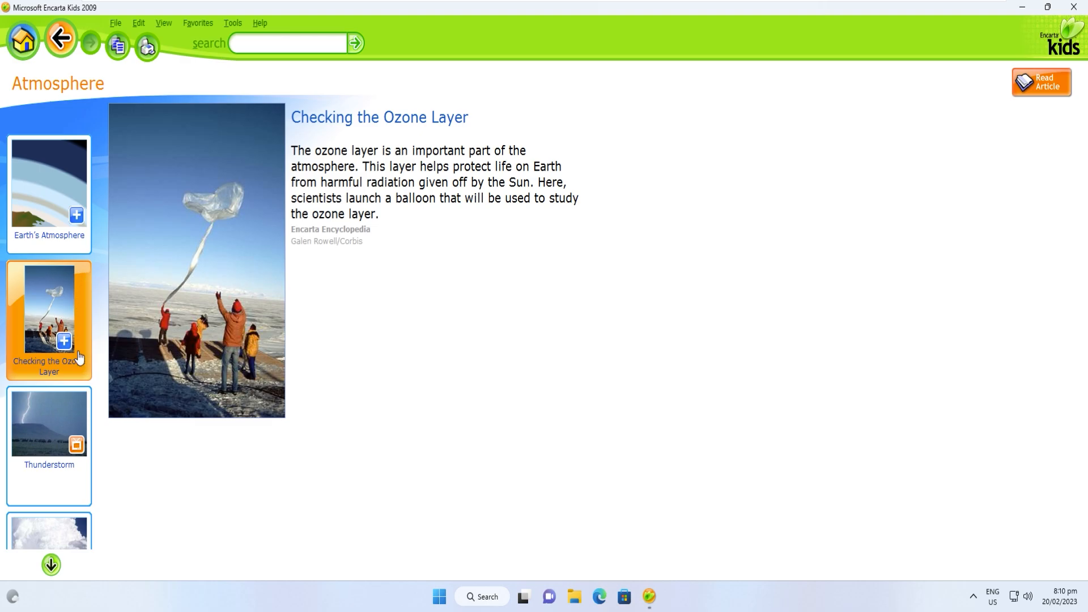
pyautogui.click(48, 421)
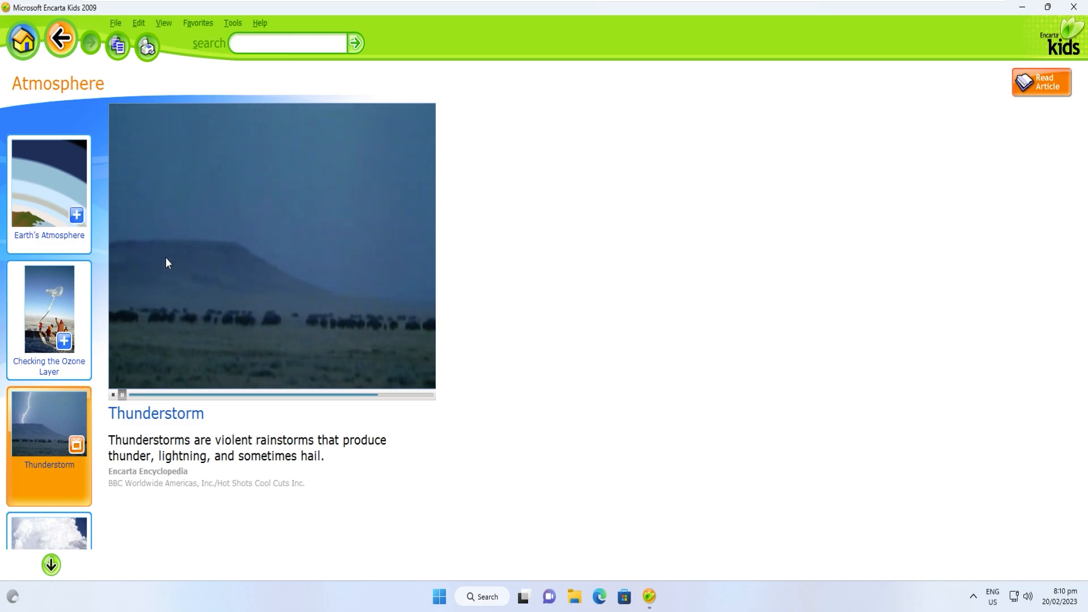
pyautogui.click(123, 394)
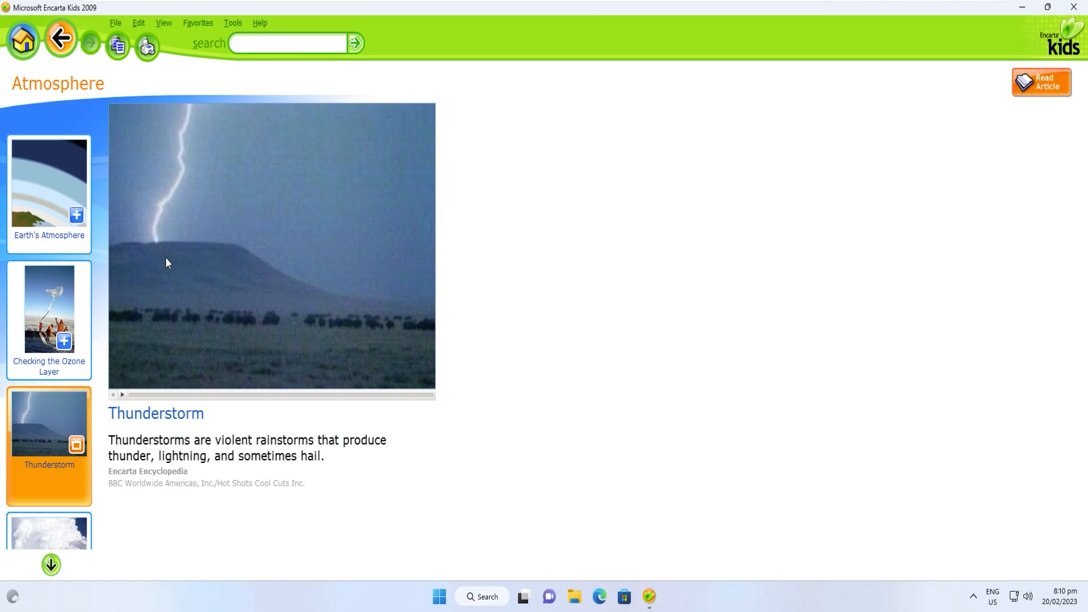
pyautogui.click(1042, 81)
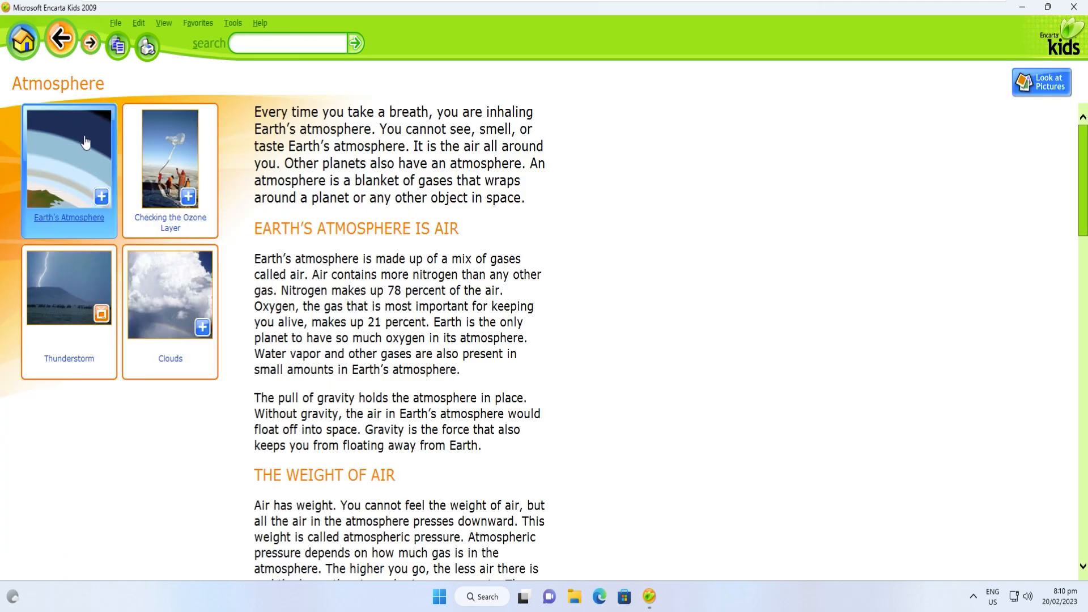
# - Revisit Atmosphere from the Weather topics, then open the Erosion topic playing The Dust Bowl video
pyautogui.click(60, 40)
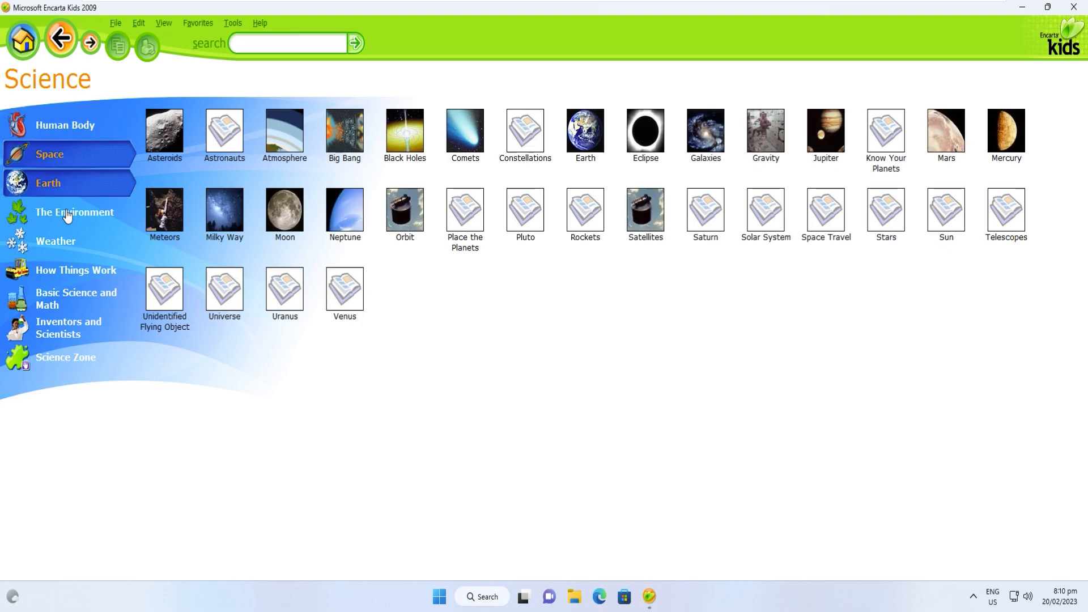
pyautogui.click(56, 241)
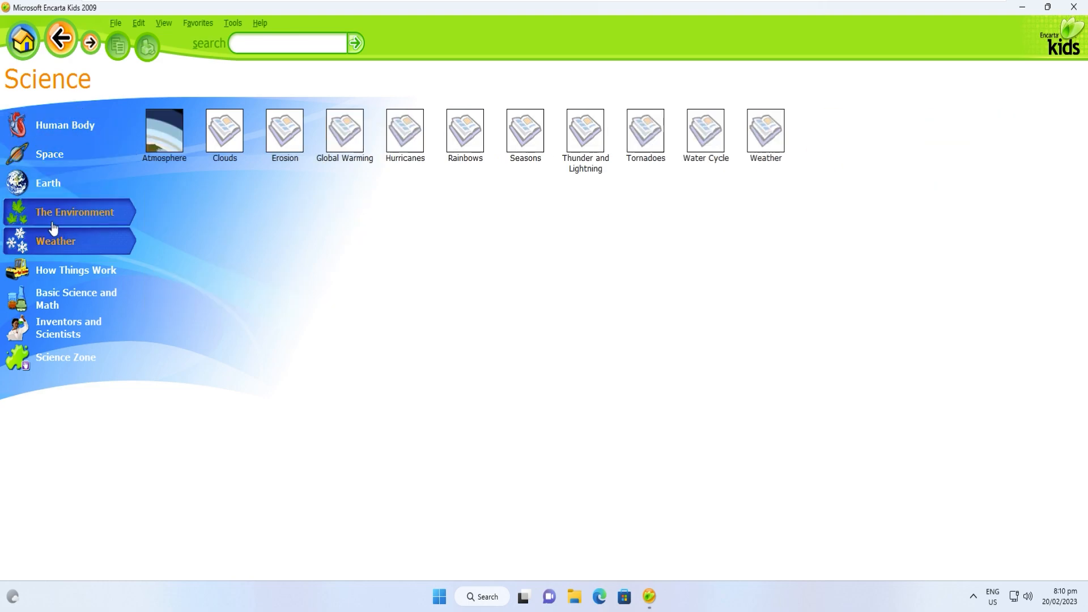
pyautogui.click(163, 130)
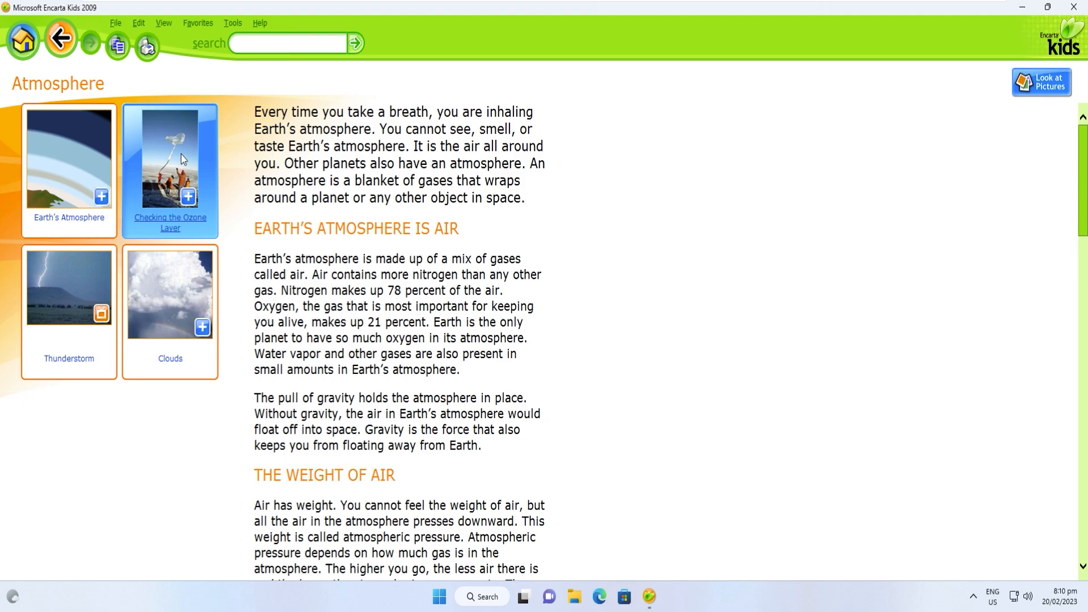
pyautogui.click(61, 40)
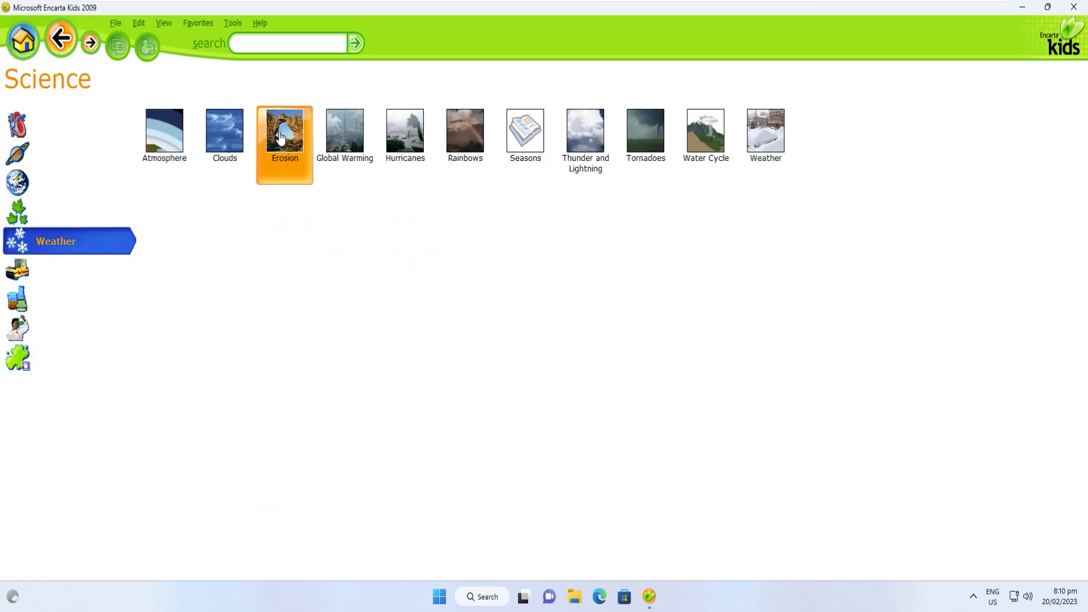
pyautogui.click(283, 132)
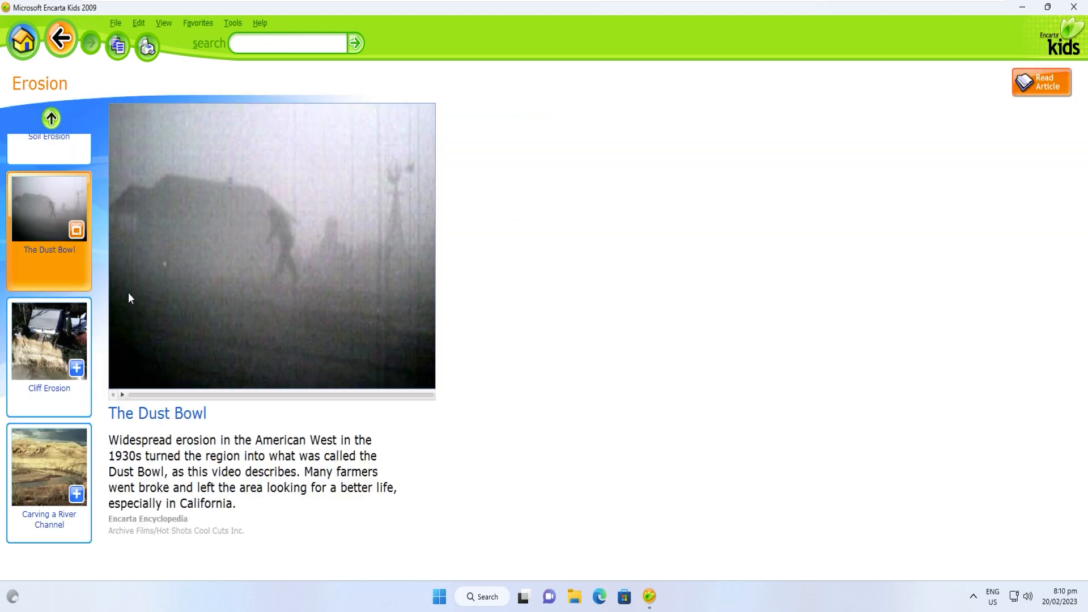
# - Read the Erosion article text and go back to the Weather topics list
pyautogui.click(122, 395)
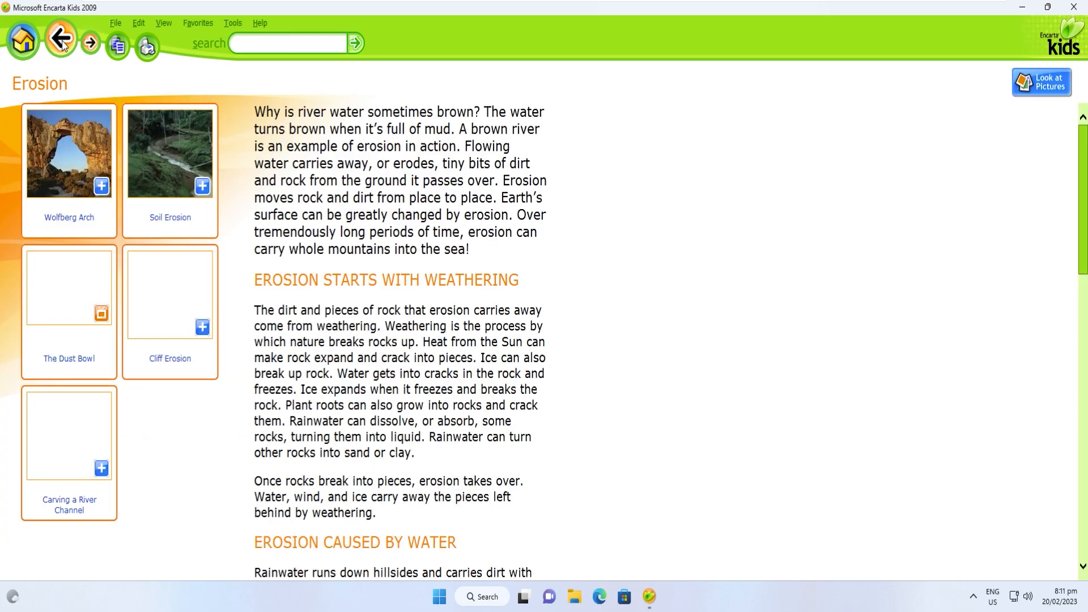
pyautogui.click(61, 42)
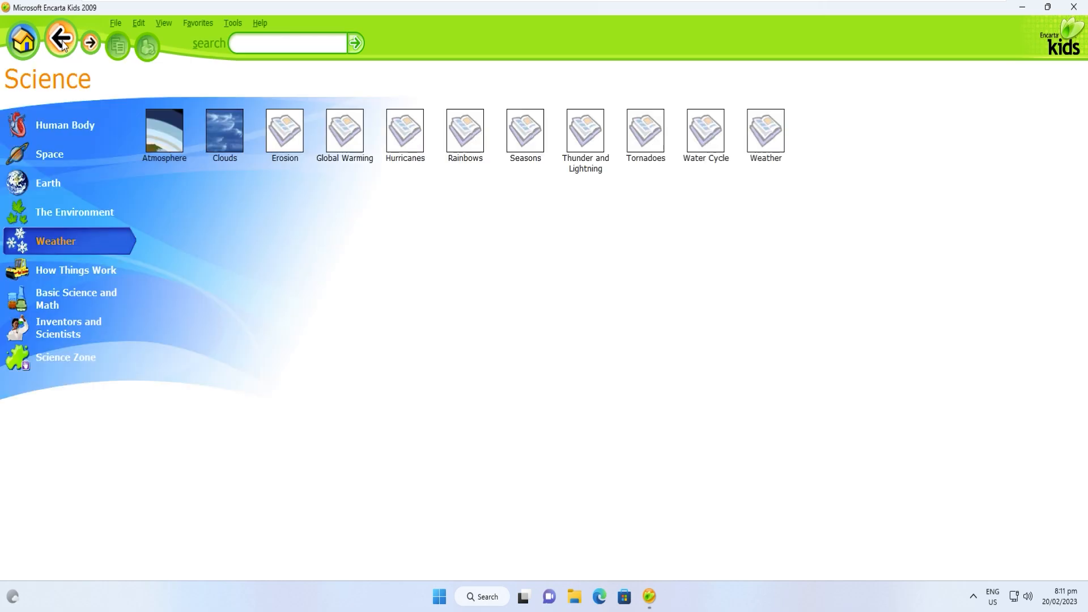
pyautogui.moveTo(75, 270)
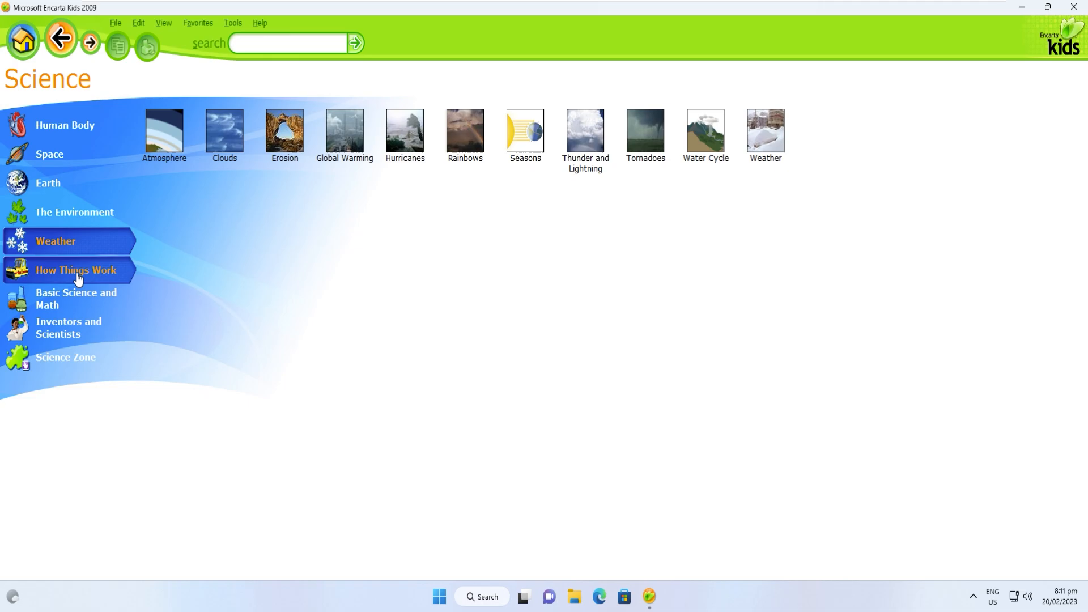
# - Open Automobiles under How Things Work, view both Parts of a Car pages, and go back
pyautogui.click(77, 270)
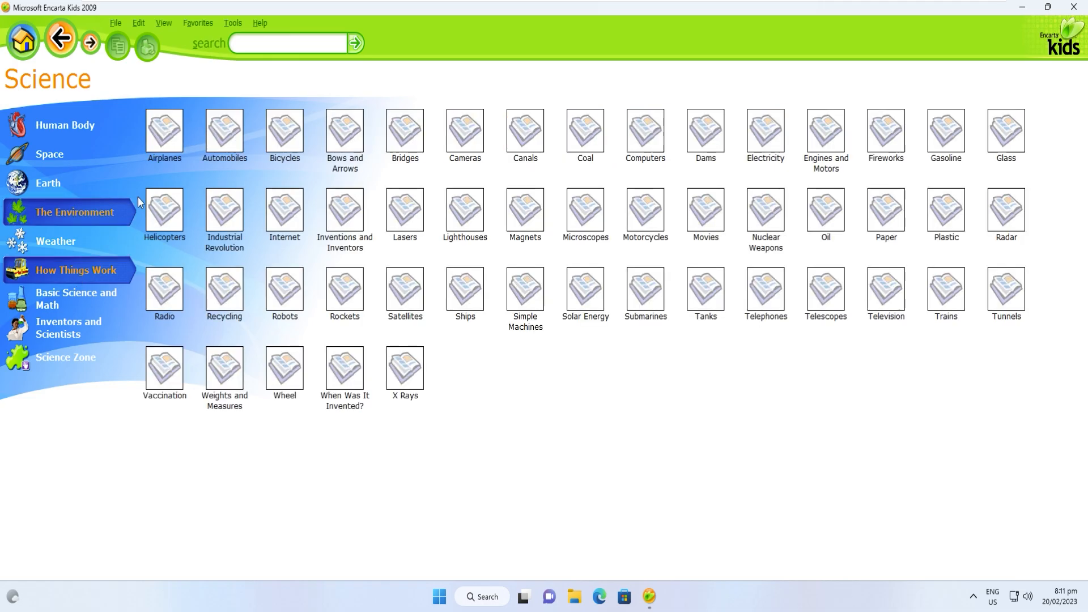
pyautogui.click(223, 132)
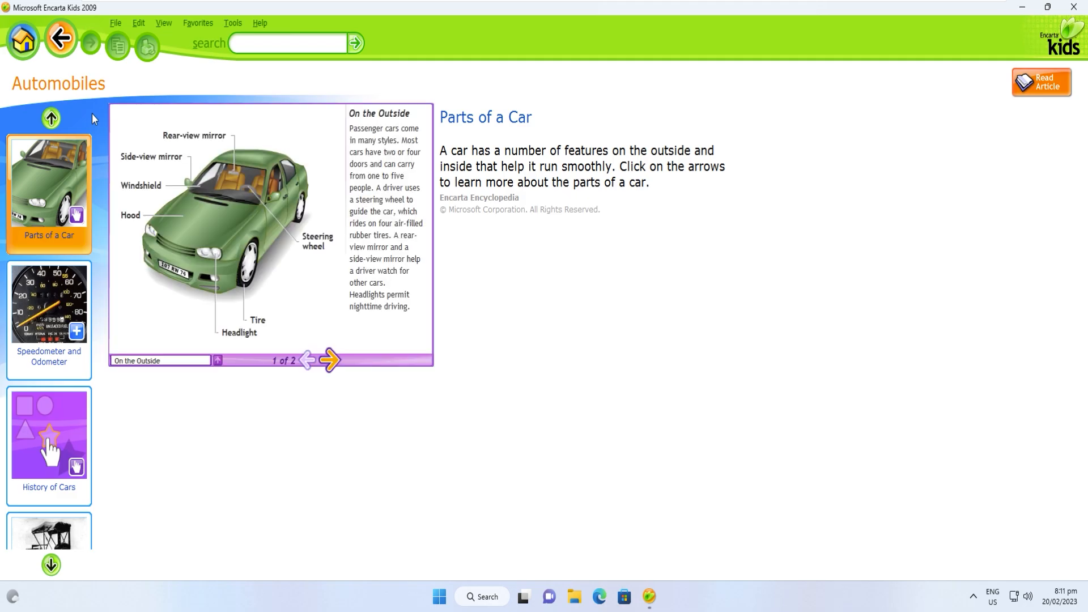
pyautogui.moveTo(99, 137)
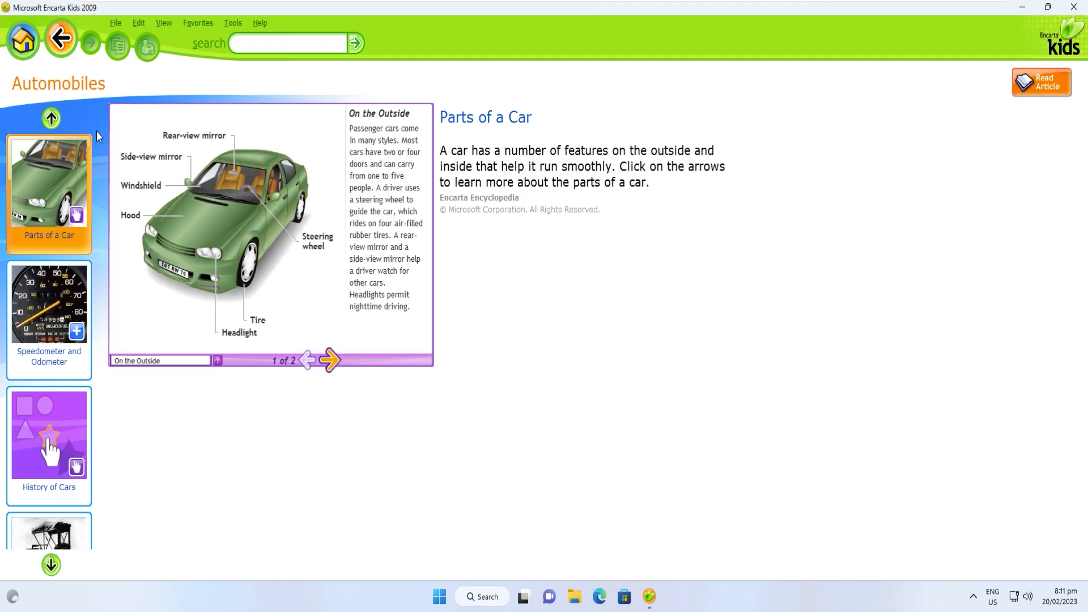
pyautogui.click(331, 360)
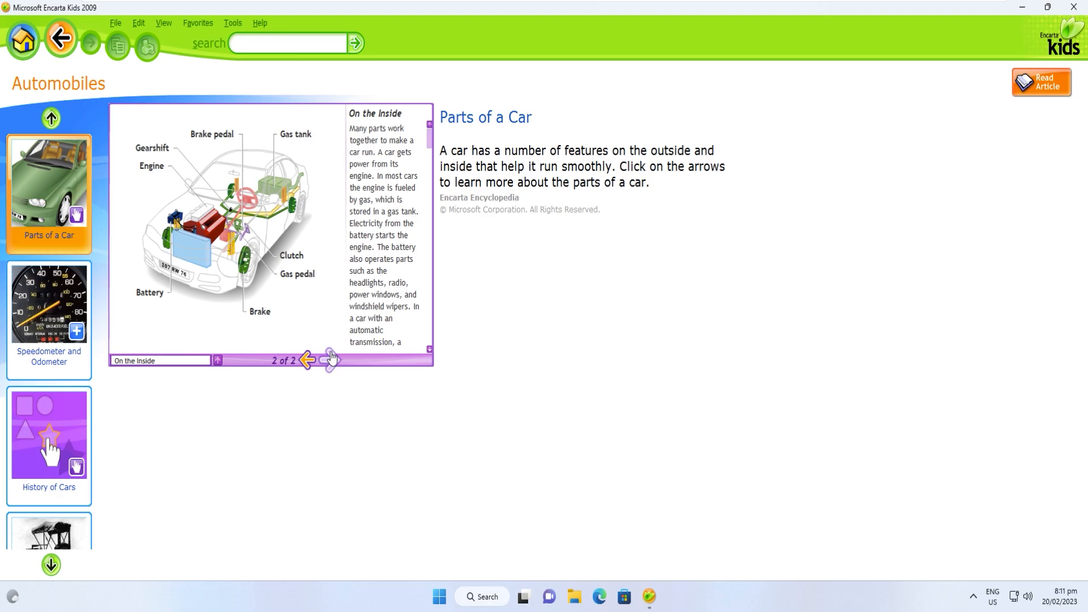
pyautogui.moveTo(255, 365)
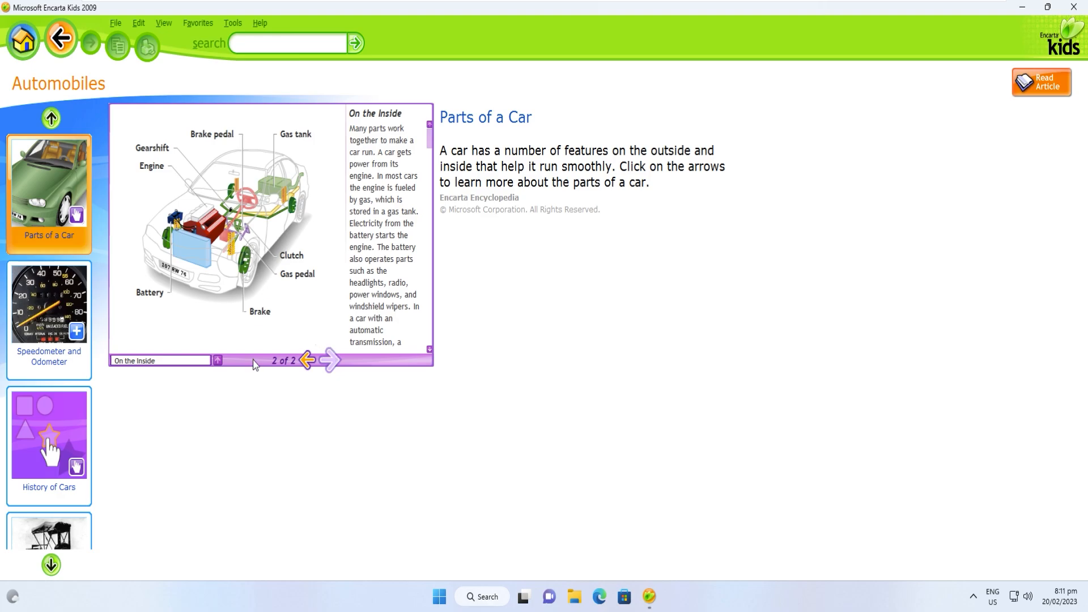
pyautogui.moveTo(61, 38)
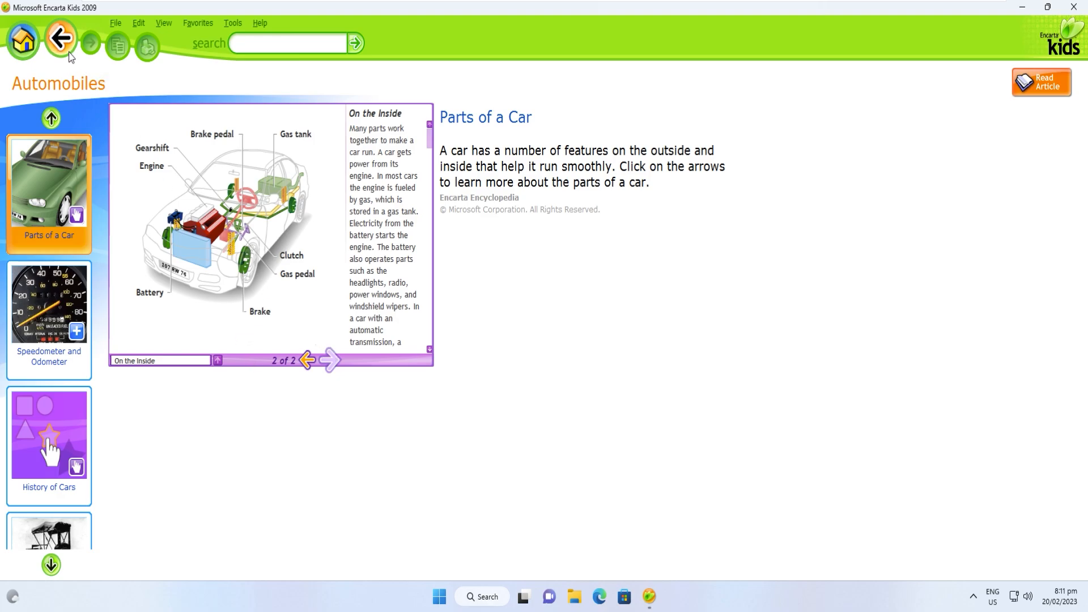
pyautogui.click(60, 38)
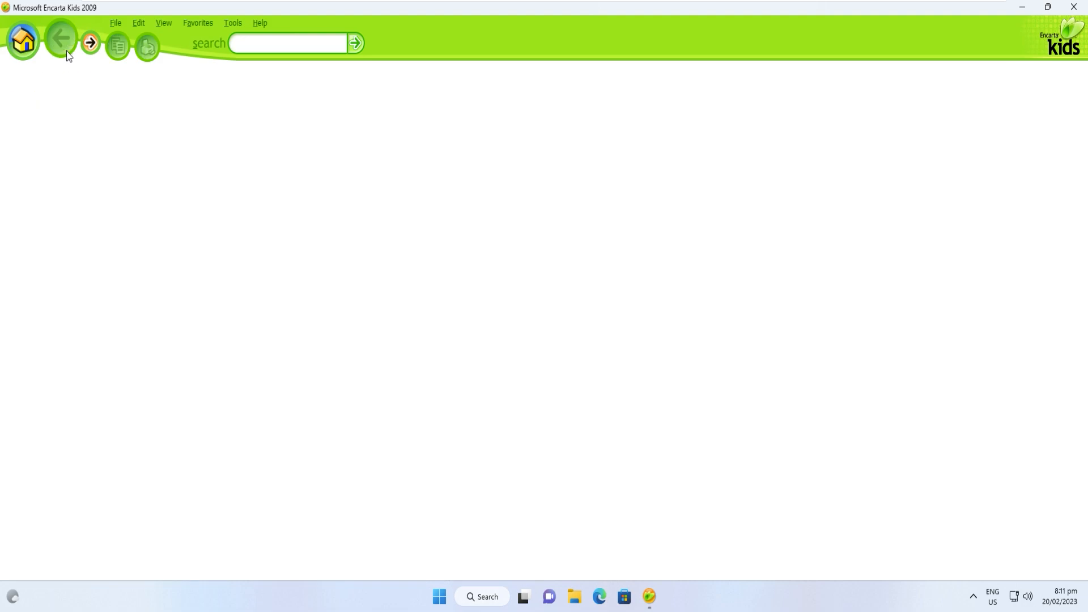
# - From History's Prehistoric Times, open the Geologic Time article and switch to Dinosaurs
pyautogui.click(23, 40)
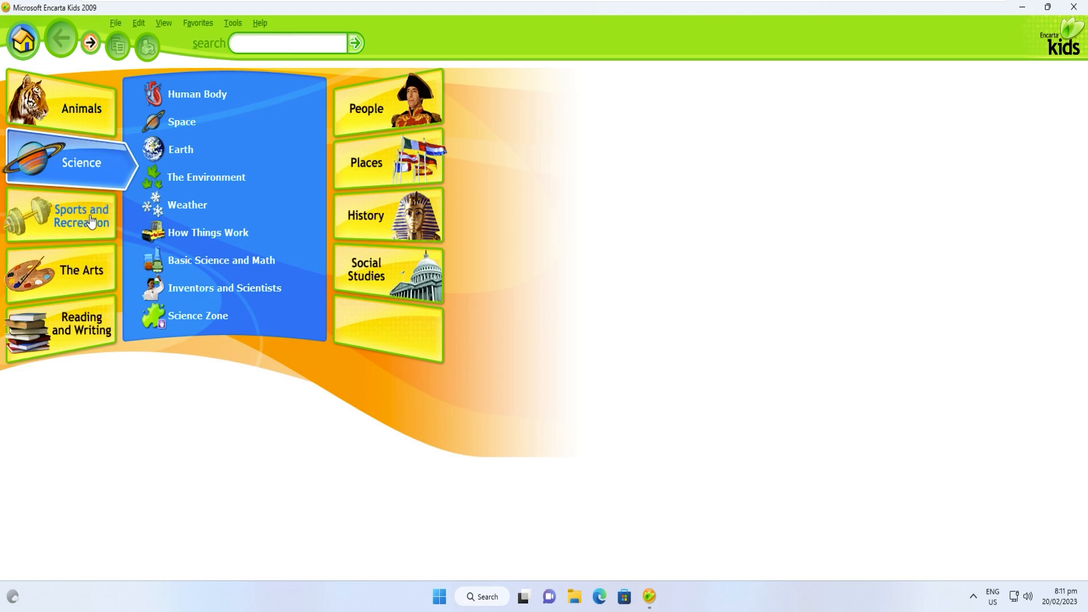
pyautogui.moveTo(358, 250)
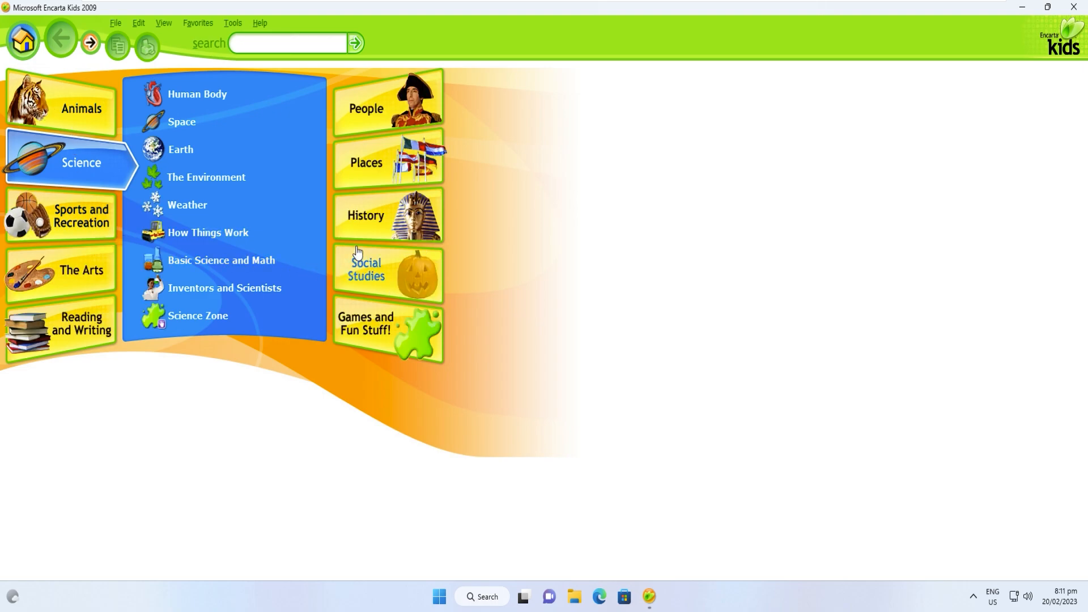
pyautogui.click(366, 215)
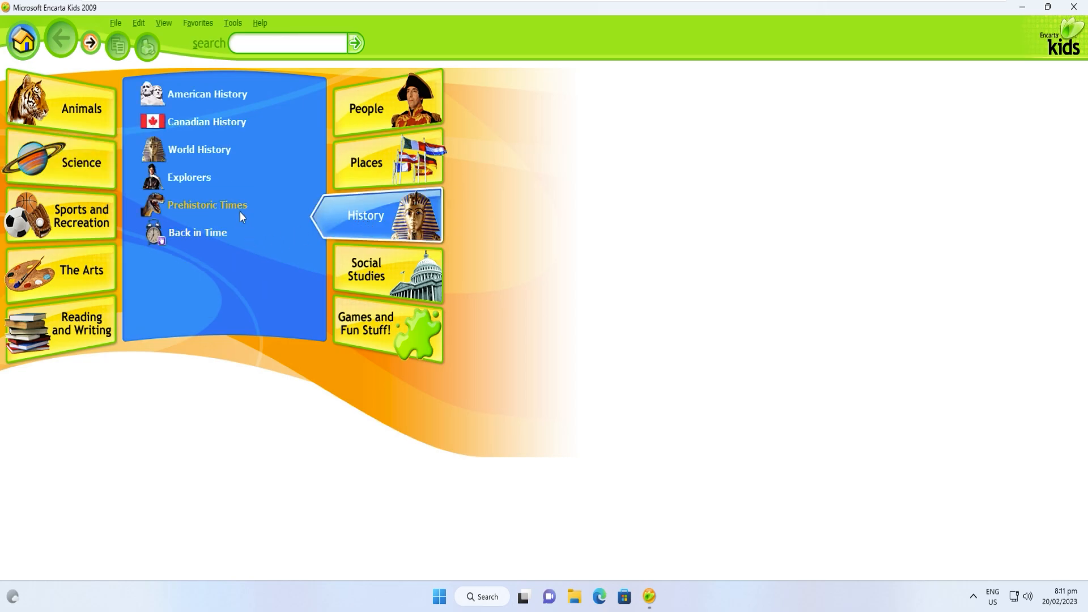
pyautogui.click(207, 205)
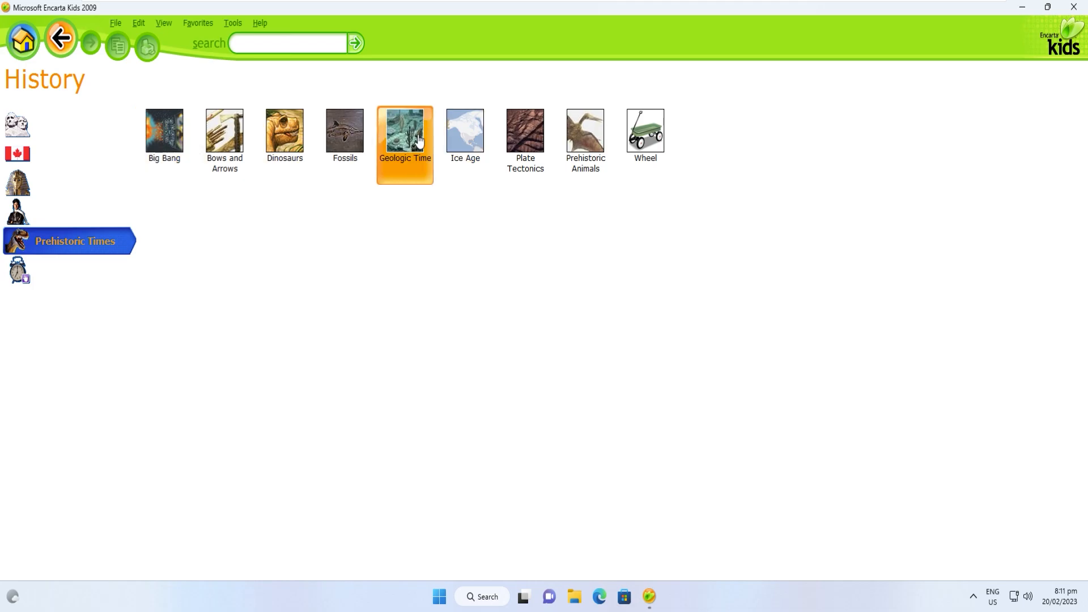
pyautogui.click(405, 130)
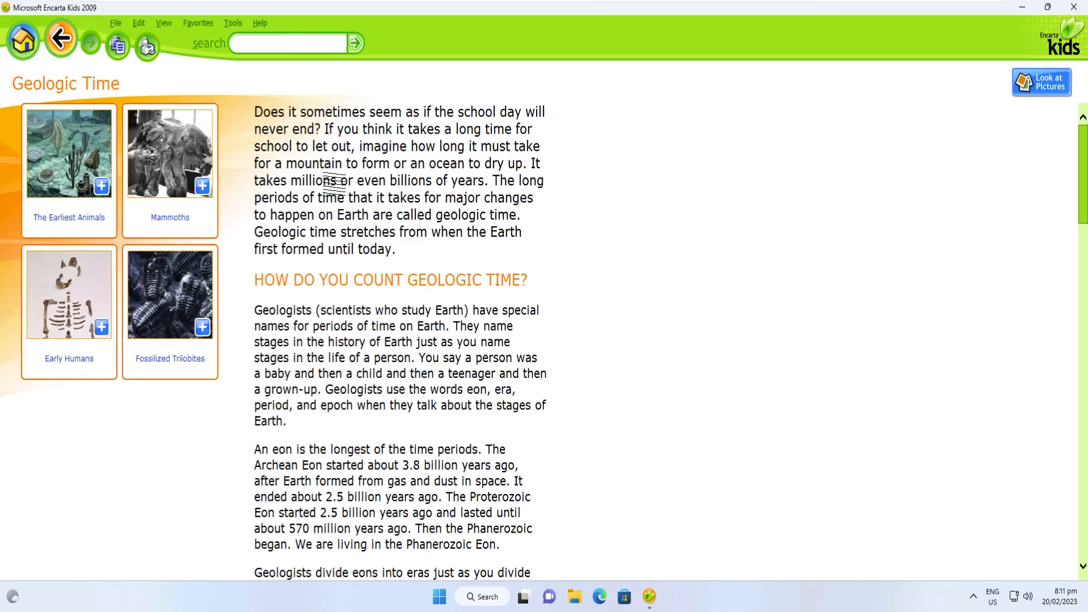
pyautogui.click(60, 39)
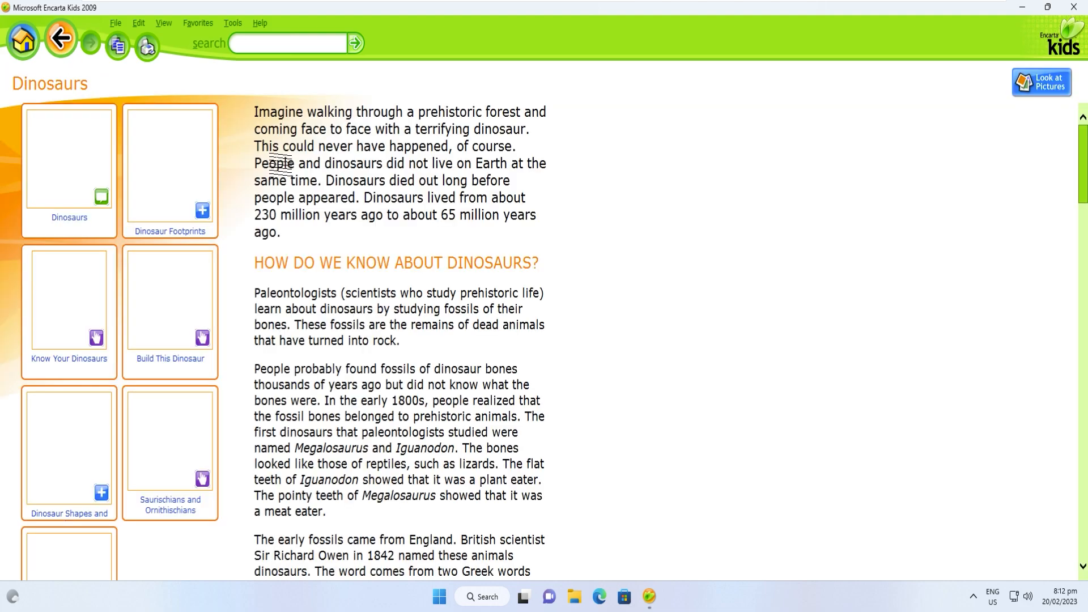
# - Open Look at Pictures and advance the Dinosaurs slideshow to picture 5 of 5, Death of the Dinosaurs
pyautogui.click(1041, 82)
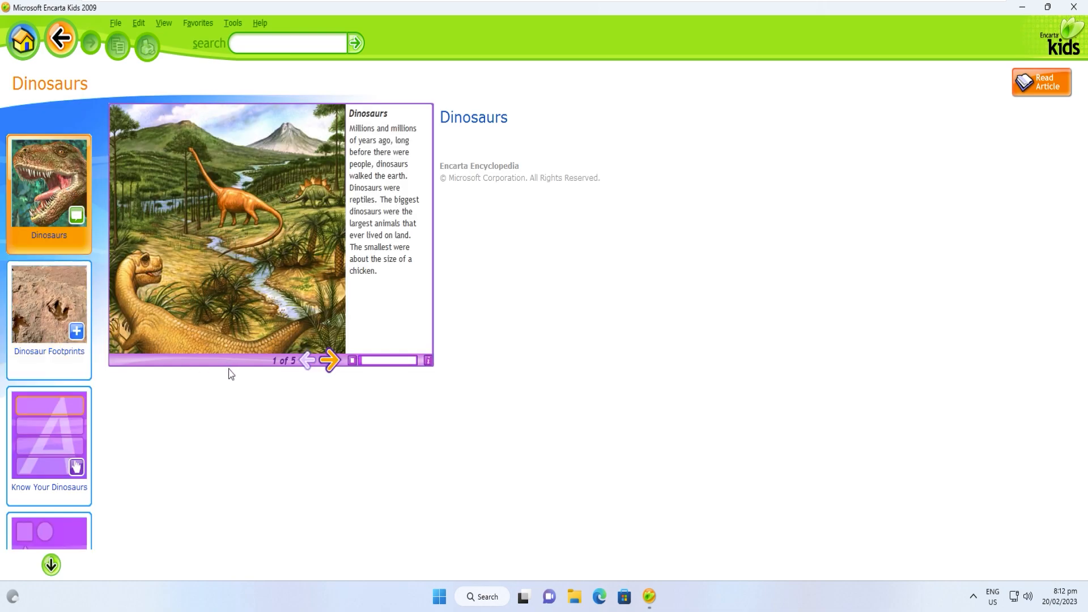
pyautogui.moveTo(328, 360)
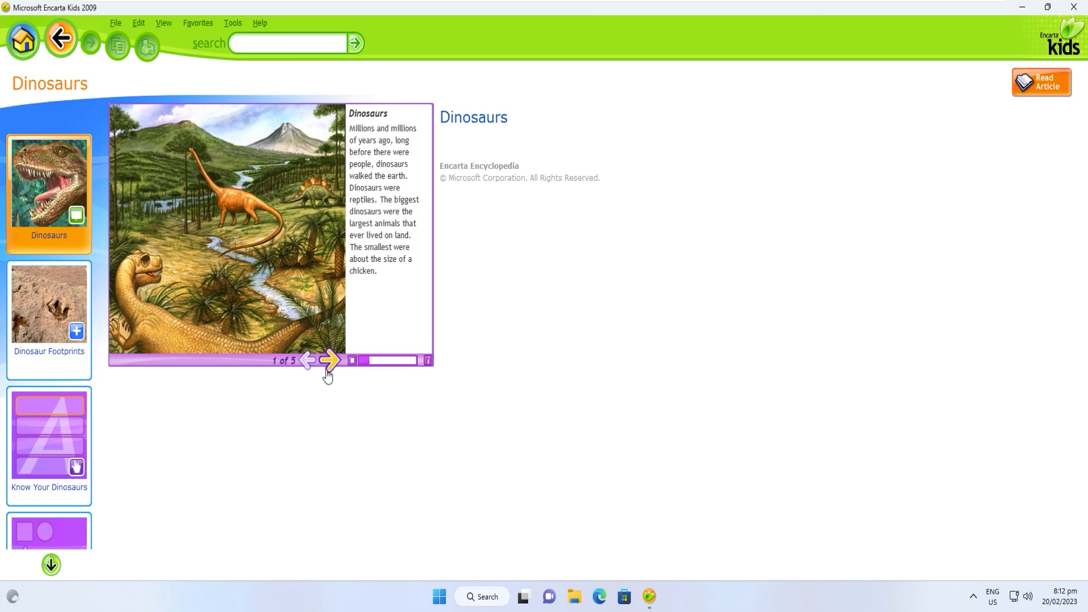
pyautogui.click(331, 361)
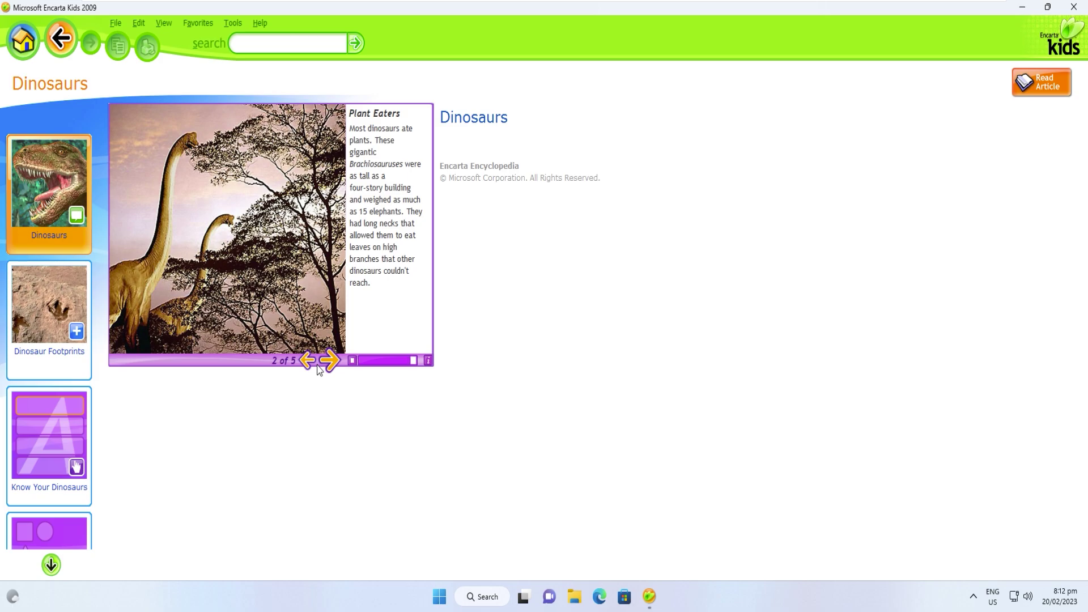
pyautogui.click(329, 361)
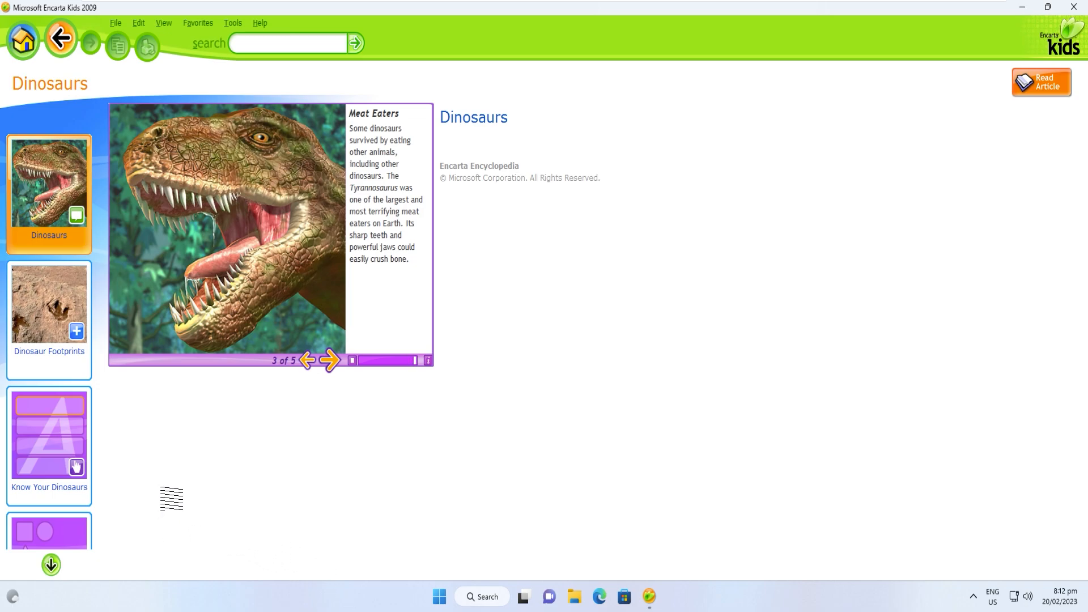
pyautogui.click(331, 361)
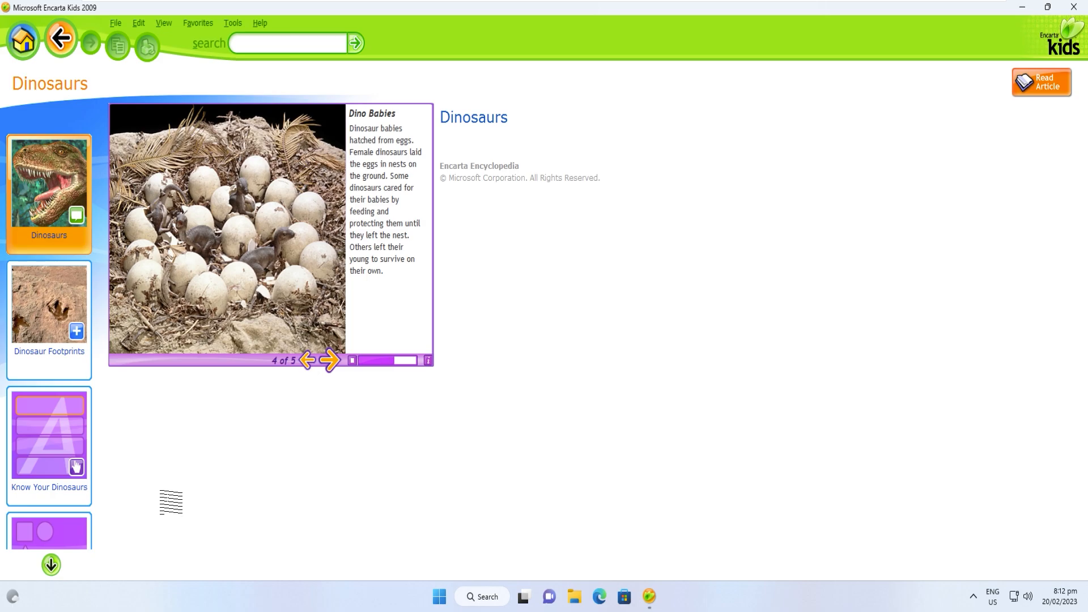
pyautogui.moveTo(61, 38)
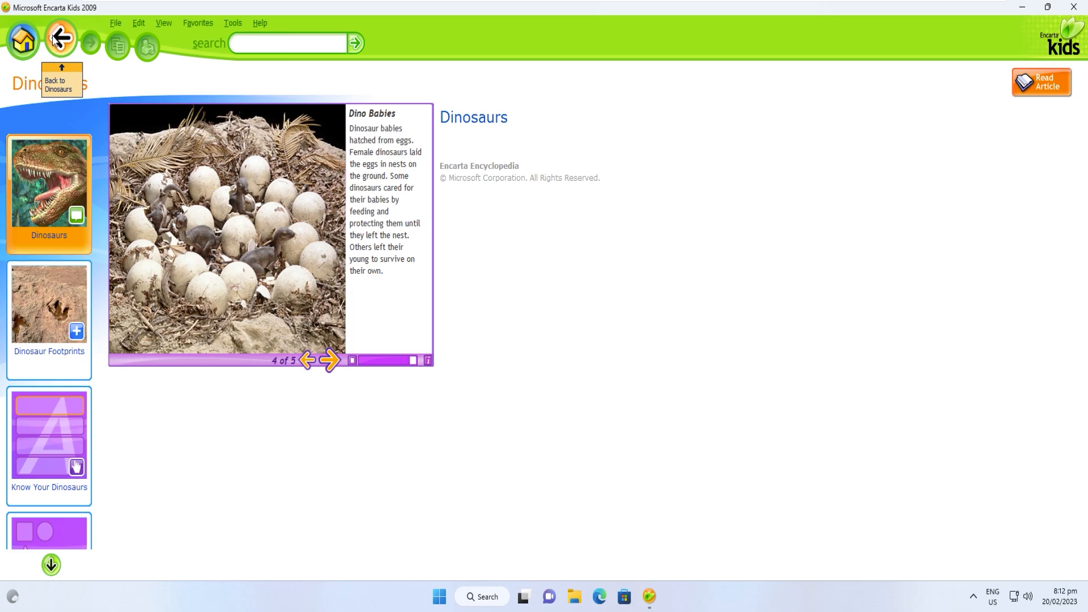
pyautogui.click(329, 361)
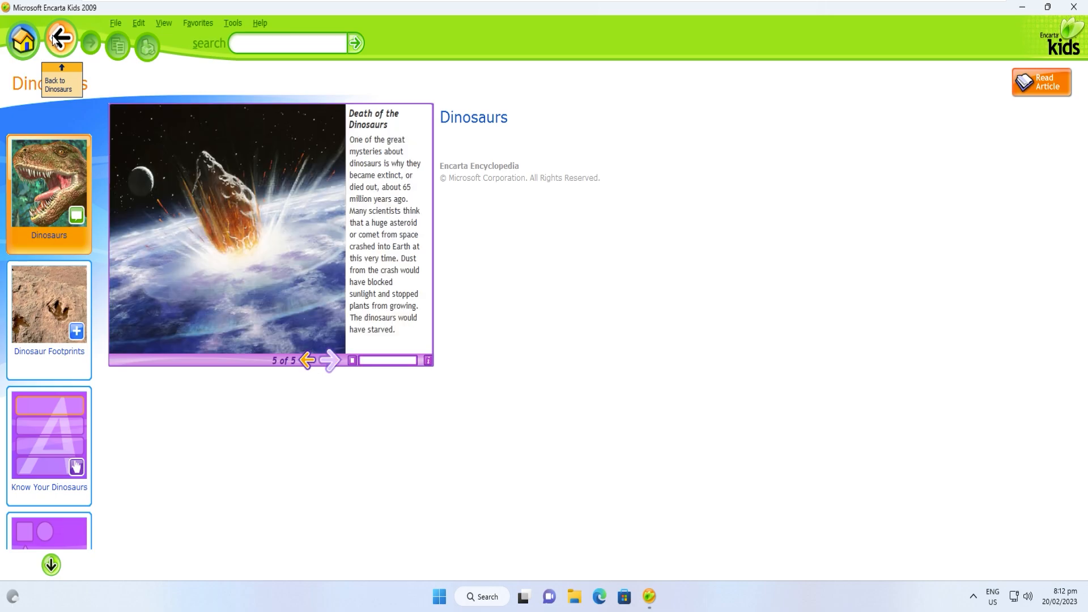